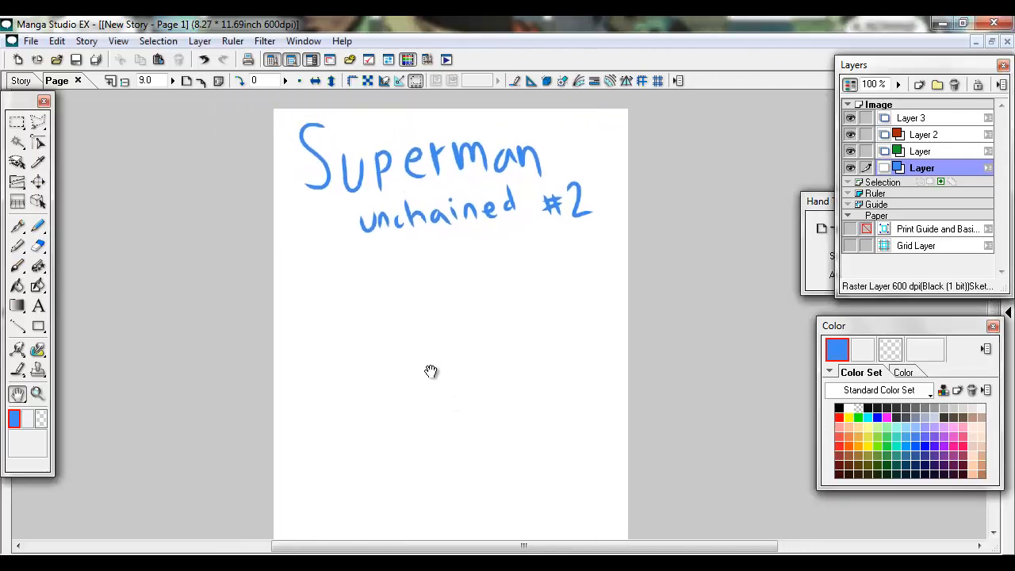
- Pan the blank title page into a better position and pick the Pencil tool
{"action": "left_click_drag", "start_coordinate": [431, 371], "coordinate": [469, 322]}
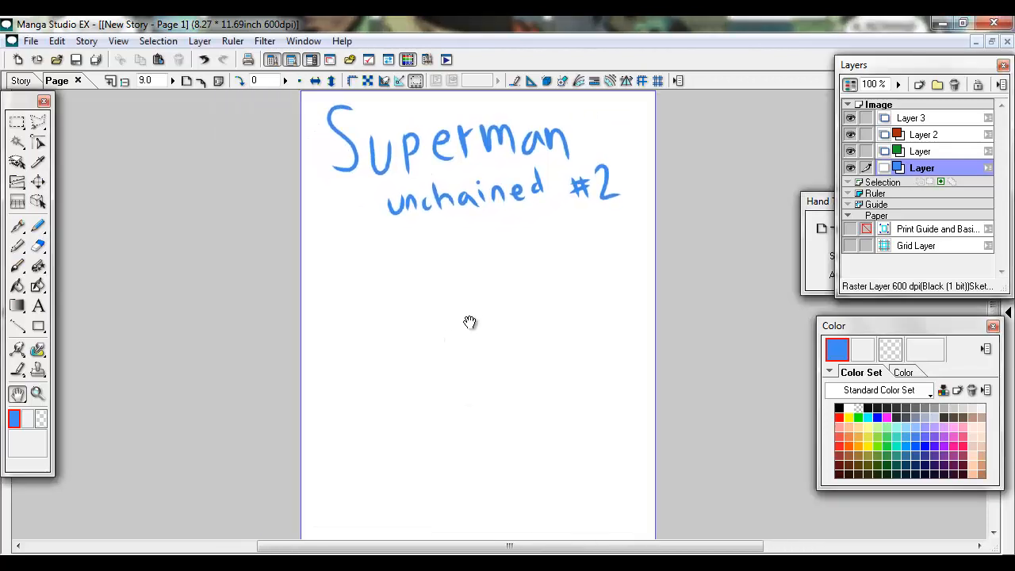
{"action": "mouse_move", "coordinate": [477, 300]}
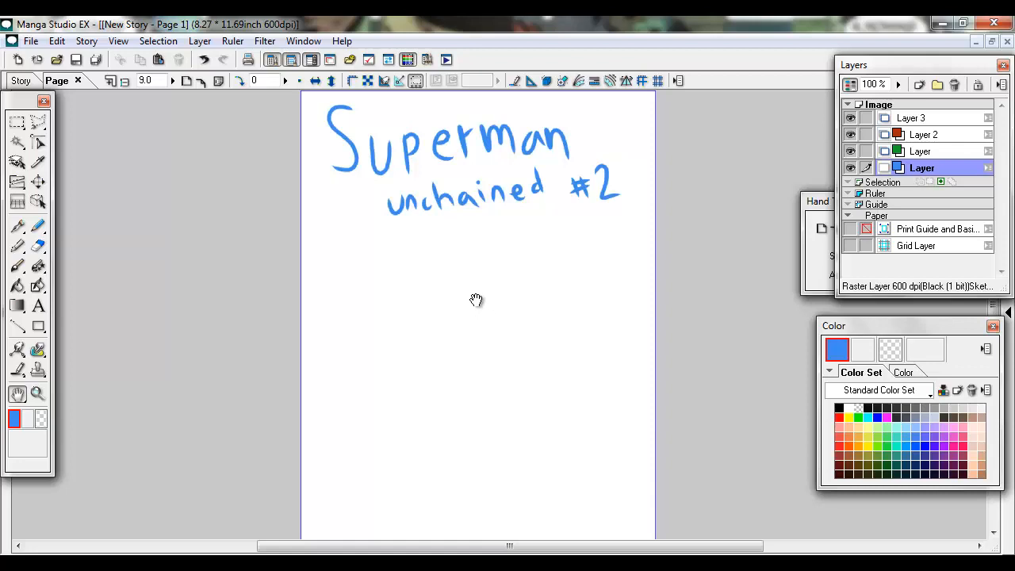
{"action": "mouse_move", "coordinate": [497, 310]}
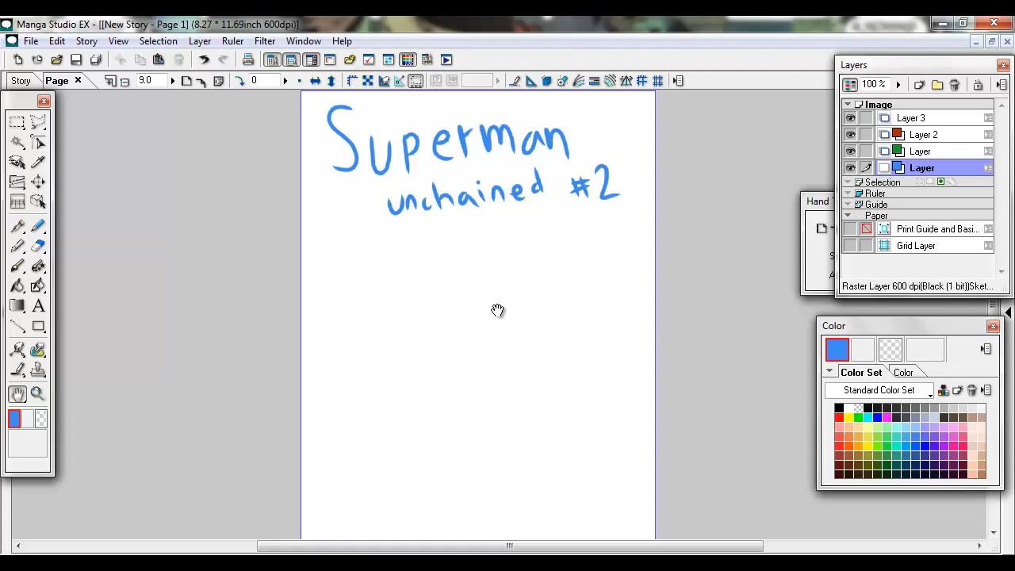
{"action": "left_click", "coordinate": [38, 226]}
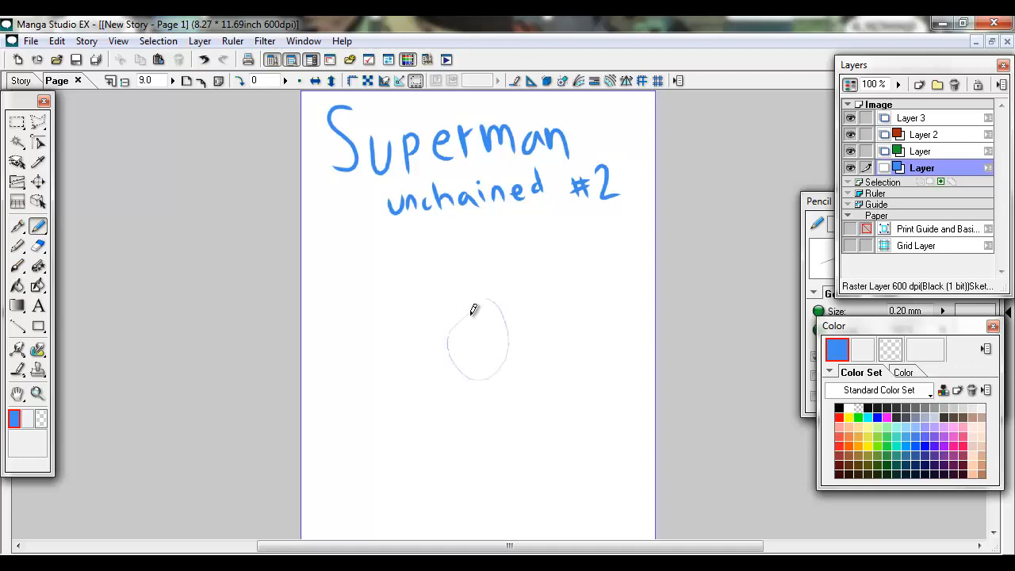
- Undo the test circle and arc, then draw more test ovals near the page centre
{"action": "key", "text": "ctrl+z"}
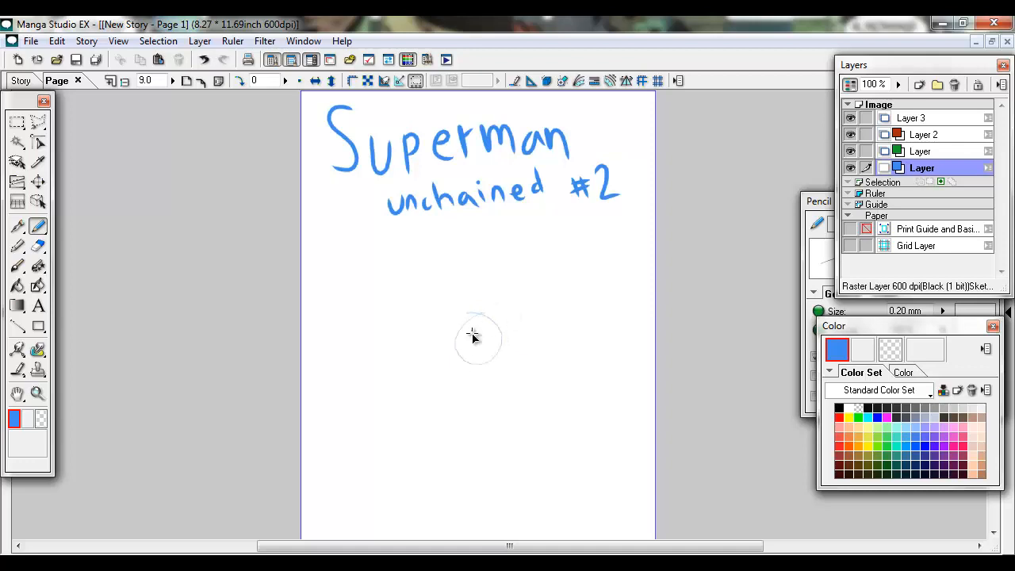
{"action": "mouse_move", "coordinate": [474, 343]}
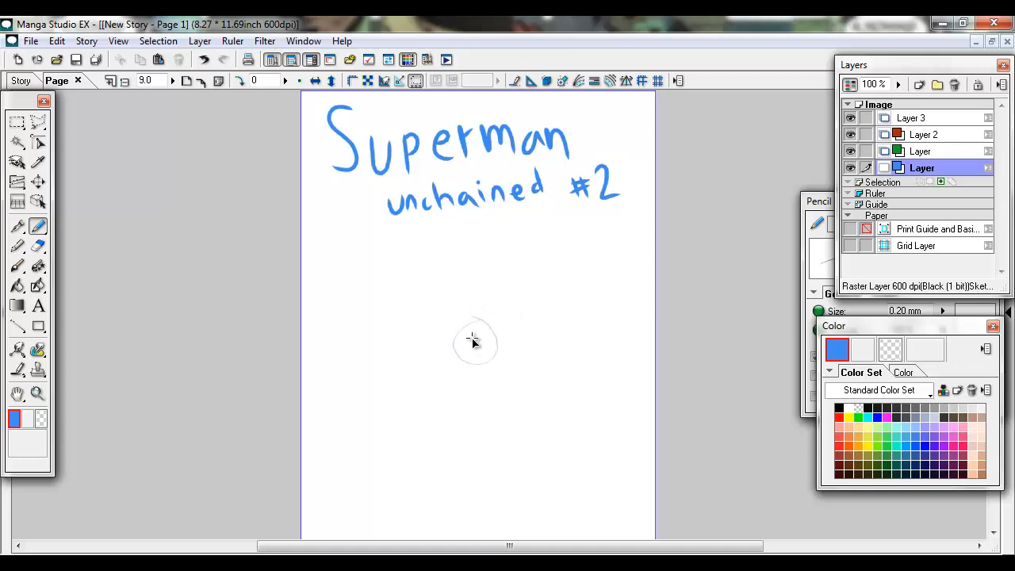
{"action": "mouse_move", "coordinate": [837, 208]}
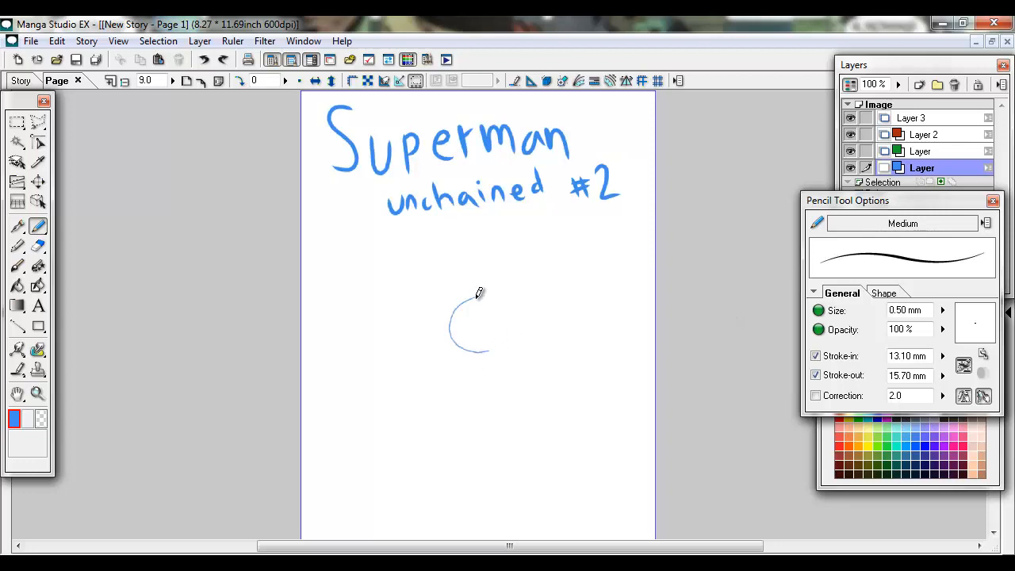
{"action": "key", "text": "ctrl+z"}
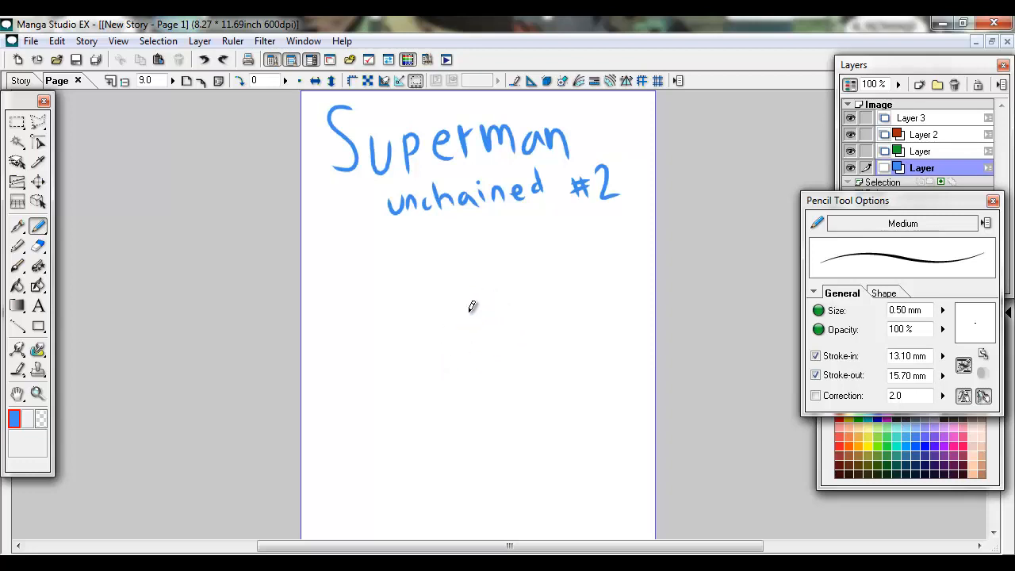
{"action": "left_click_drag", "start_coordinate": [476, 309], "coordinate": [464, 361]}
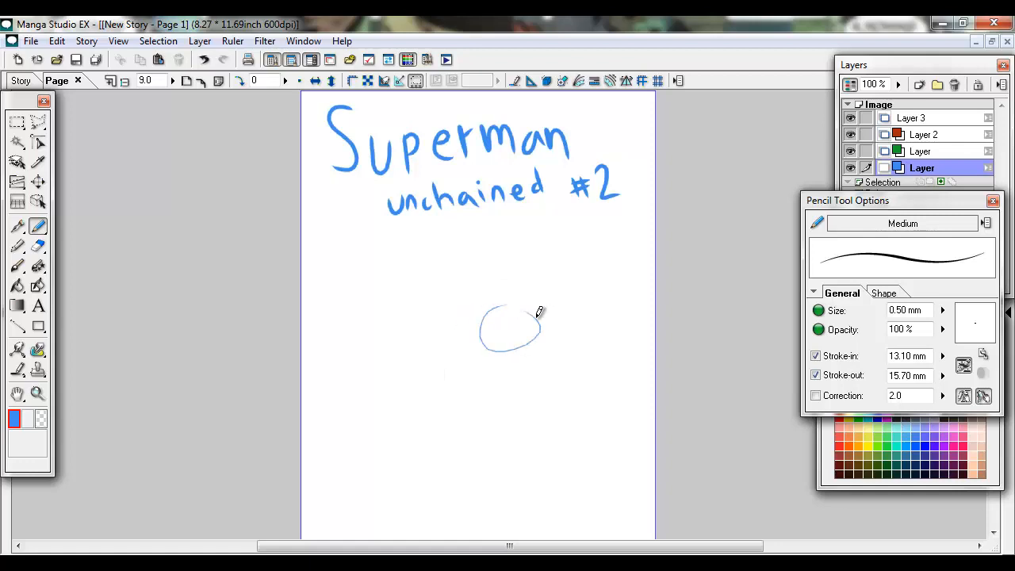
{"action": "left_click_drag", "start_coordinate": [539, 309], "coordinate": [492, 361]}
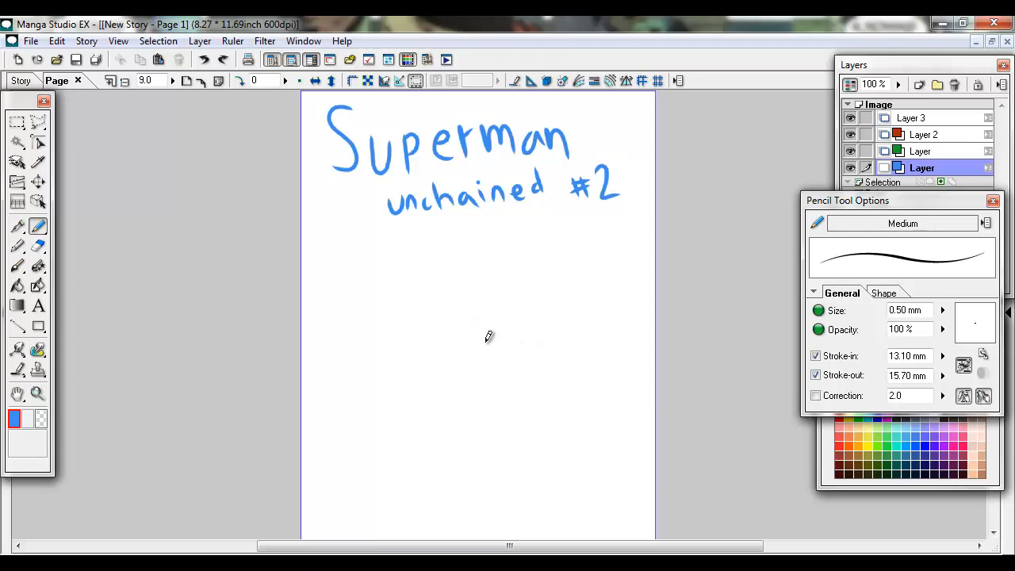
{"action": "scroll", "scroll_direction": "down", "scroll_amount": 3}
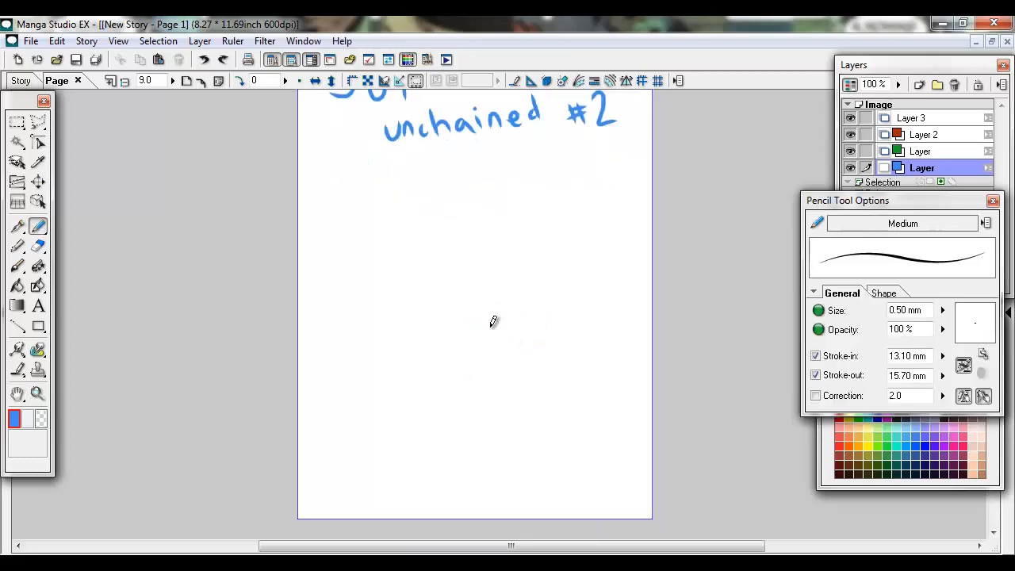
- Sketch loose blue gesture strokes for the figure's torso, raised arm and bent legs
{"action": "left_click_drag", "start_coordinate": [492, 321], "coordinate": [515, 368]}
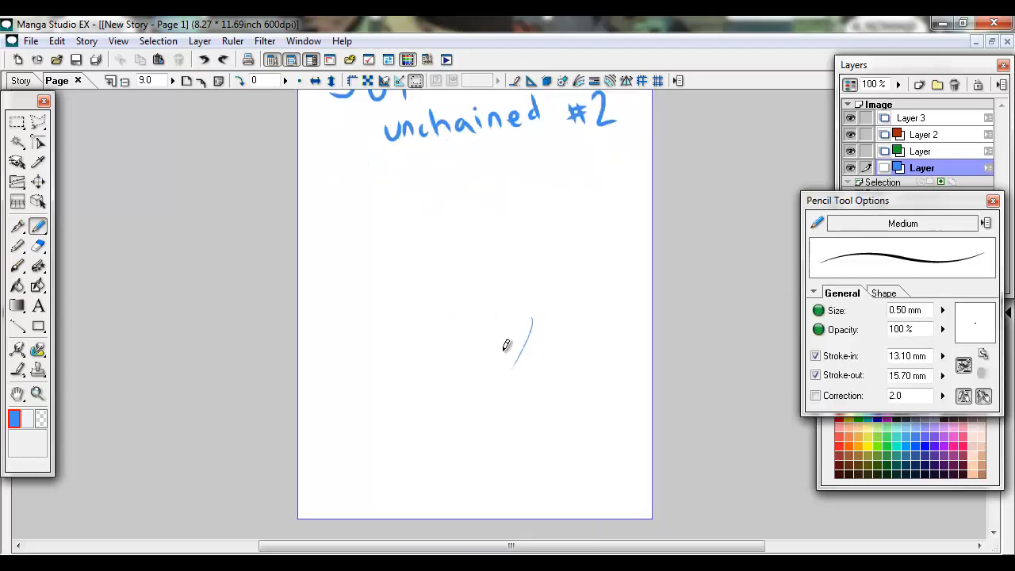
{"action": "left_click_drag", "start_coordinate": [491, 357], "coordinate": [531, 317]}
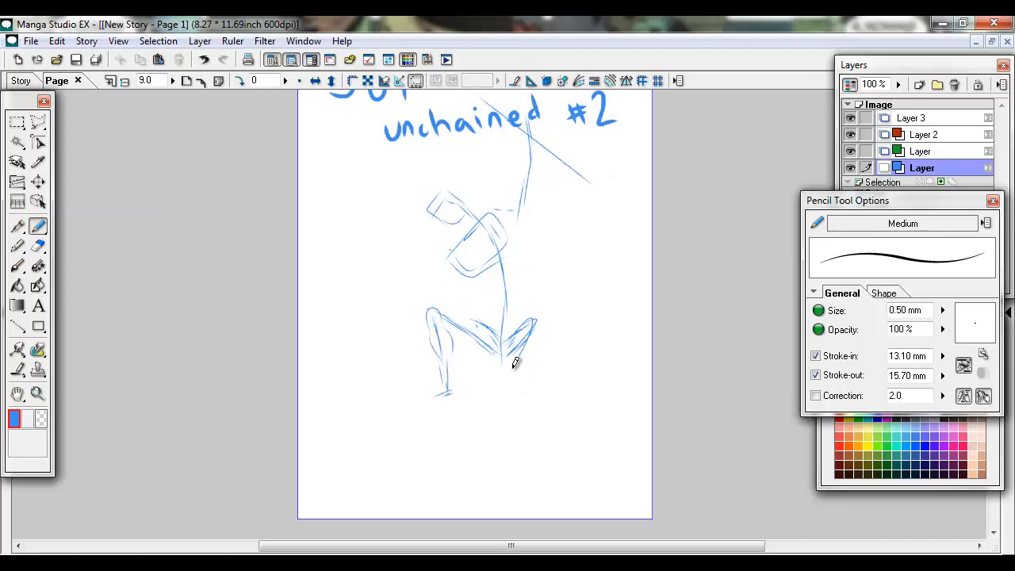
{"action": "left_click_drag", "start_coordinate": [511, 357], "coordinate": [571, 429]}
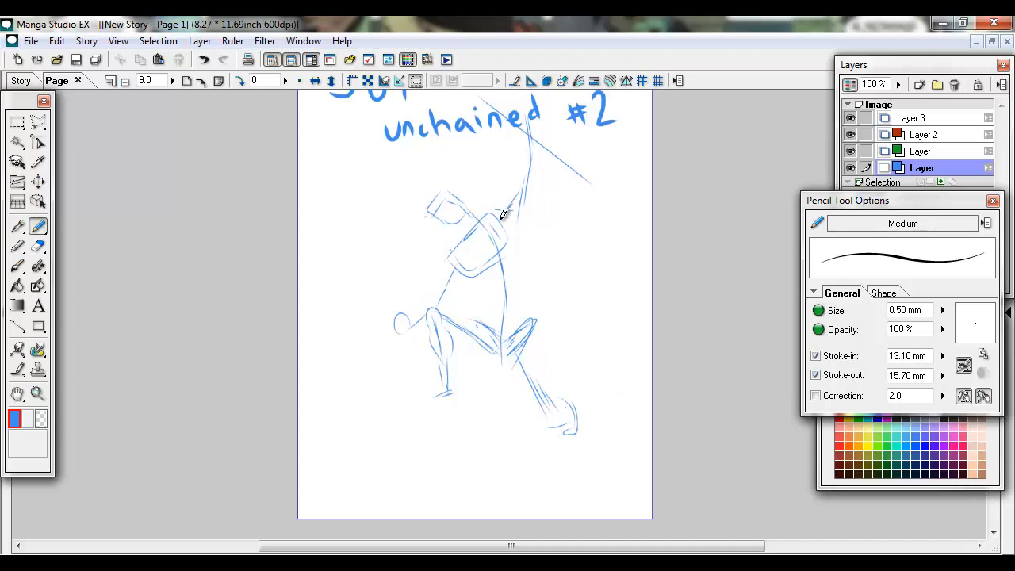
{"action": "left_click_drag", "start_coordinate": [499, 214], "coordinate": [531, 241]}
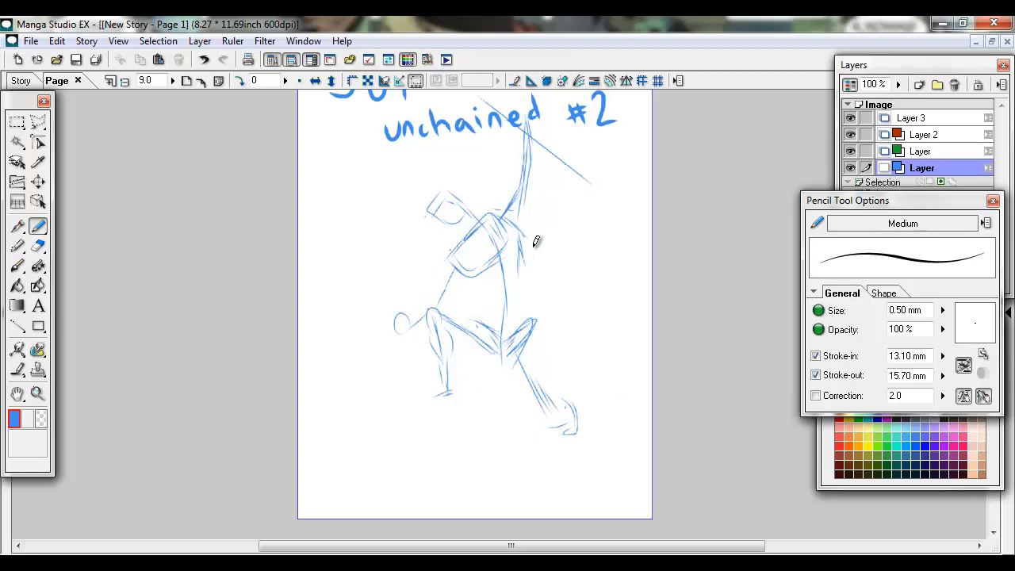
{"action": "left_click_drag", "start_coordinate": [523, 246], "coordinate": [535, 333]}
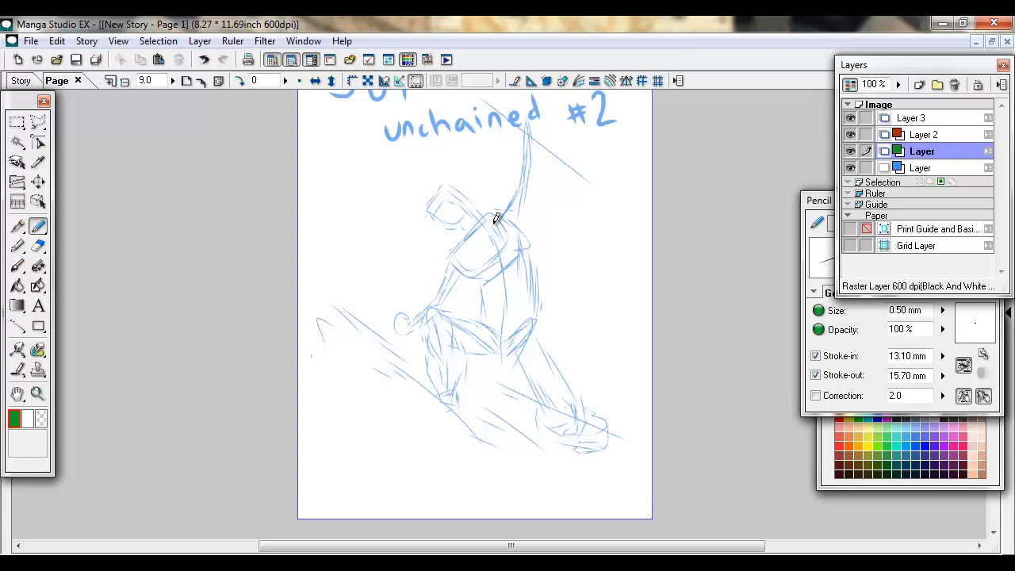
- Draw green construction lines over the raised arm, torso and side of the figure
{"action": "left_click_drag", "start_coordinate": [500, 215], "coordinate": [456, 269]}
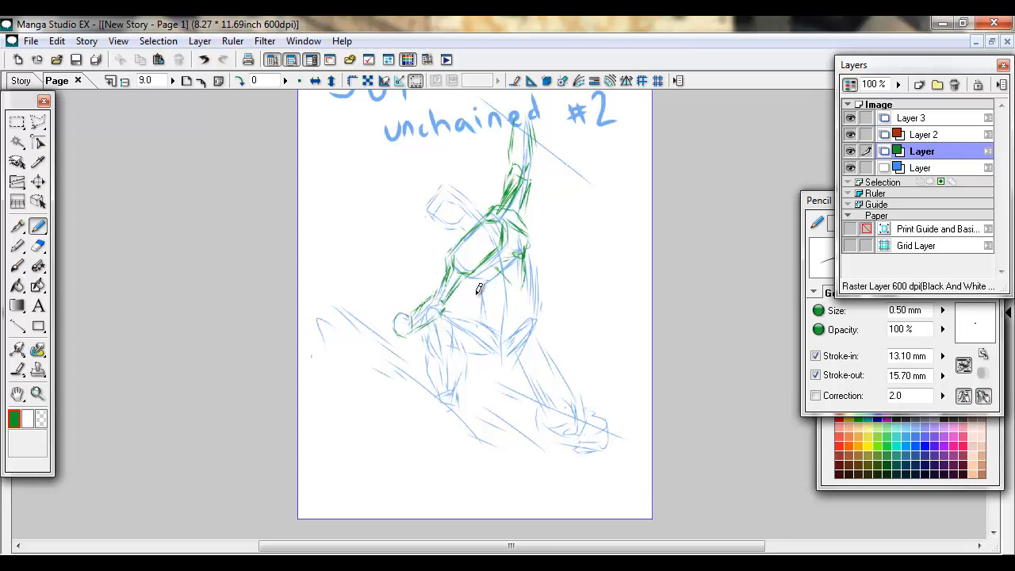
{"action": "left_click_drag", "start_coordinate": [476, 285], "coordinate": [535, 250]}
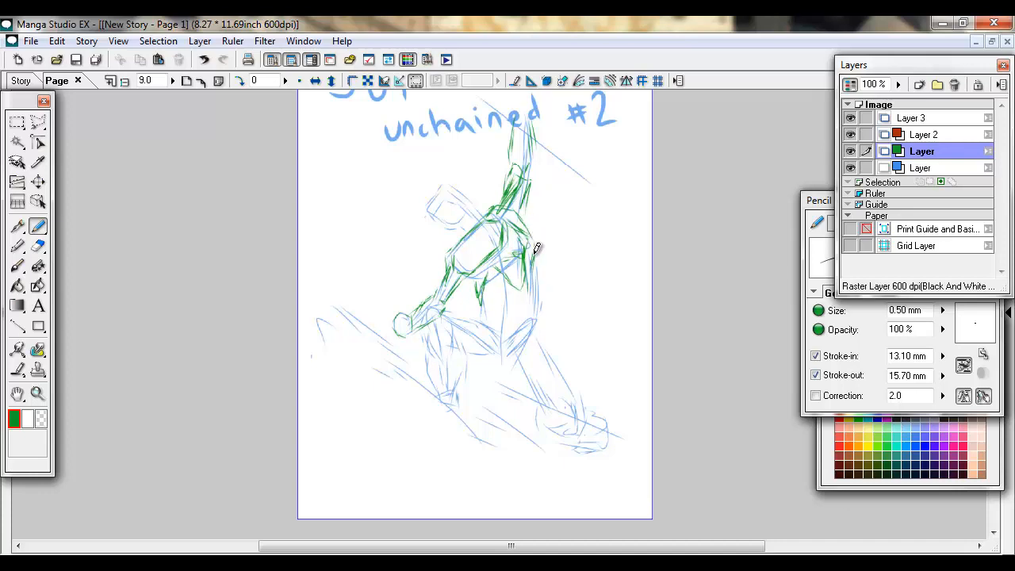
{"action": "left_click_drag", "start_coordinate": [536, 246], "coordinate": [484, 329]}
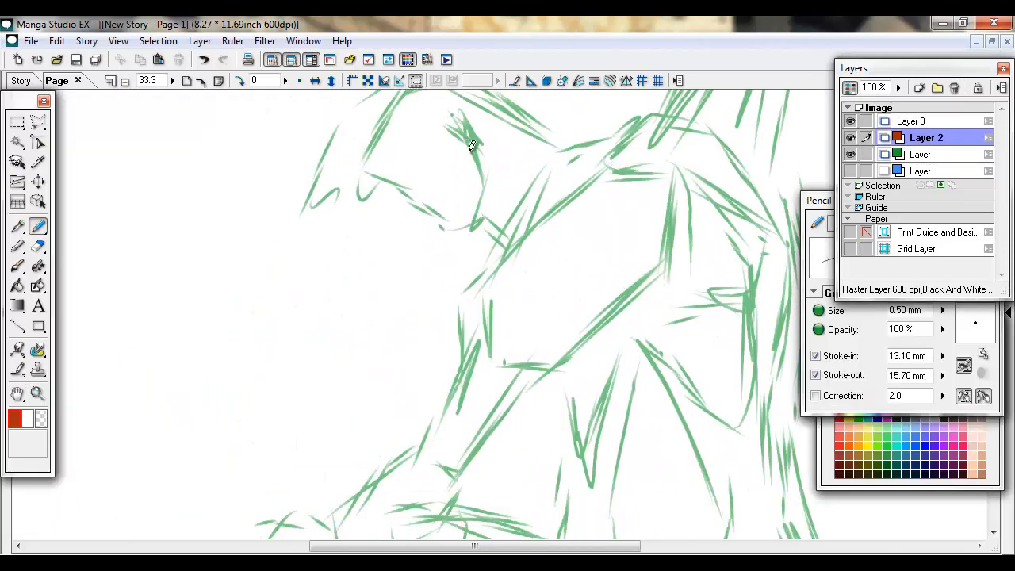
- Ink Superman's jawline, lower face, mouth, chin, nose and brow in red
{"action": "left_click_drag", "start_coordinate": [464, 126], "coordinate": [475, 230]}
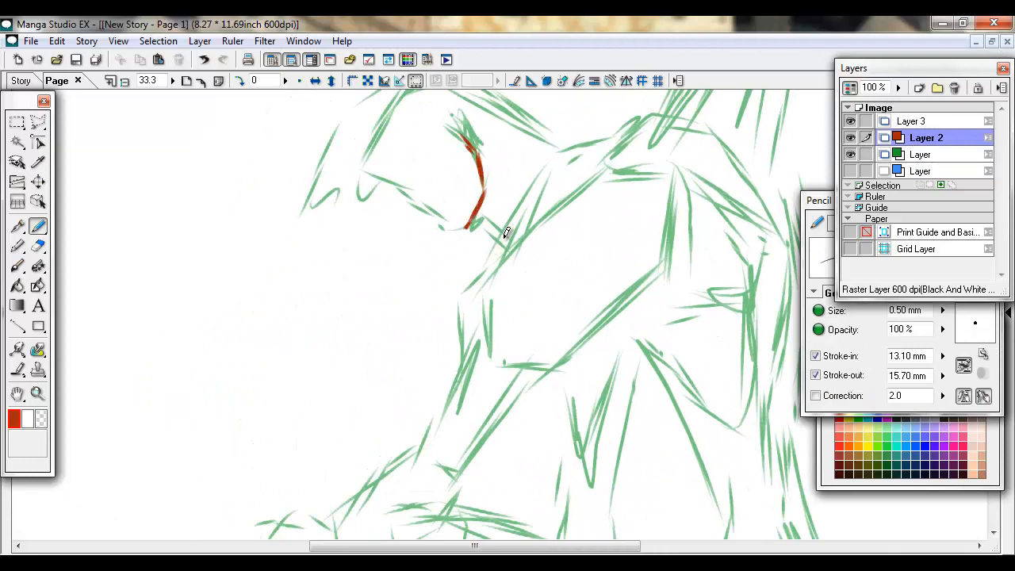
{"action": "left_click_drag", "start_coordinate": [476, 230], "coordinate": [413, 198]}
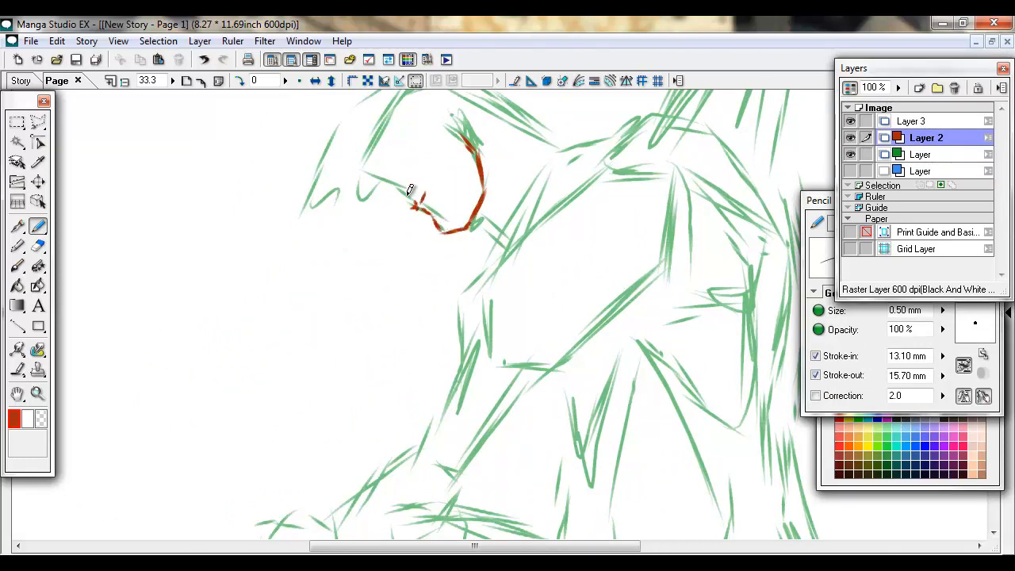
{"action": "left_click_drag", "start_coordinate": [420, 203], "coordinate": [384, 174]}
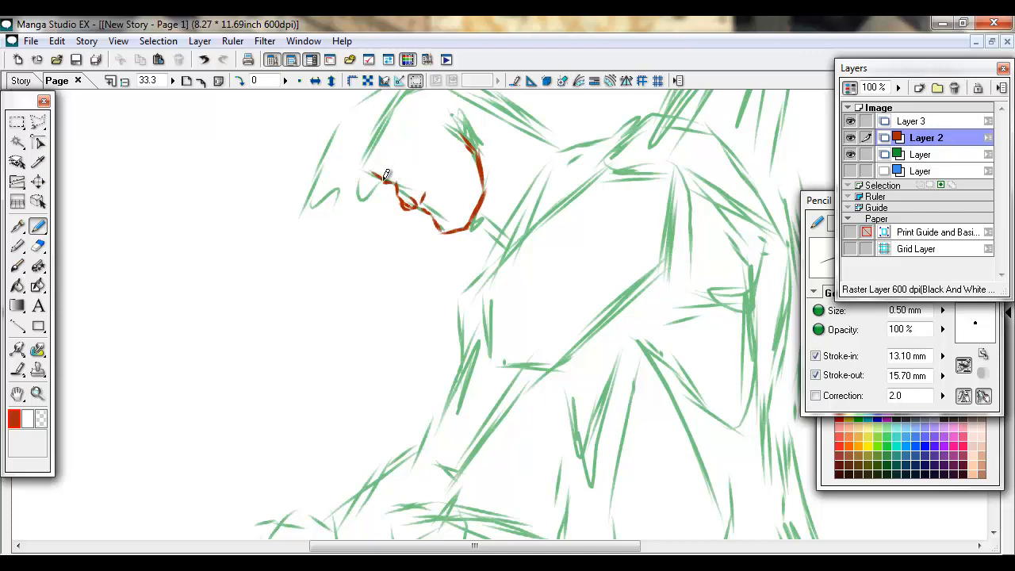
{"action": "left_click_drag", "start_coordinate": [373, 178], "coordinate": [421, 163]}
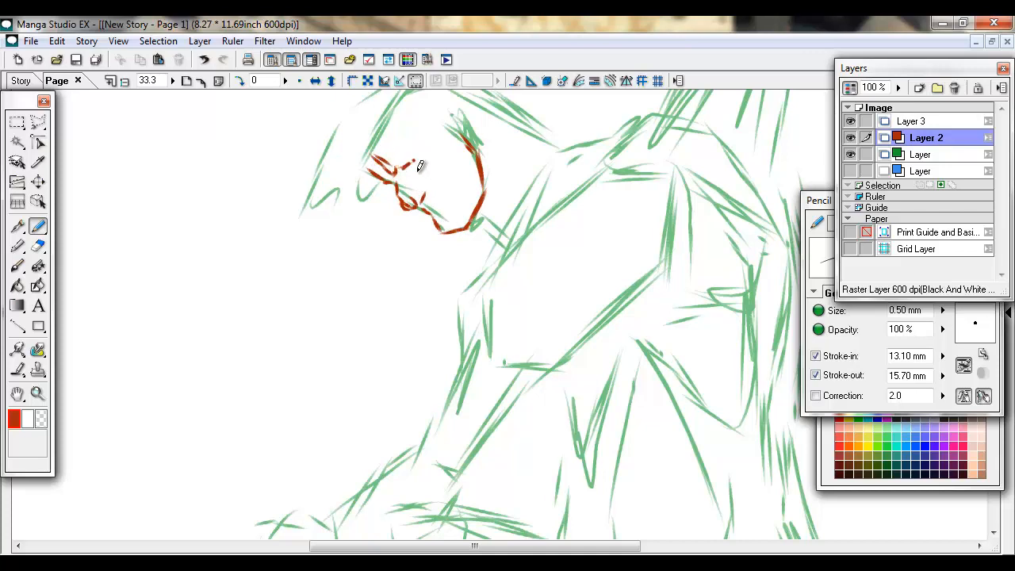
{"action": "left_click_drag", "start_coordinate": [393, 166], "coordinate": [452, 171]}
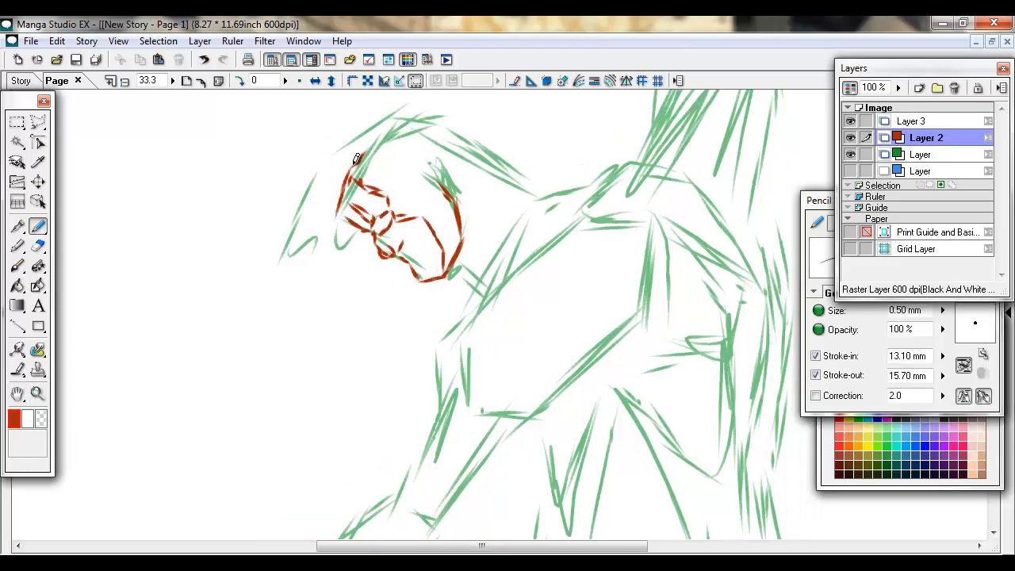
- Ink the top of the head, the shoulder line and the neck in red
{"action": "left_click_drag", "start_coordinate": [357, 159], "coordinate": [440, 123]}
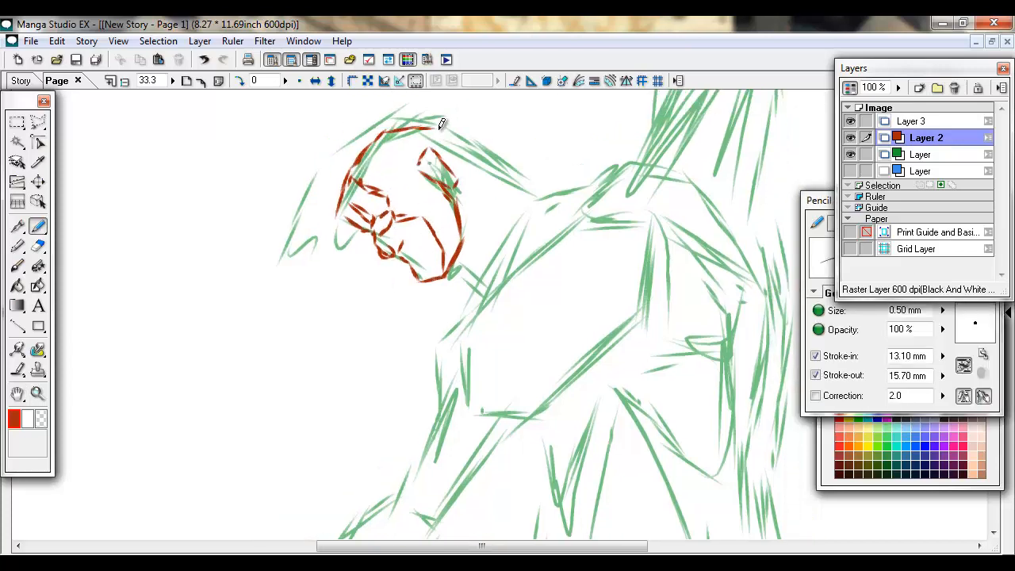
{"action": "left_click_drag", "start_coordinate": [429, 123], "coordinate": [531, 182]}
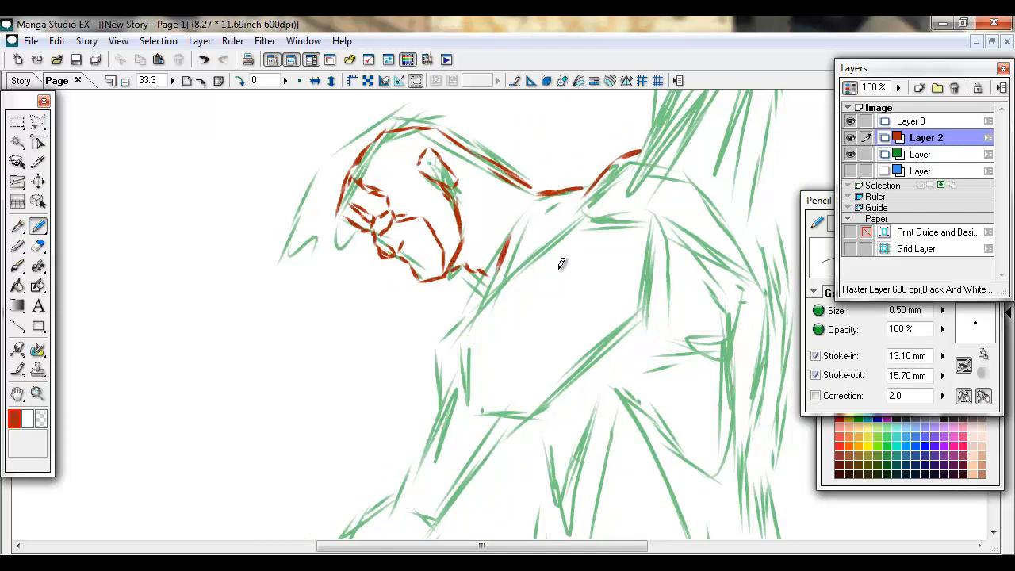
{"action": "left_click_drag", "start_coordinate": [643, 222], "coordinate": [610, 365]}
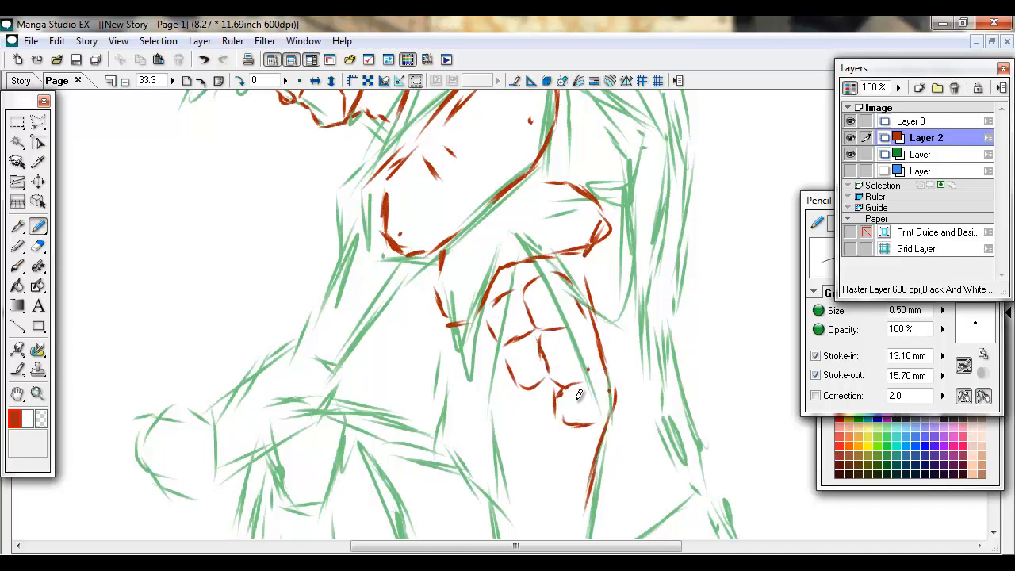
- Trace red refining lines over the chest, torso, raised arm and lower chest curve
{"action": "left_click_drag", "start_coordinate": [555, 404], "coordinate": [618, 139]}
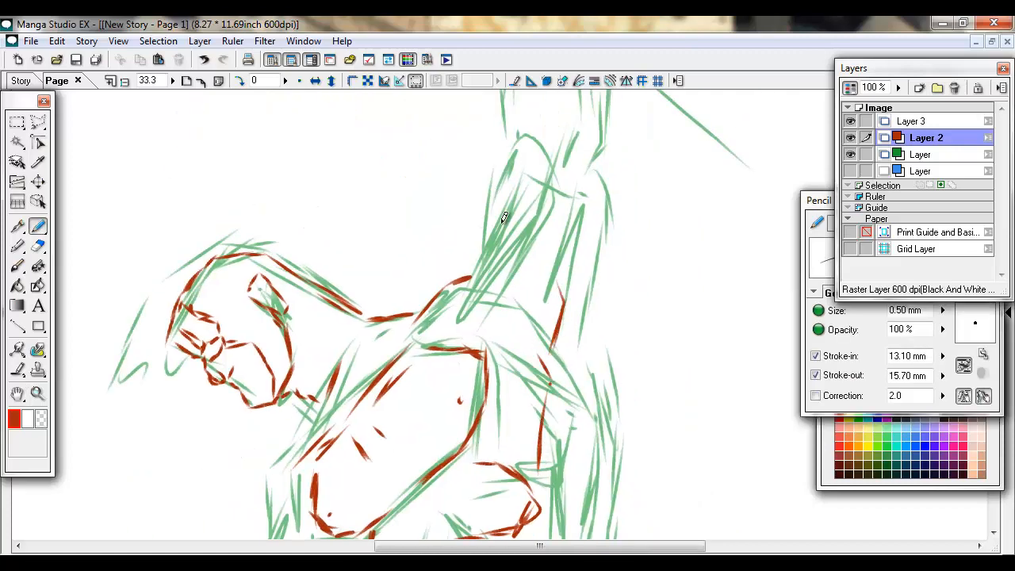
{"action": "left_click_drag", "start_coordinate": [504, 218], "coordinate": [480, 245]}
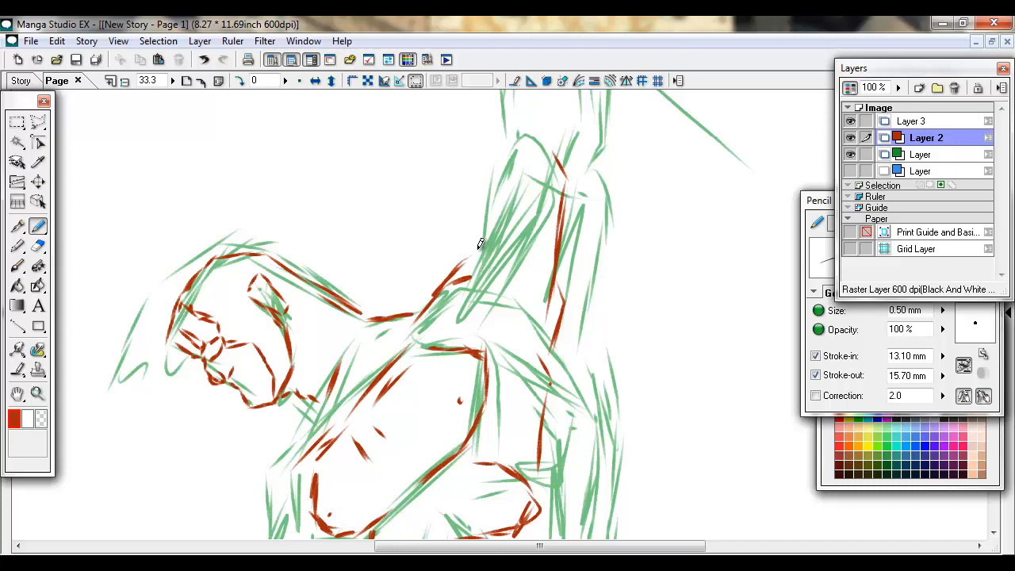
{"action": "left_click_drag", "start_coordinate": [480, 246], "coordinate": [595, 166]}
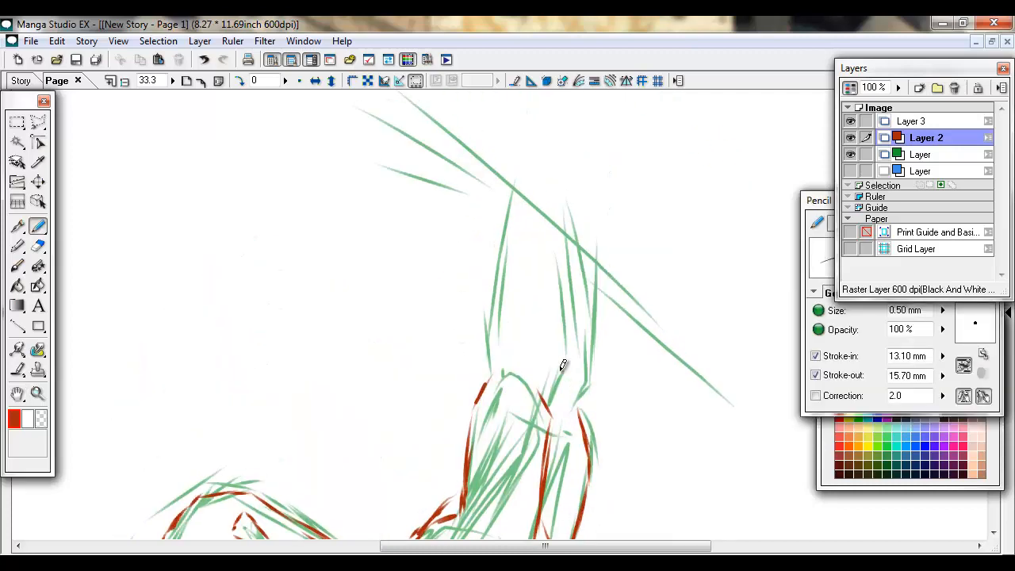
{"action": "left_click_drag", "start_coordinate": [520, 262], "coordinate": [523, 357]}
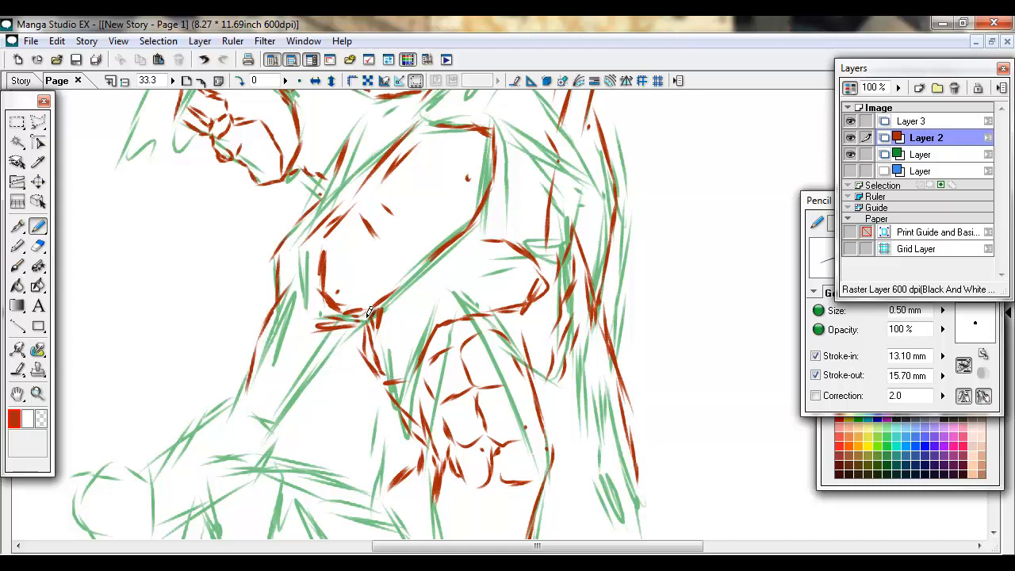
{"action": "left_click", "coordinate": [38, 246]}
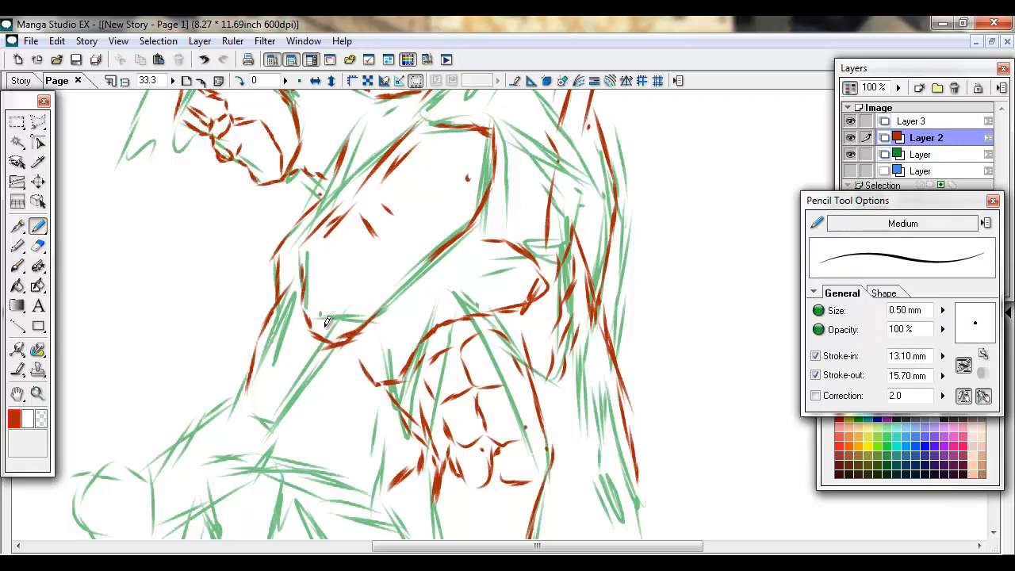
{"action": "left_click_drag", "start_coordinate": [328, 322], "coordinate": [384, 487]}
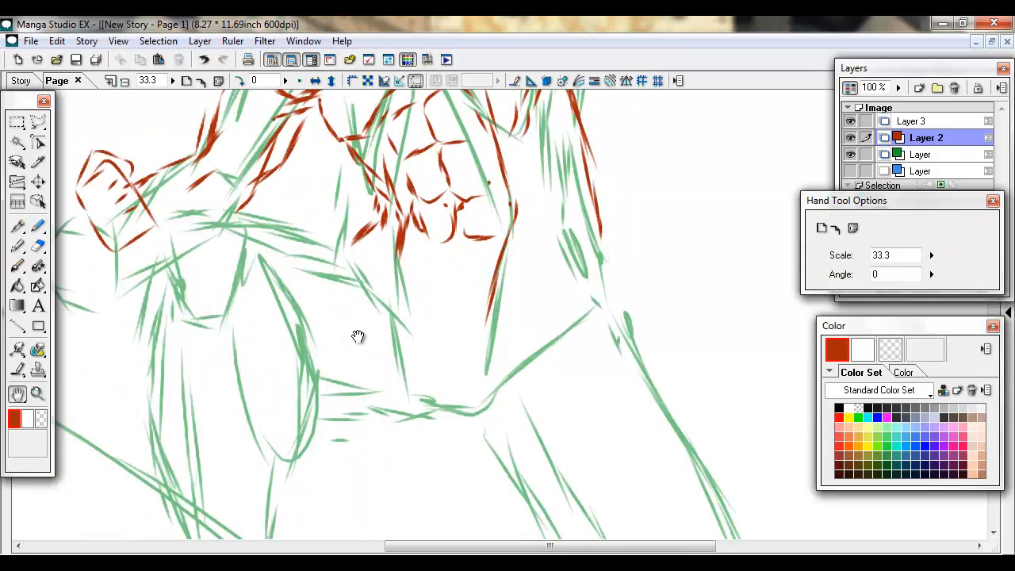
{"action": "left_click", "coordinate": [18, 226]}
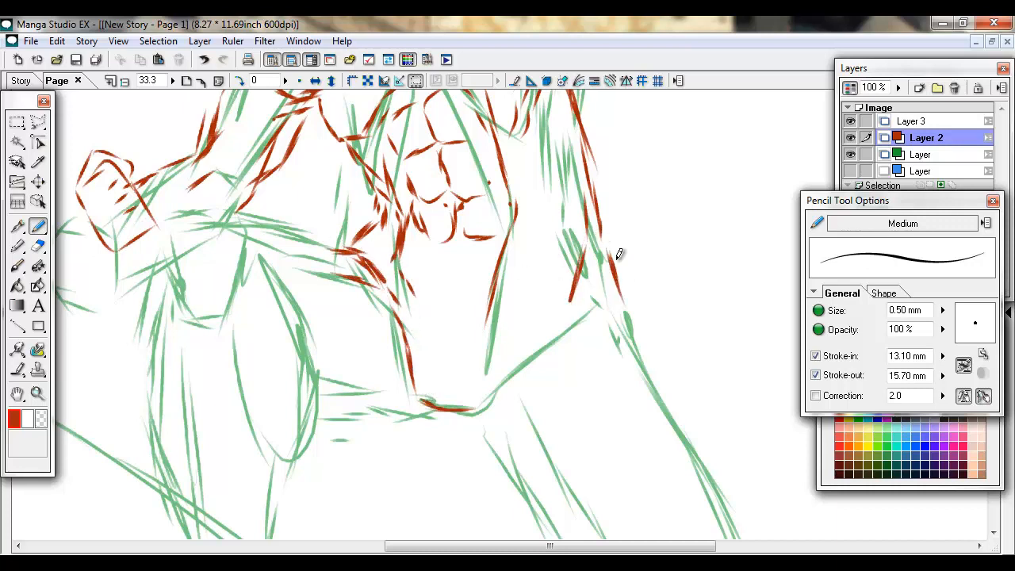
- Trace red lines along the figure's back, extended leg and bent left leg
{"action": "left_click_drag", "start_coordinate": [619, 253], "coordinate": [508, 388]}
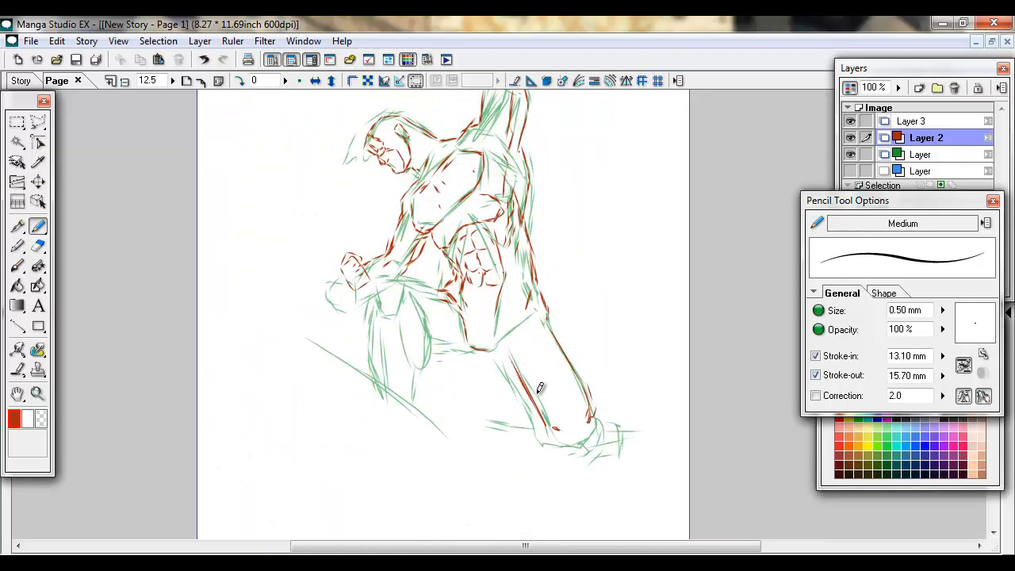
{"action": "left_click_drag", "start_coordinate": [539, 389], "coordinate": [619, 416]}
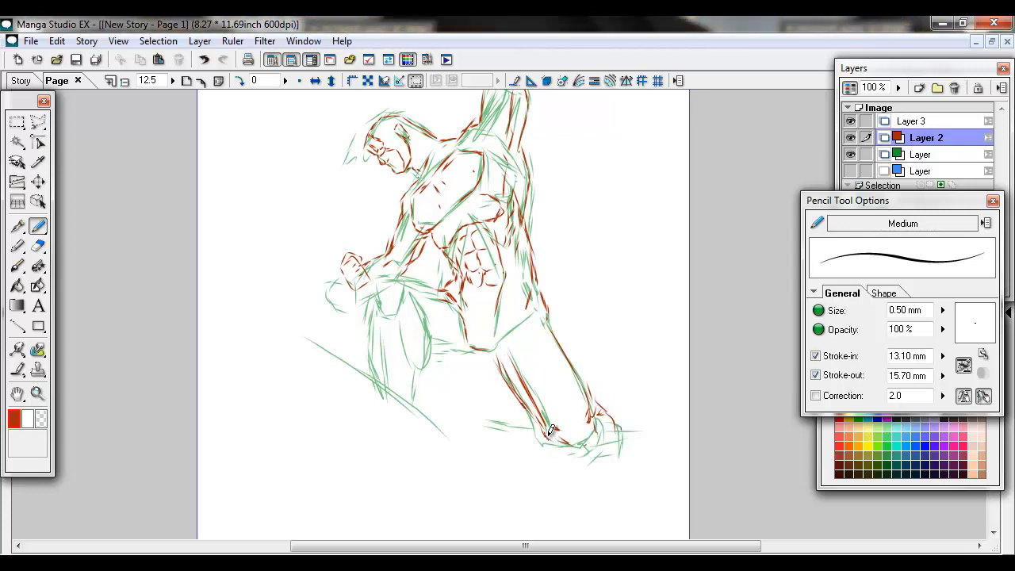
{"action": "left_click_drag", "start_coordinate": [551, 432], "coordinate": [587, 416]}
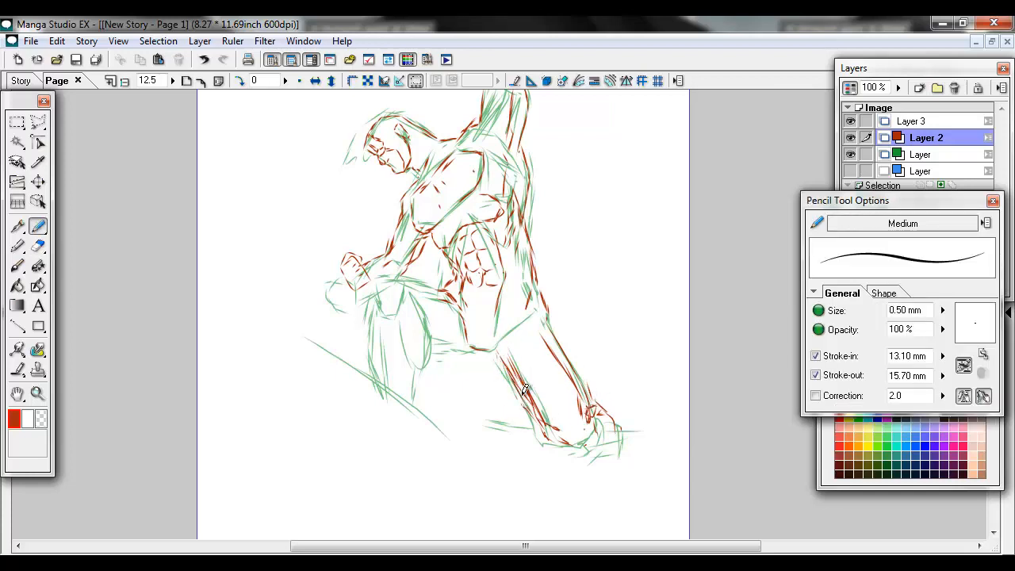
{"action": "left_click_drag", "start_coordinate": [524, 389], "coordinate": [468, 353]}
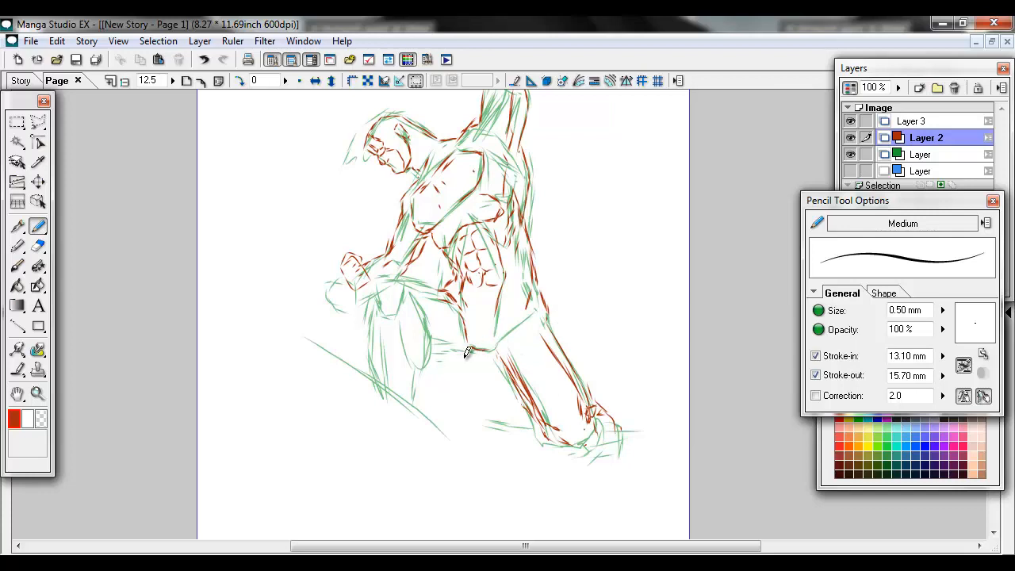
{"action": "mouse_move", "coordinate": [411, 285]}
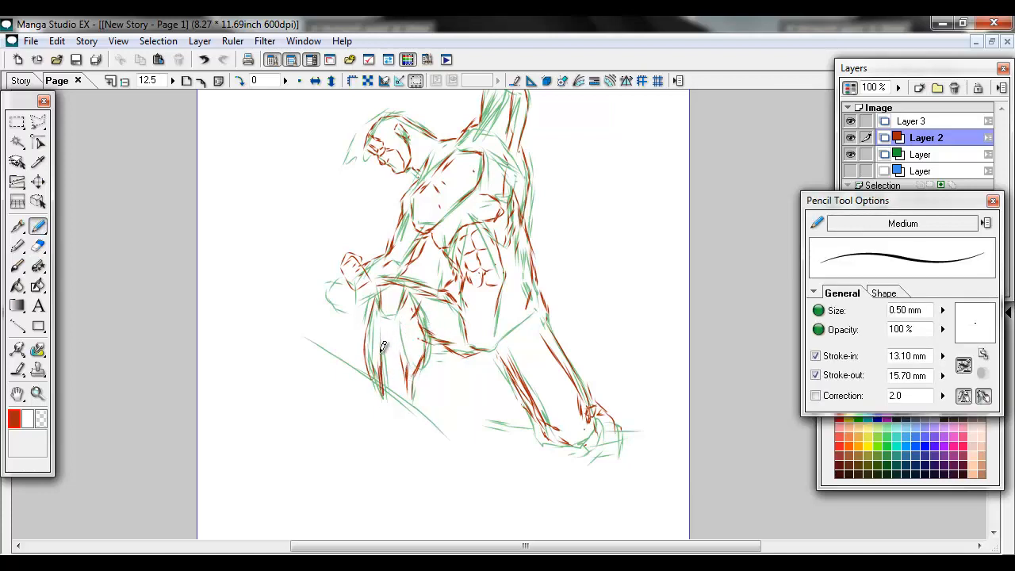
{"action": "left_click_drag", "start_coordinate": [381, 349], "coordinate": [444, 341]}
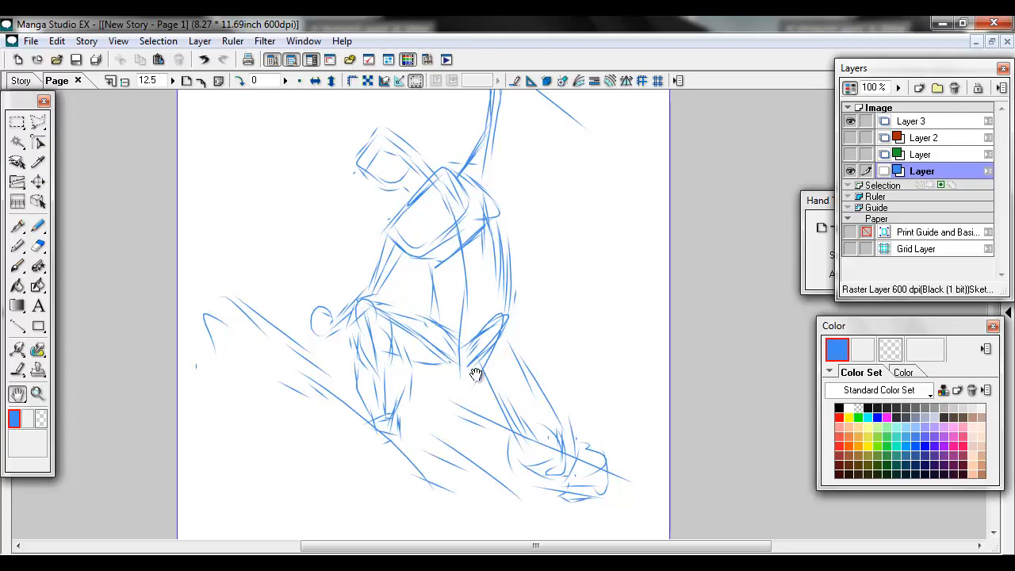
{"action": "mouse_move", "coordinate": [435, 204]}
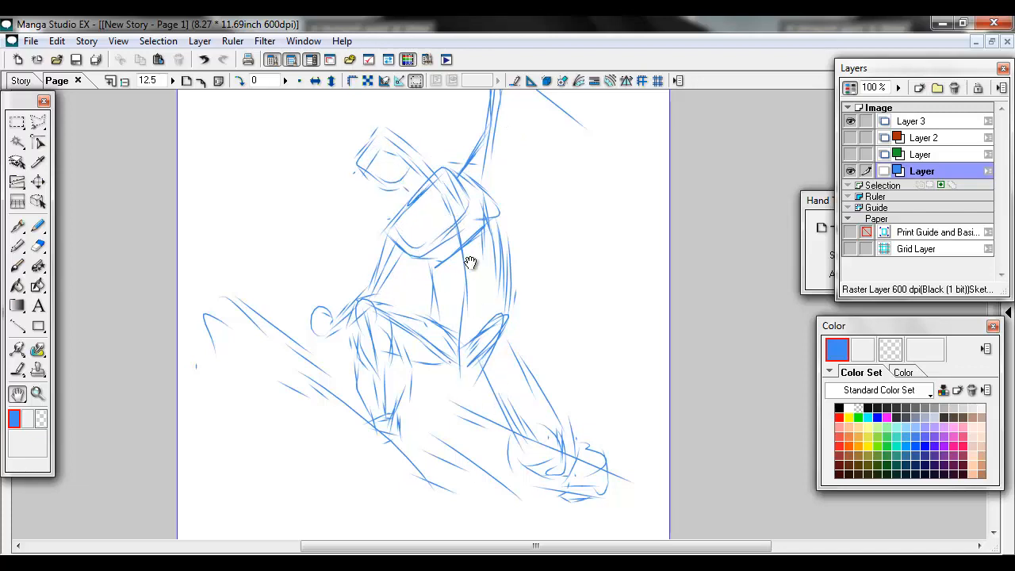
{"action": "mouse_move", "coordinate": [657, 236]}
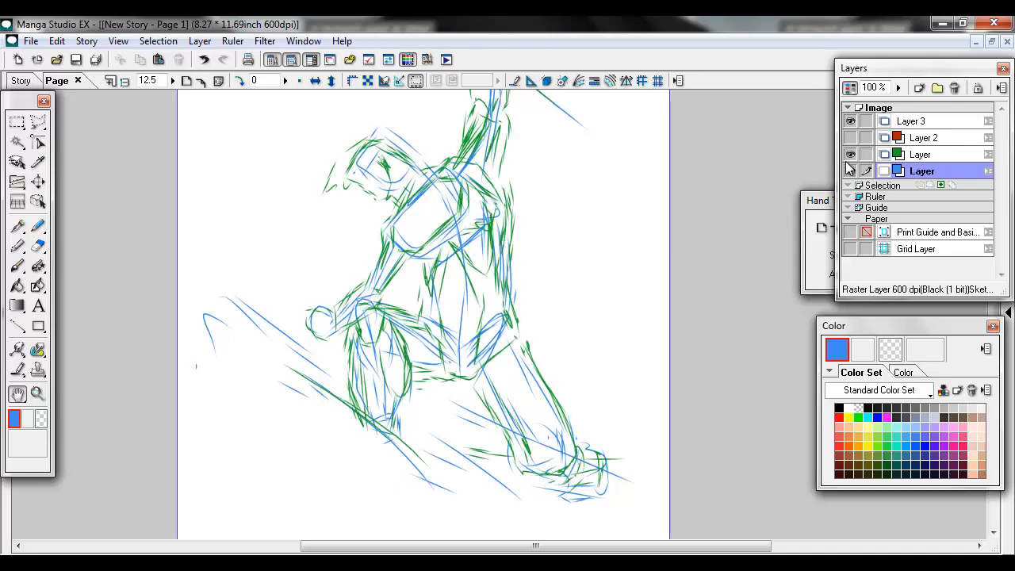
- Hide the blue underdrawing and reselect the Pencil tool
{"action": "left_click", "coordinate": [851, 170]}
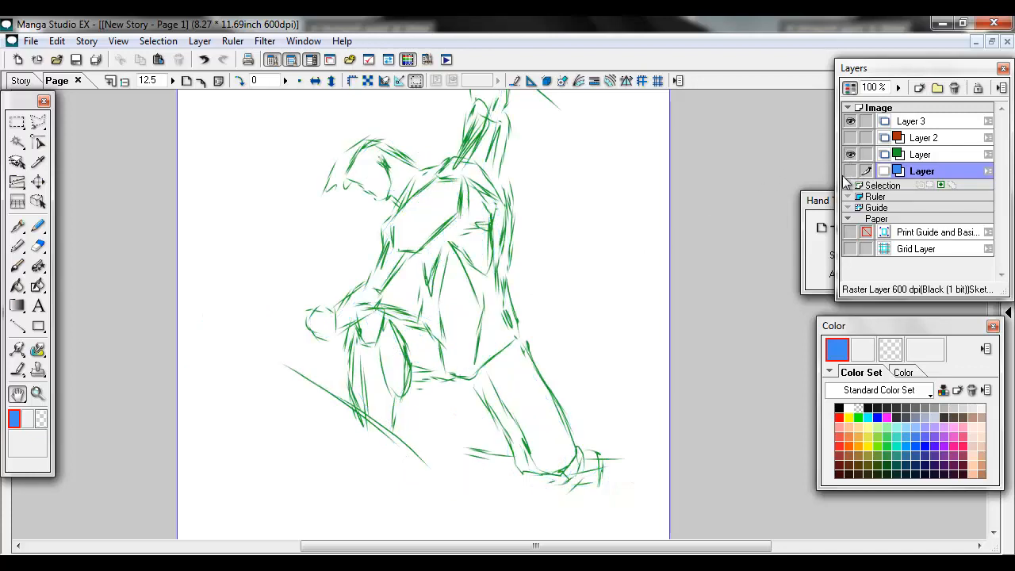
{"action": "mouse_move", "coordinate": [705, 260]}
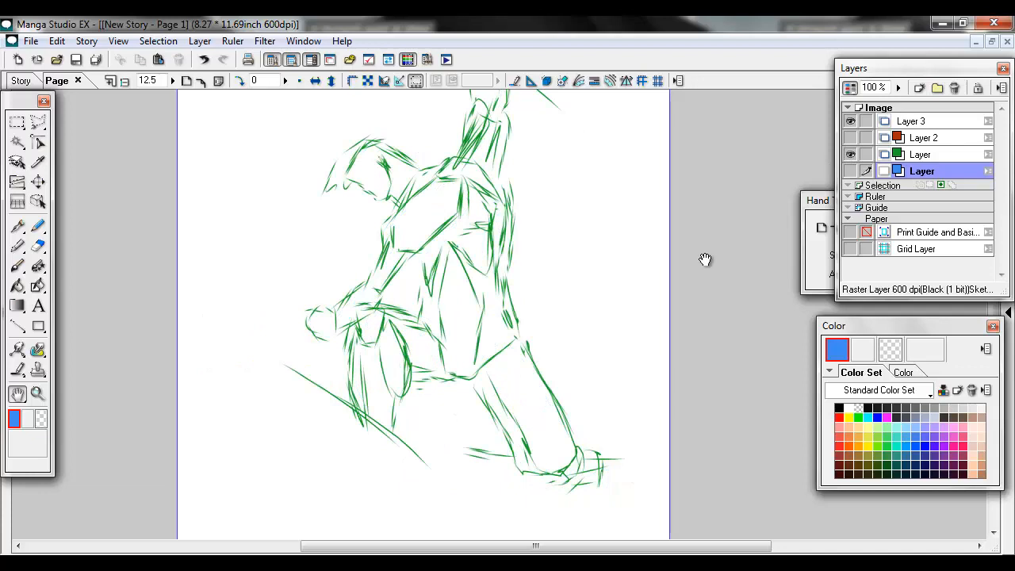
{"action": "mouse_move", "coordinate": [583, 330]}
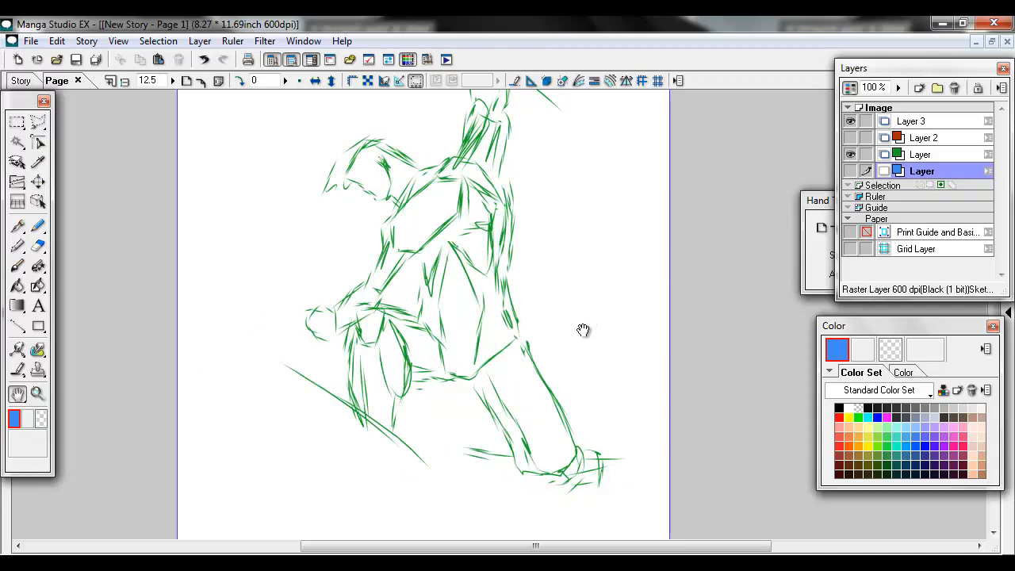
{"action": "mouse_move", "coordinate": [437, 230]}
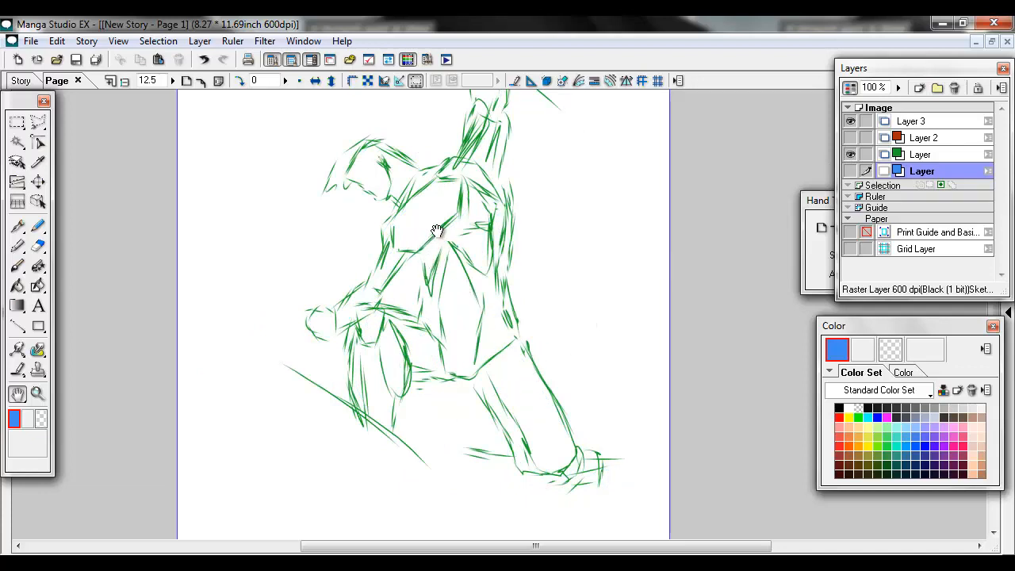
{"action": "mouse_move", "coordinate": [460, 221]}
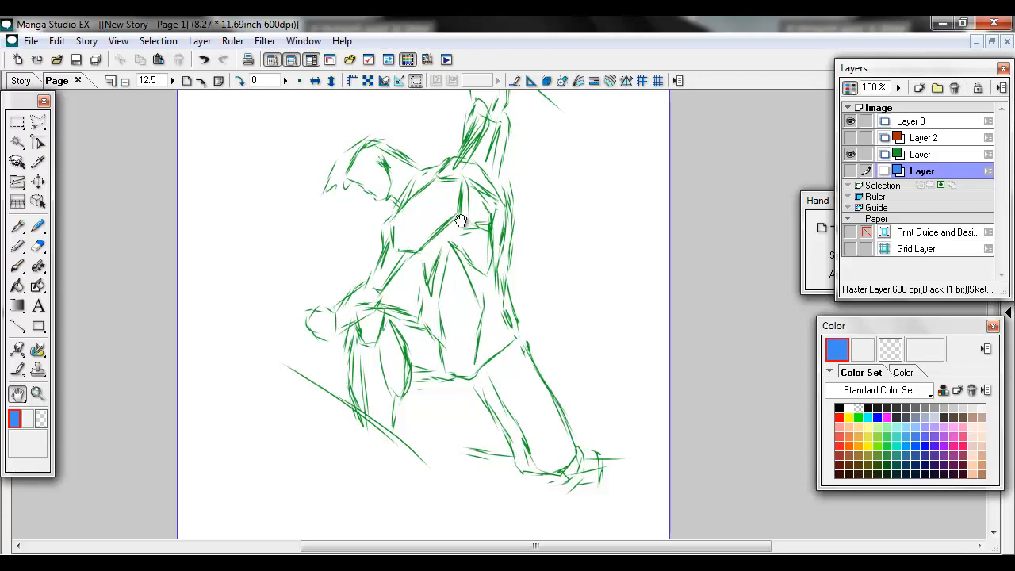
{"action": "left_click", "coordinate": [37, 226]}
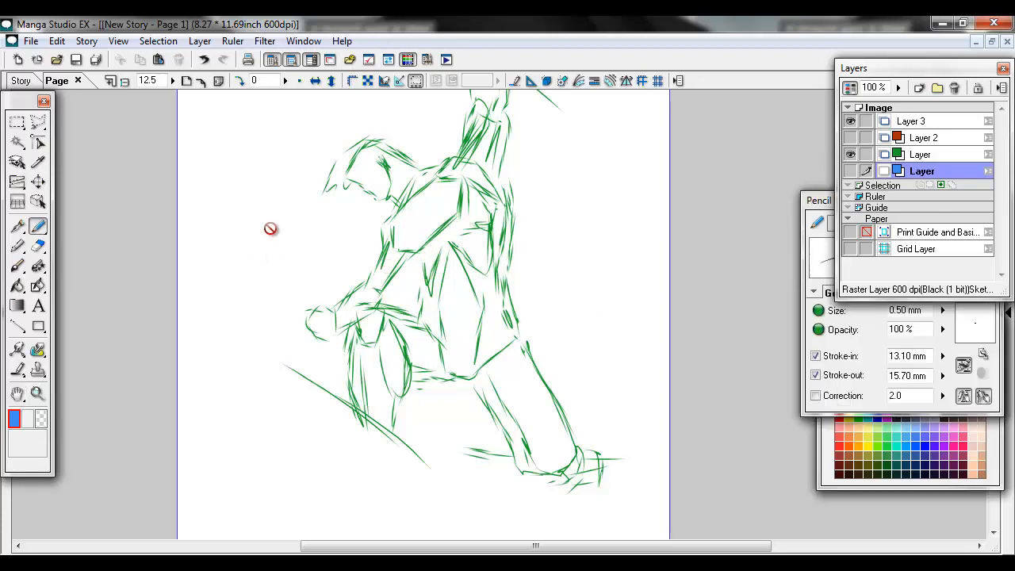
{"action": "mouse_move", "coordinate": [916, 158]}
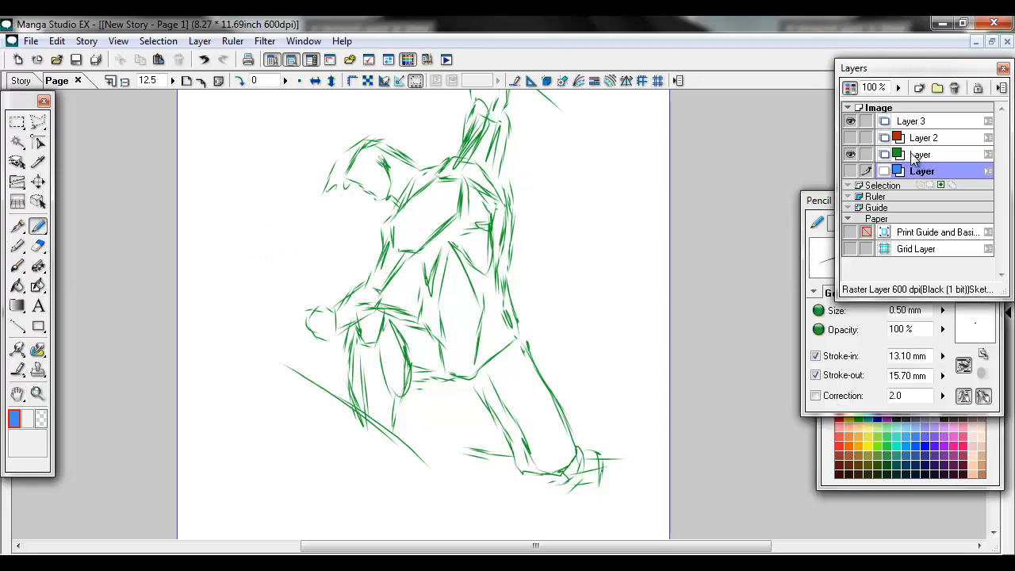
- On the green sketch layer, draw two stacked boulders left of the figure
{"action": "left_click", "coordinate": [922, 154]}
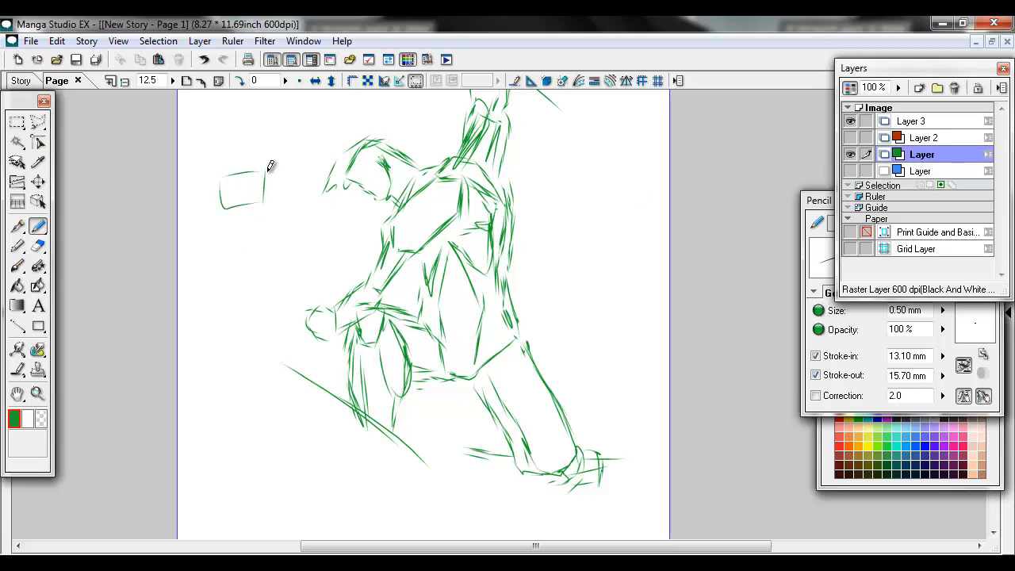
{"action": "left_click_drag", "start_coordinate": [270, 166], "coordinate": [245, 214]}
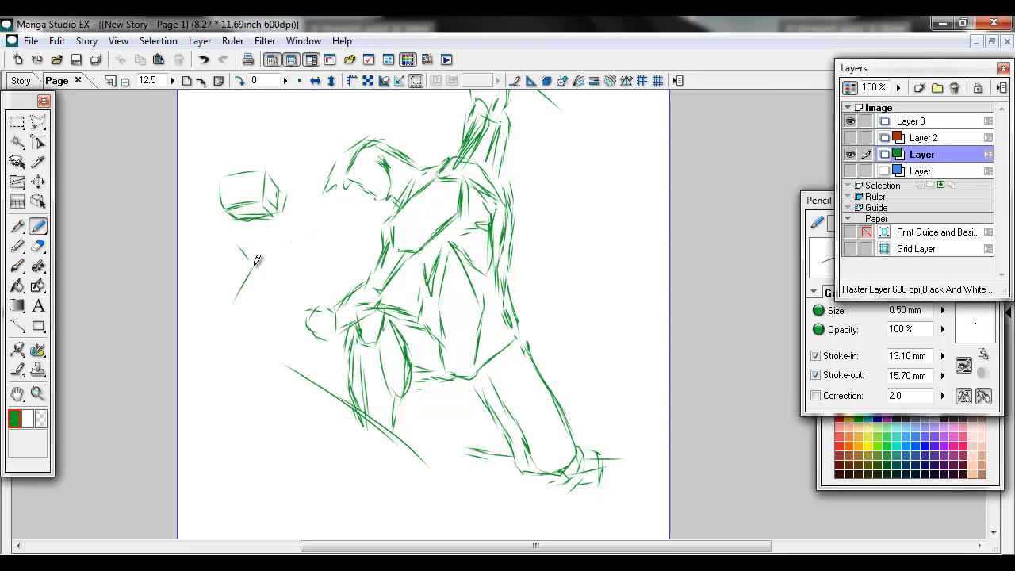
{"action": "left_click_drag", "start_coordinate": [254, 253], "coordinate": [254, 318]}
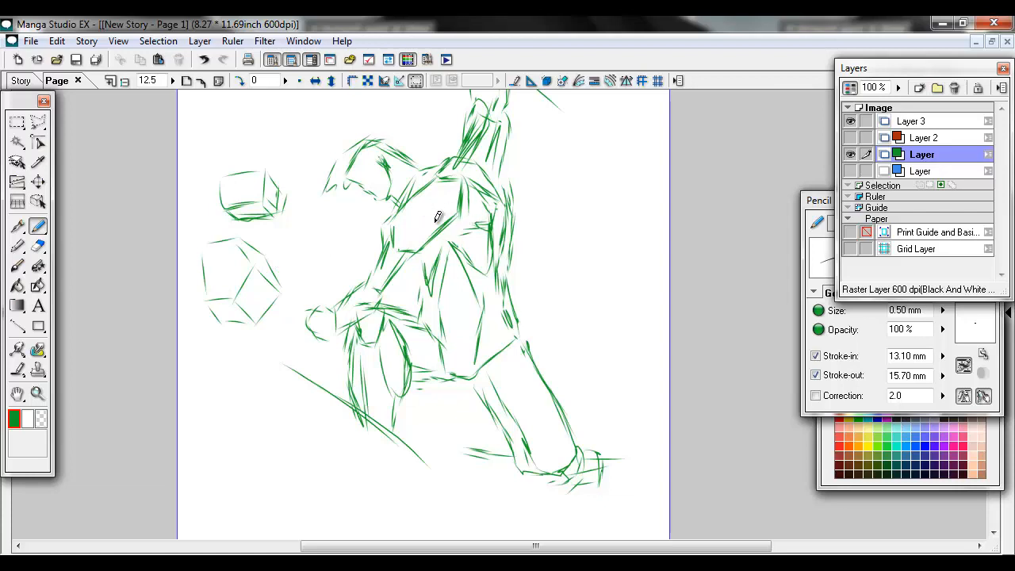
{"action": "mouse_move", "coordinate": [680, 219]}
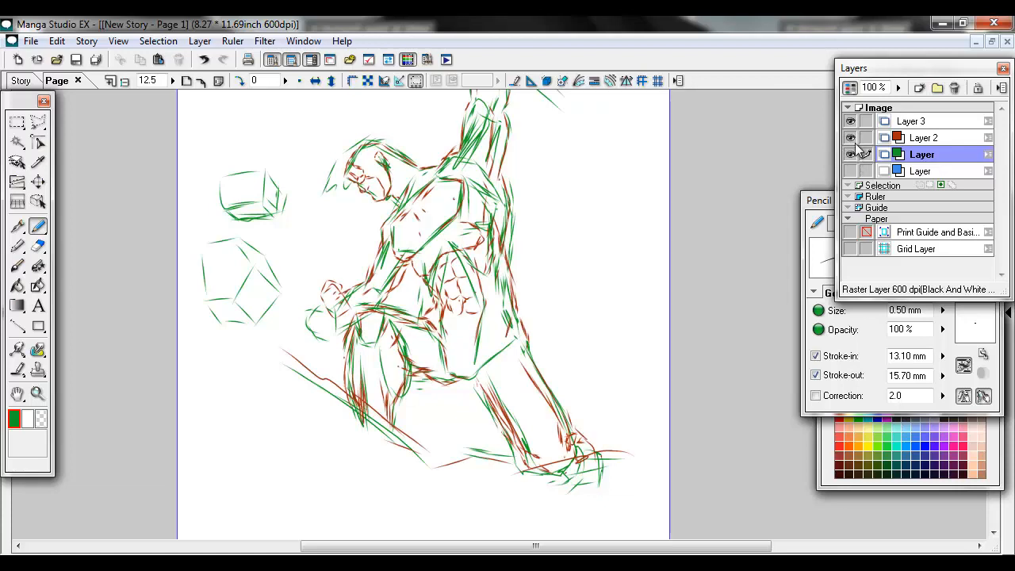
- Hide the green sketch layer
{"action": "left_click", "coordinate": [851, 154]}
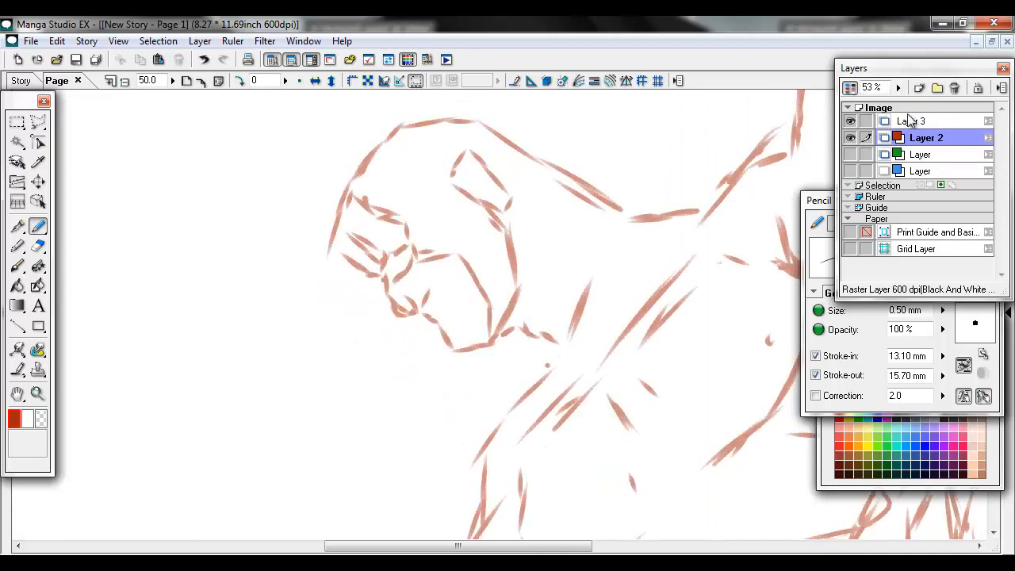
- On Layer 3, ink the eye, brow, mouth, cheek and jaw in black, erasing the heart doodle
{"action": "left_click", "coordinate": [920, 120]}
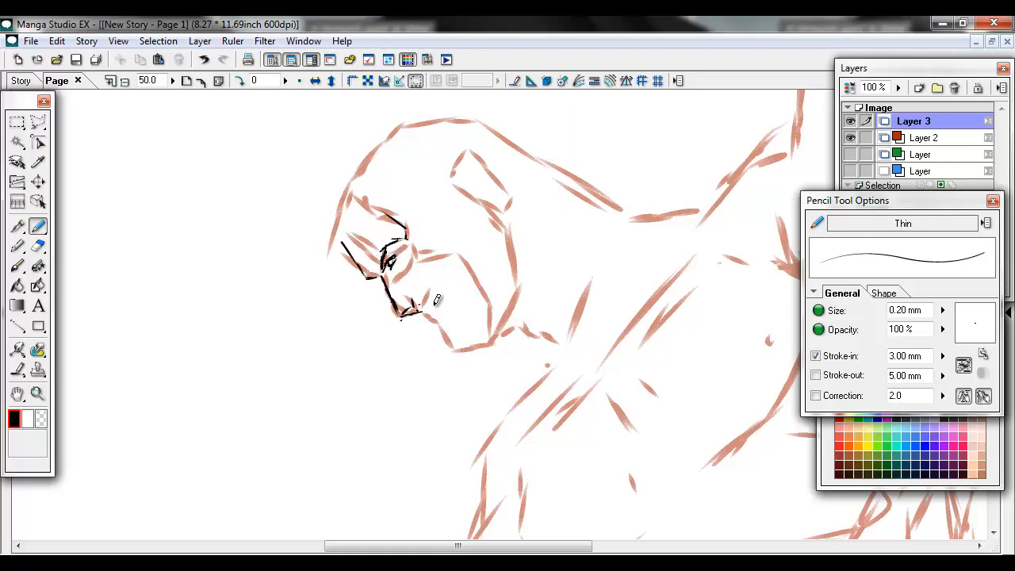
{"action": "left_click_drag", "start_coordinate": [432, 298], "coordinate": [428, 325]}
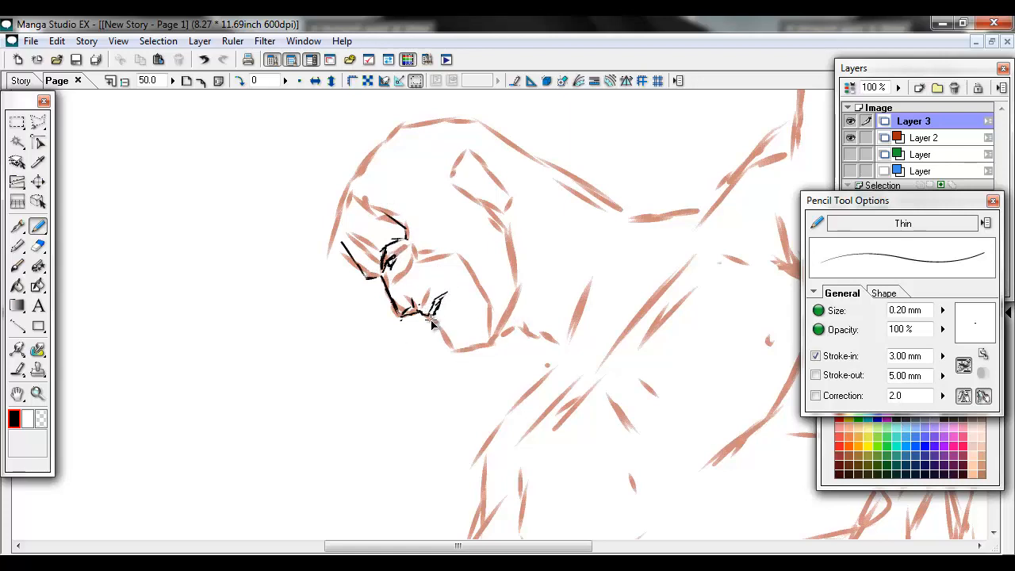
{"action": "left_click_drag", "start_coordinate": [412, 309], "coordinate": [456, 329]}
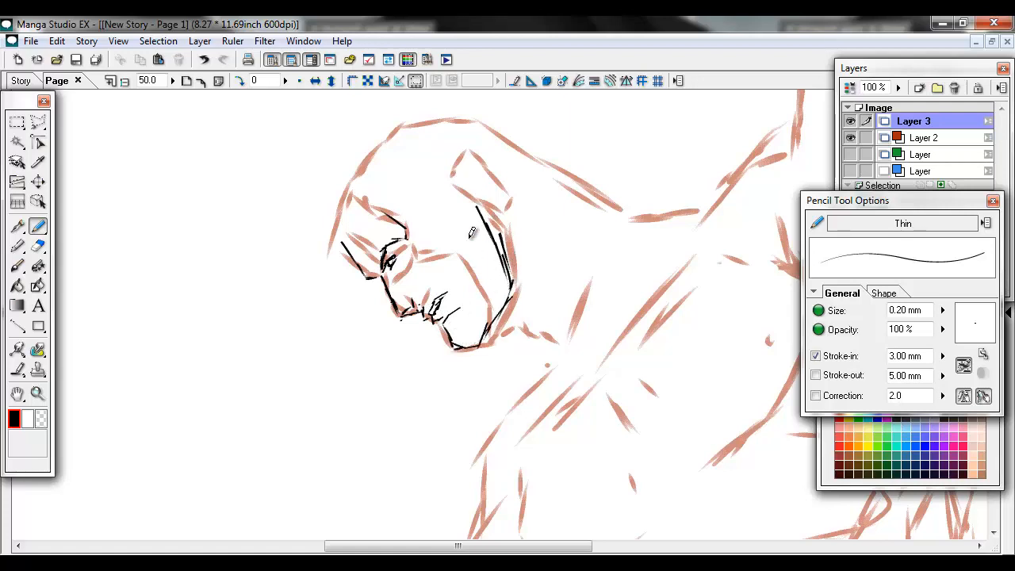
{"action": "left_click_drag", "start_coordinate": [495, 238], "coordinate": [456, 186]}
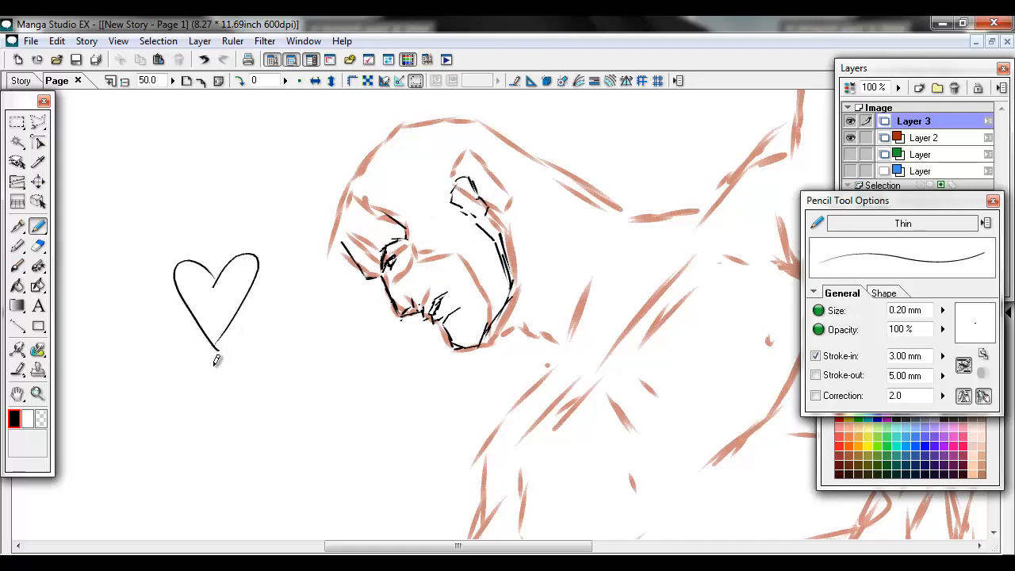
{"action": "left_click", "coordinate": [37, 245]}
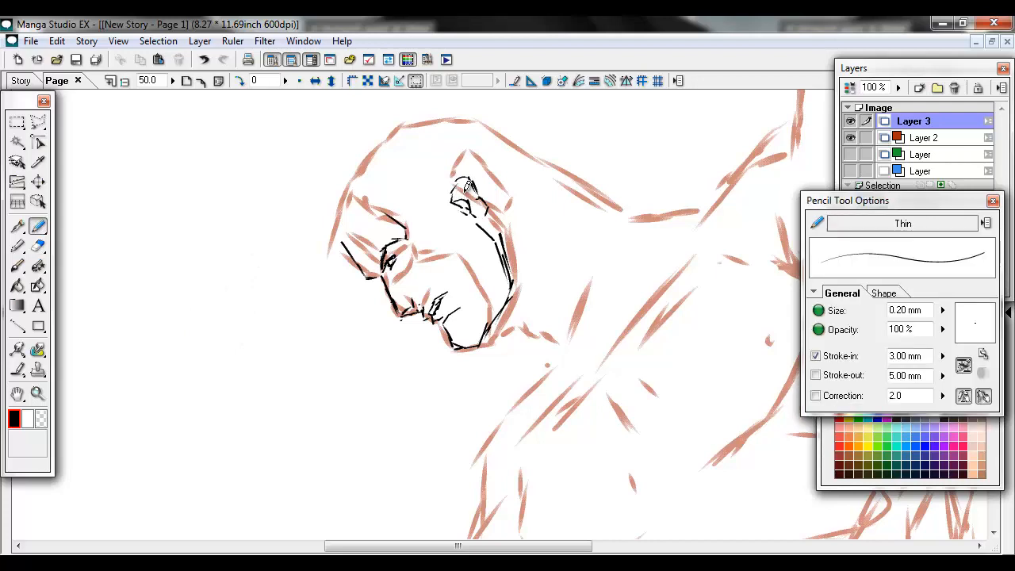
{"action": "left_click_drag", "start_coordinate": [456, 190], "coordinate": [440, 286]}
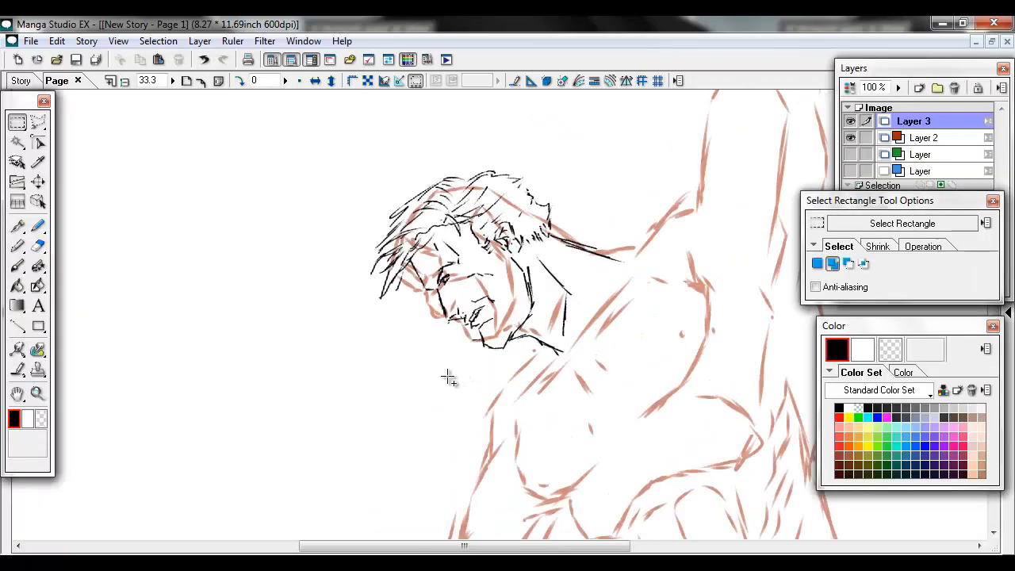
- Sketch black pencil contours of the chest, abdomen, side and torso over the rough
{"action": "left_click", "coordinate": [38, 226]}
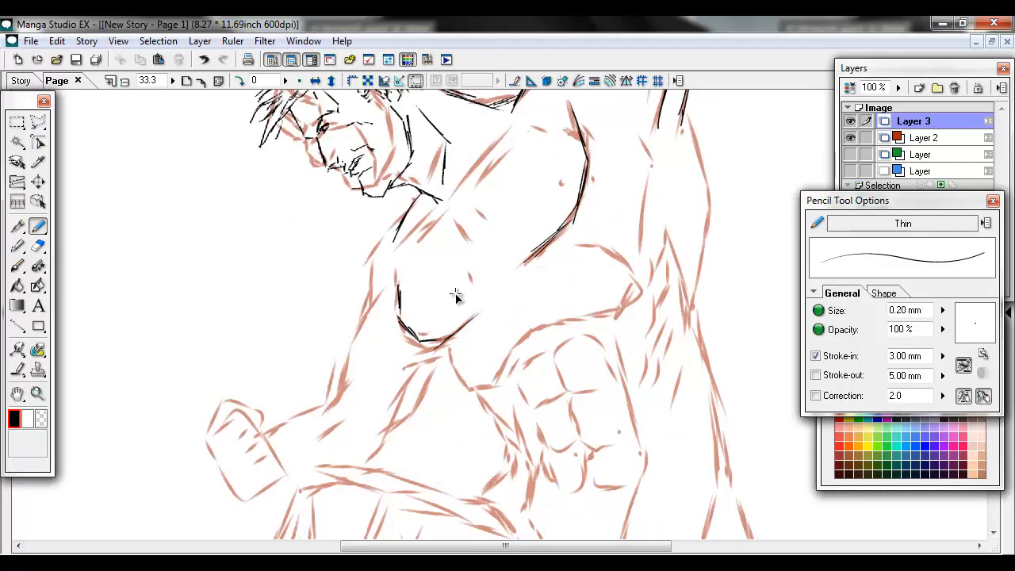
{"action": "left_click_drag", "start_coordinate": [413, 285], "coordinate": [456, 349]}
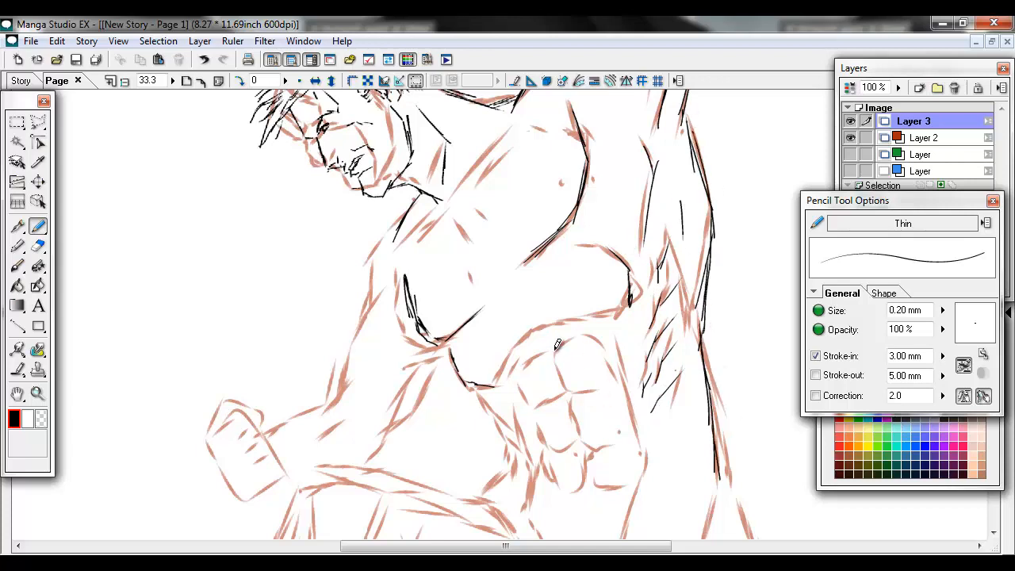
{"action": "left_click_drag", "start_coordinate": [555, 345], "coordinate": [591, 444]}
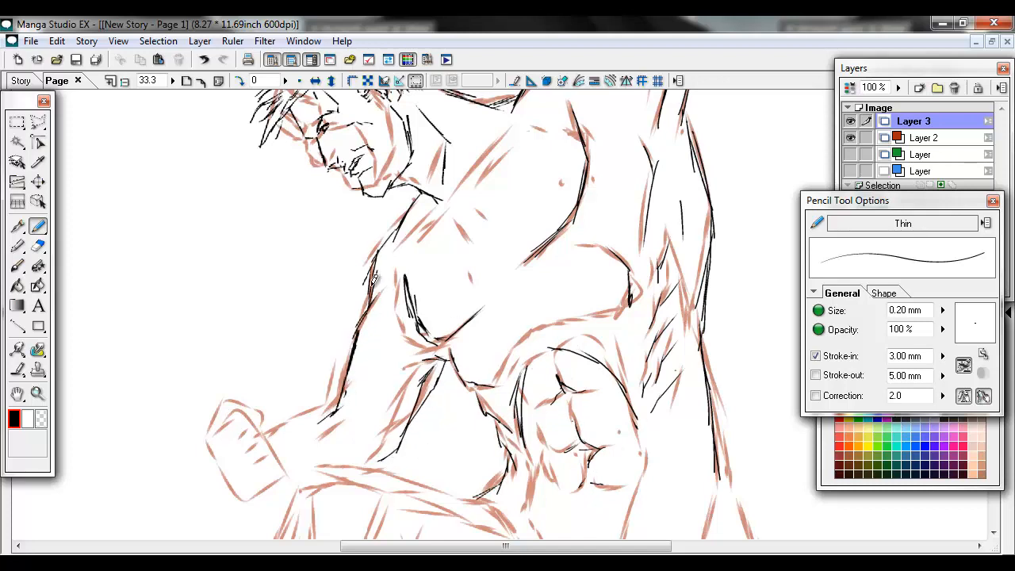
{"action": "left_click_drag", "start_coordinate": [373, 274], "coordinate": [281, 428]}
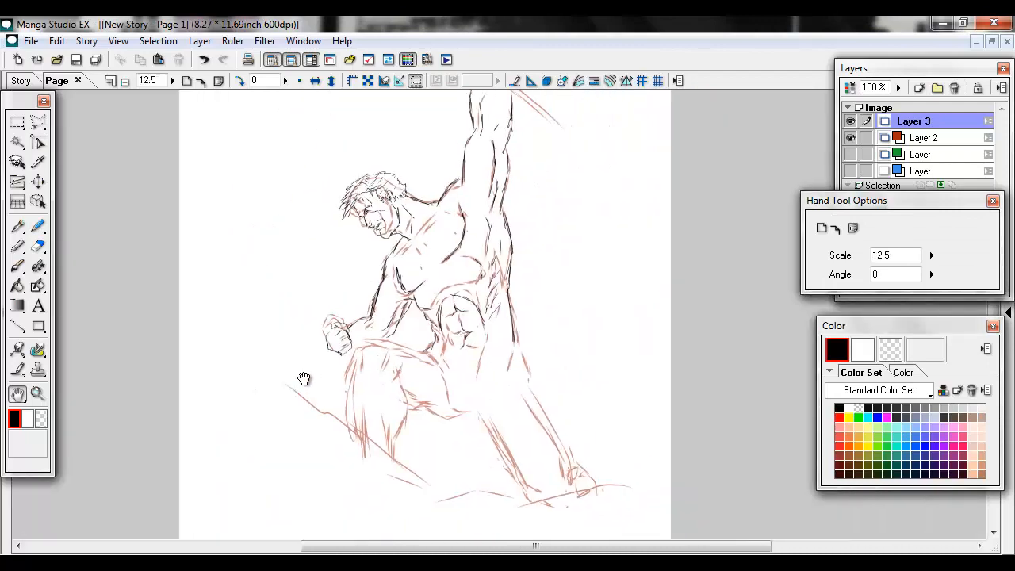
- Sketch black pencil lines down Superman's legs and lower body to the foot
{"action": "left_click", "coordinate": [38, 226]}
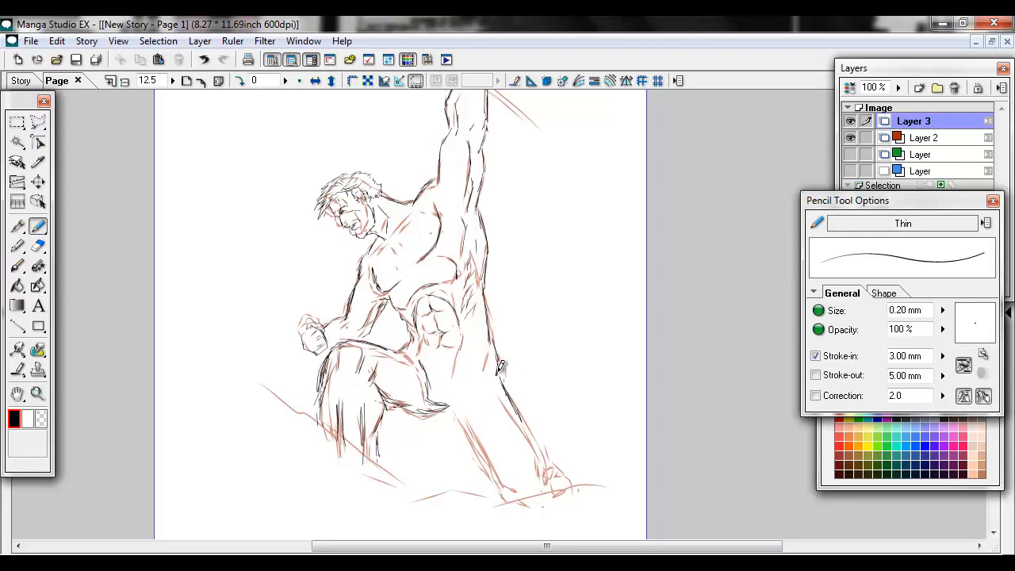
{"action": "left_click_drag", "start_coordinate": [501, 366], "coordinate": [512, 490]}
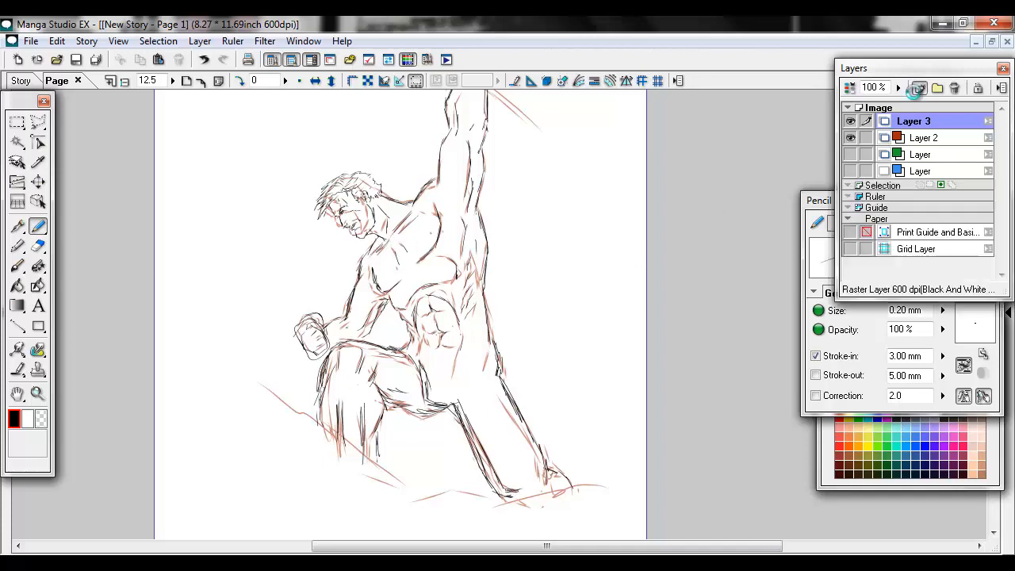
- Add Layer 4, sketch a blue outline in the upper-left, then add a layer for inks
{"action": "left_click", "coordinate": [919, 88]}
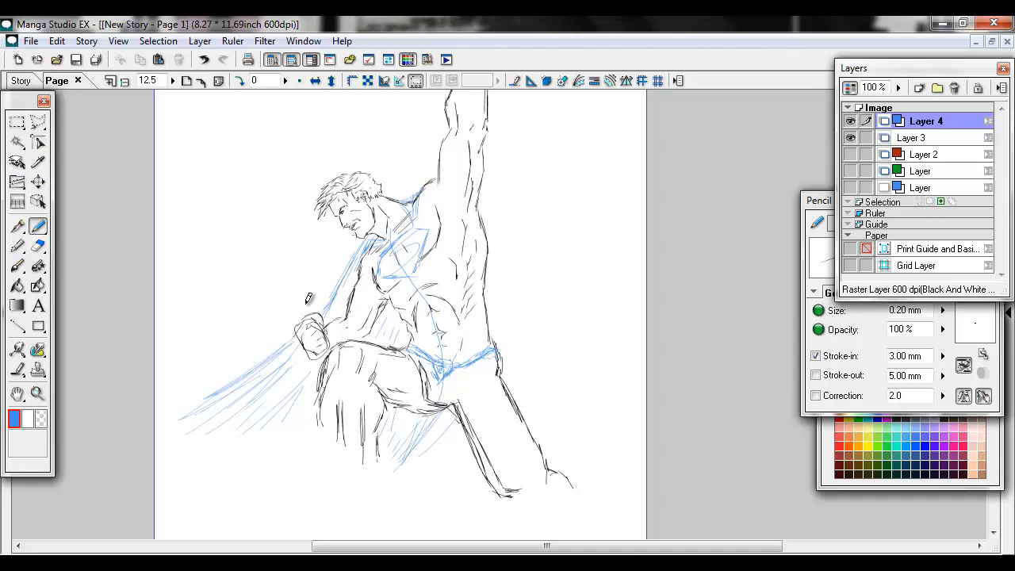
{"action": "mouse_move", "coordinate": [601, 279]}
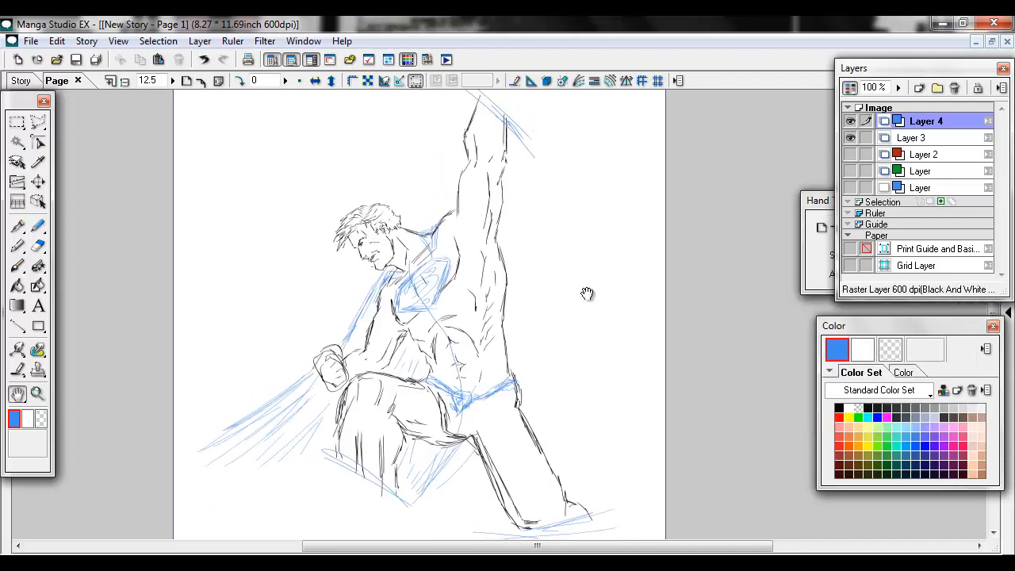
{"action": "left_click", "coordinate": [38, 226]}
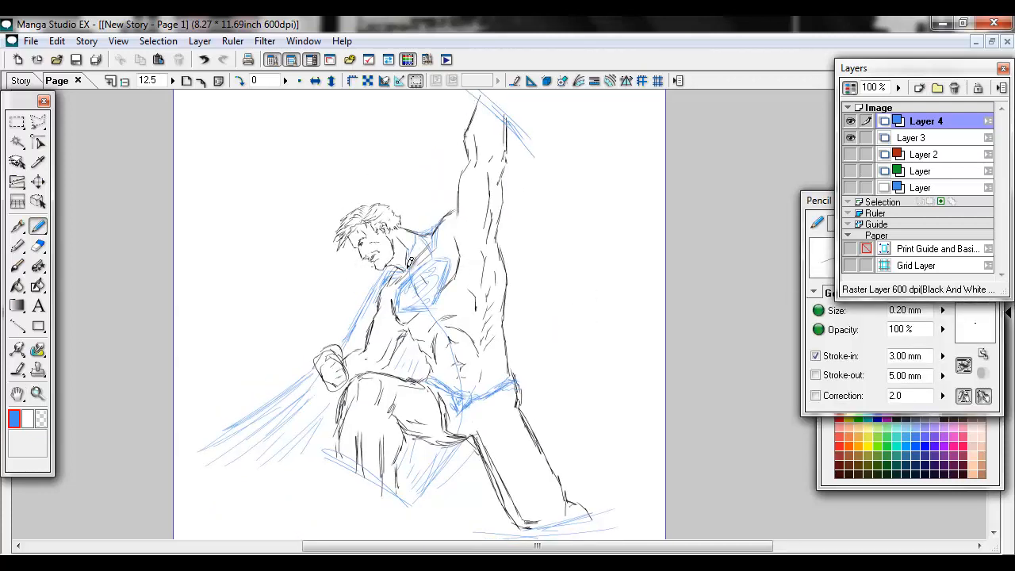
{"action": "left_click_drag", "start_coordinate": [269, 119], "coordinate": [310, 190]}
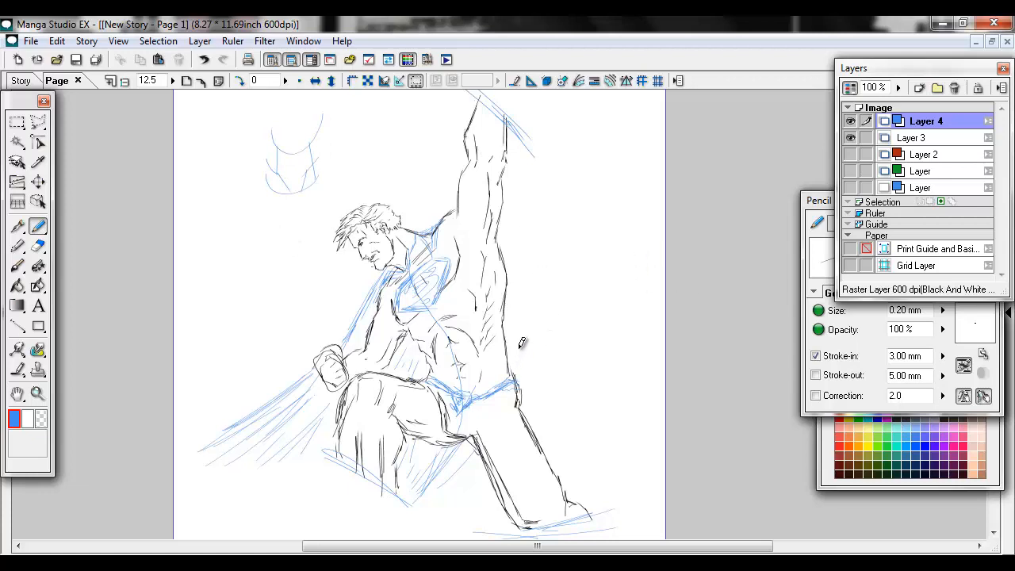
{"action": "mouse_move", "coordinate": [519, 252]}
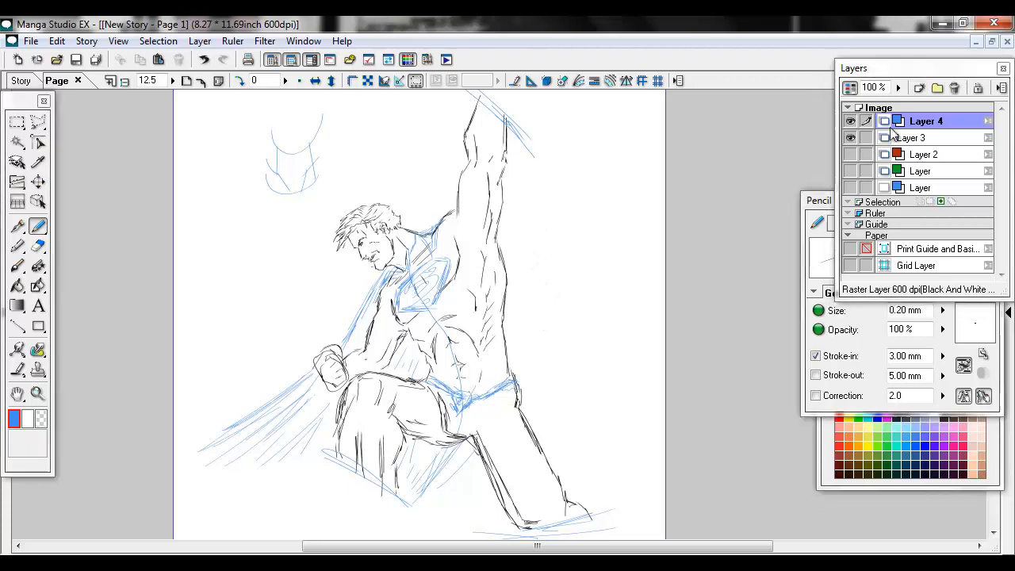
{"action": "left_click", "coordinate": [918, 88]}
{"action": "type", "text": "inks"}
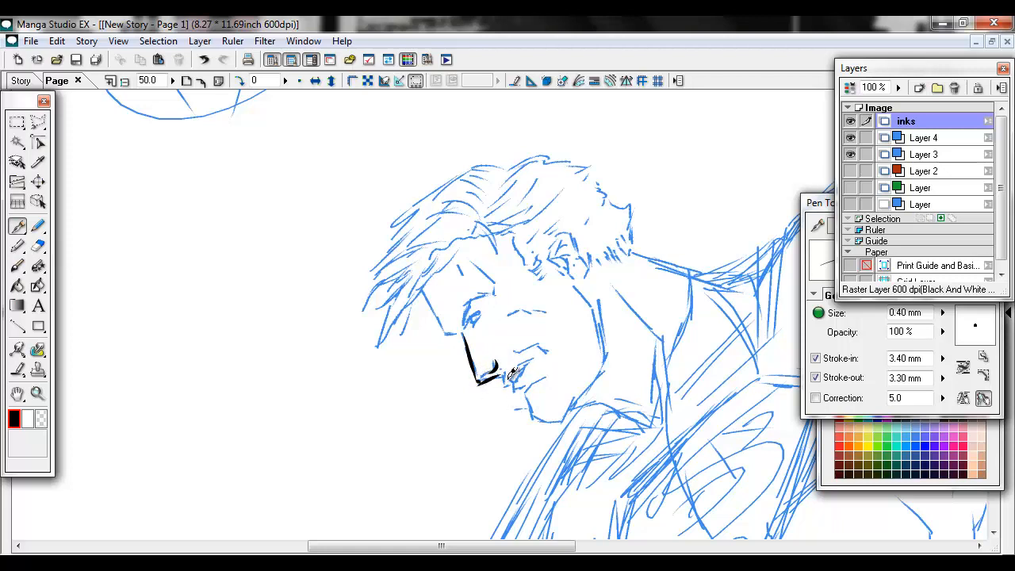
- Ink the nose, mouth, eye, eyebrow, lips and jaw line in bold black
{"action": "left_click_drag", "start_coordinate": [488, 365], "coordinate": [555, 417]}
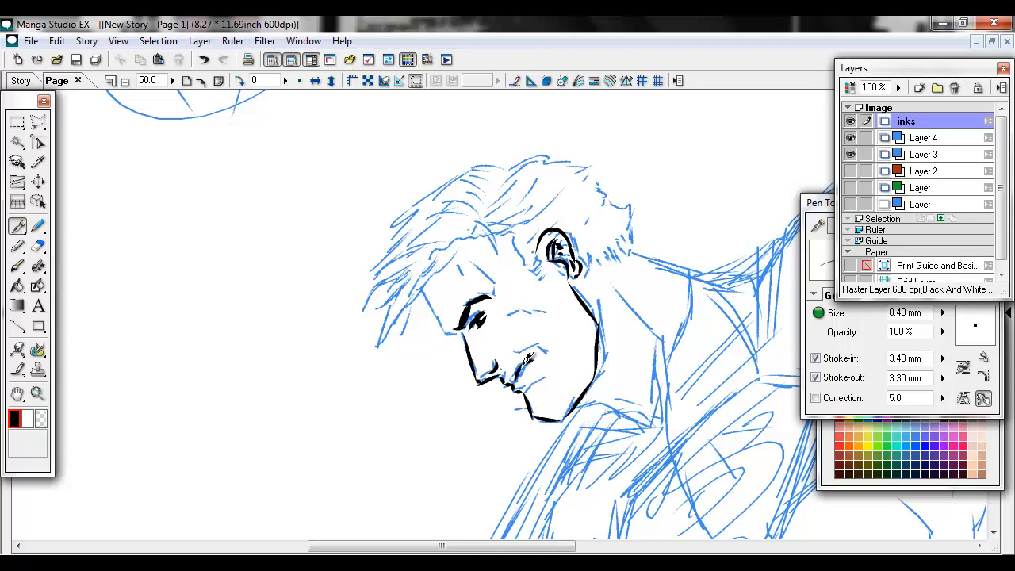
{"action": "left_click_drag", "start_coordinate": [528, 361], "coordinate": [535, 381]}
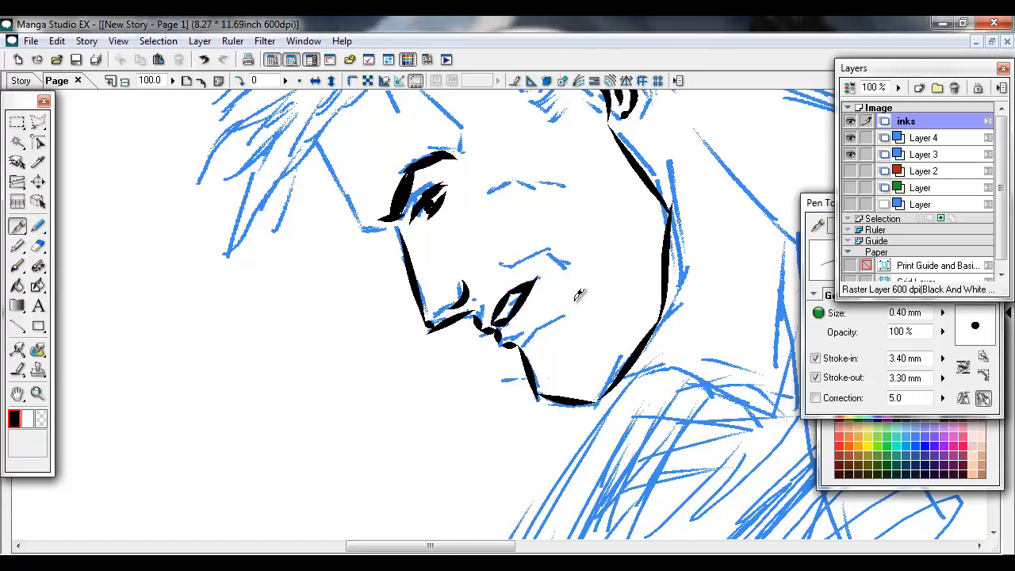
{"action": "left_click_drag", "start_coordinate": [515, 273], "coordinate": [575, 258]}
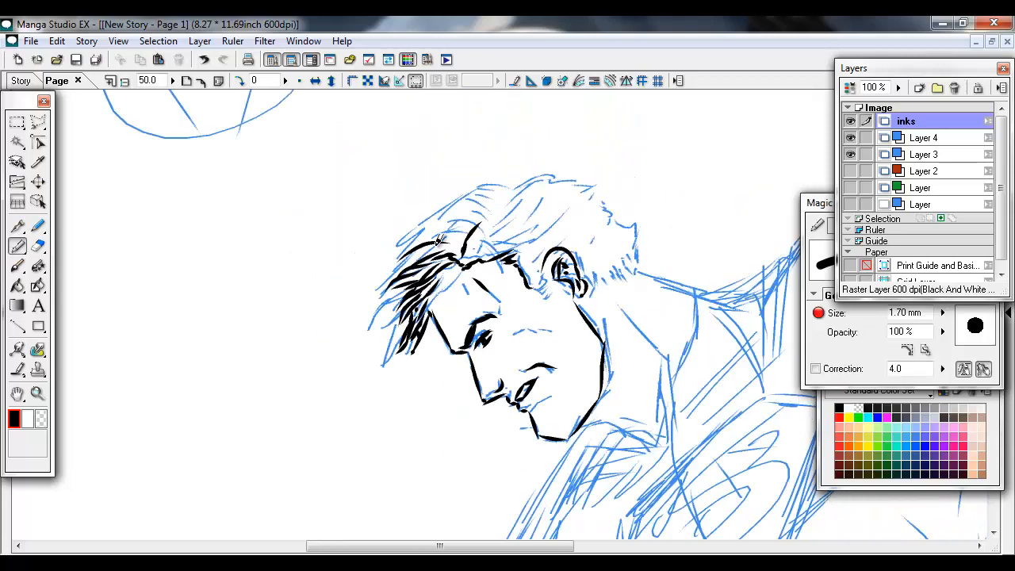
- With the 0.40 mm Pen, ink the hair strands and the neck and shoulder line
{"action": "left_click", "coordinate": [18, 226]}
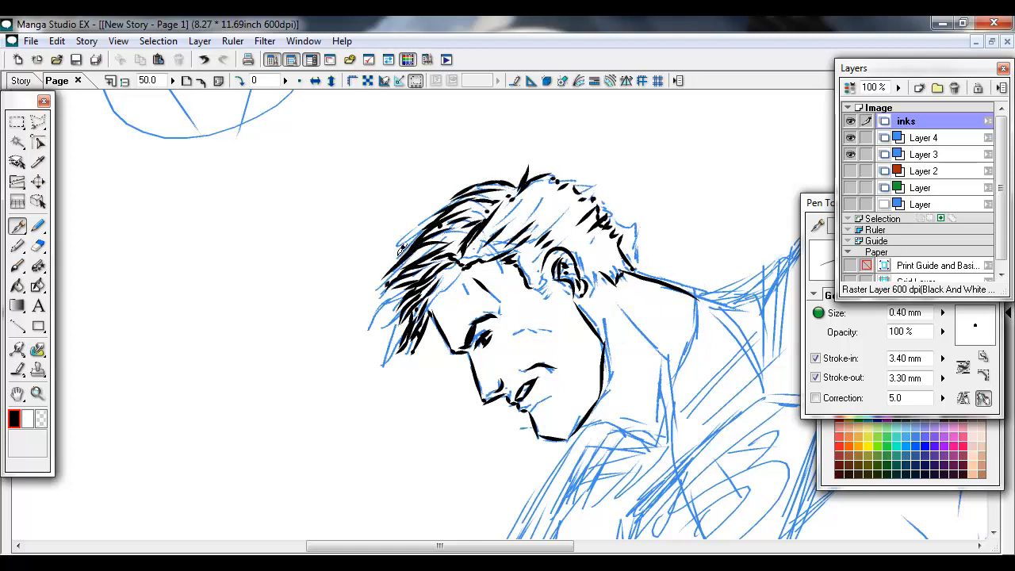
{"action": "left_click_drag", "start_coordinate": [413, 237], "coordinate": [389, 310]}
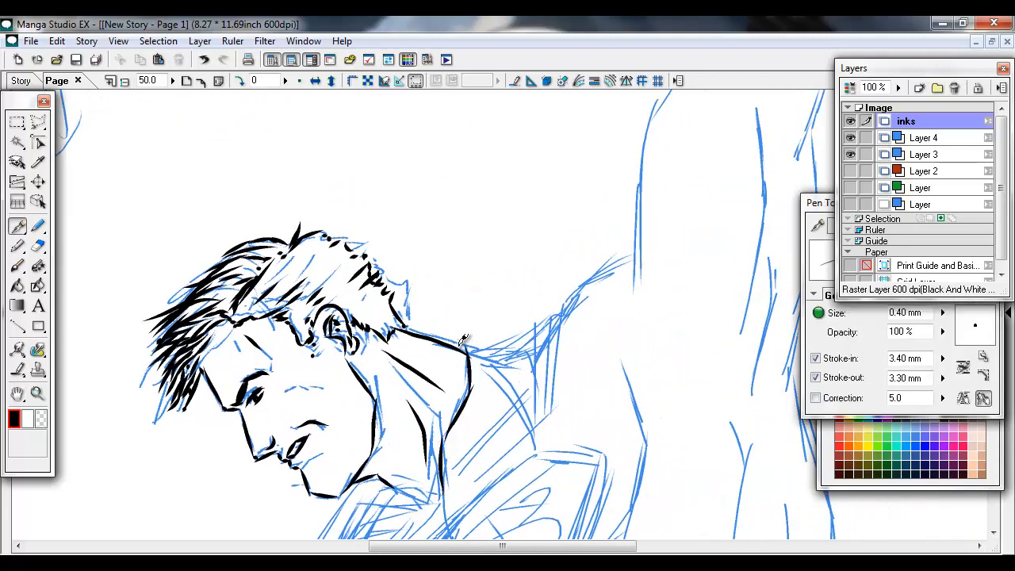
{"action": "left_click_drag", "start_coordinate": [476, 353], "coordinate": [532, 341]}
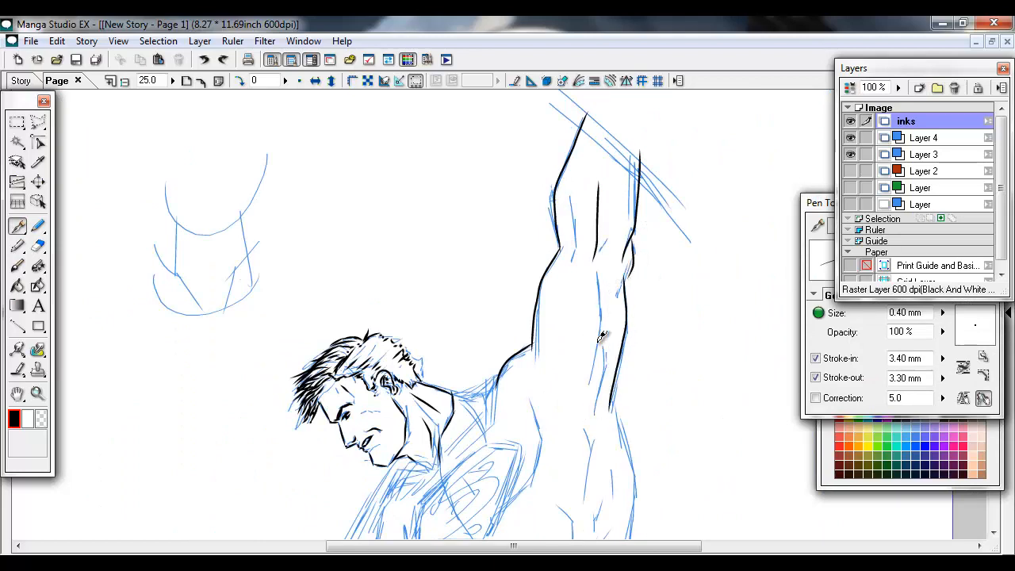
- Ink the muscle lines along the arm side, the abdominal curve and lower abdomen
{"action": "left_click_drag", "start_coordinate": [599, 337], "coordinate": [587, 444]}
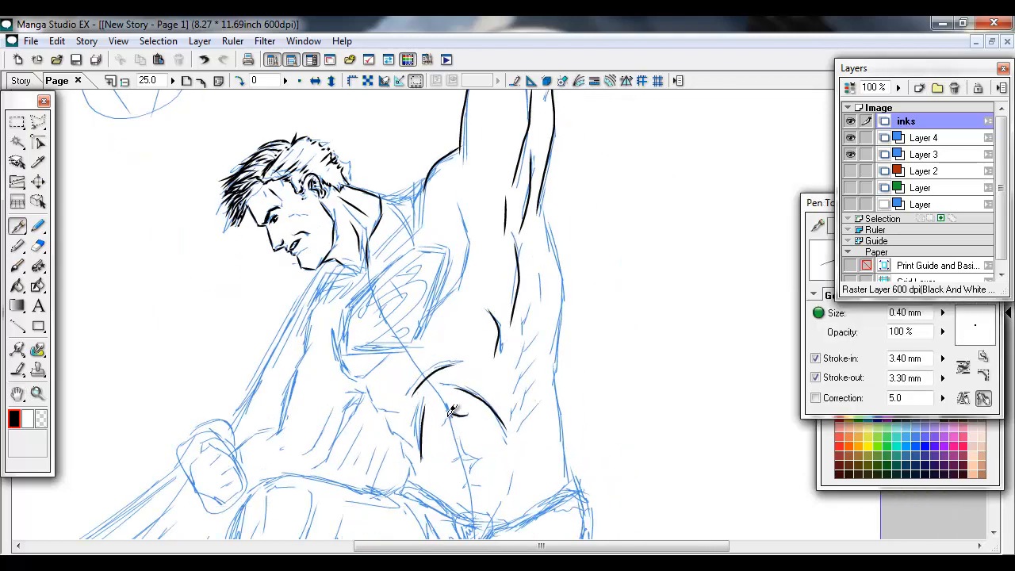
{"action": "left_click_drag", "start_coordinate": [452, 413], "coordinate": [472, 472]}
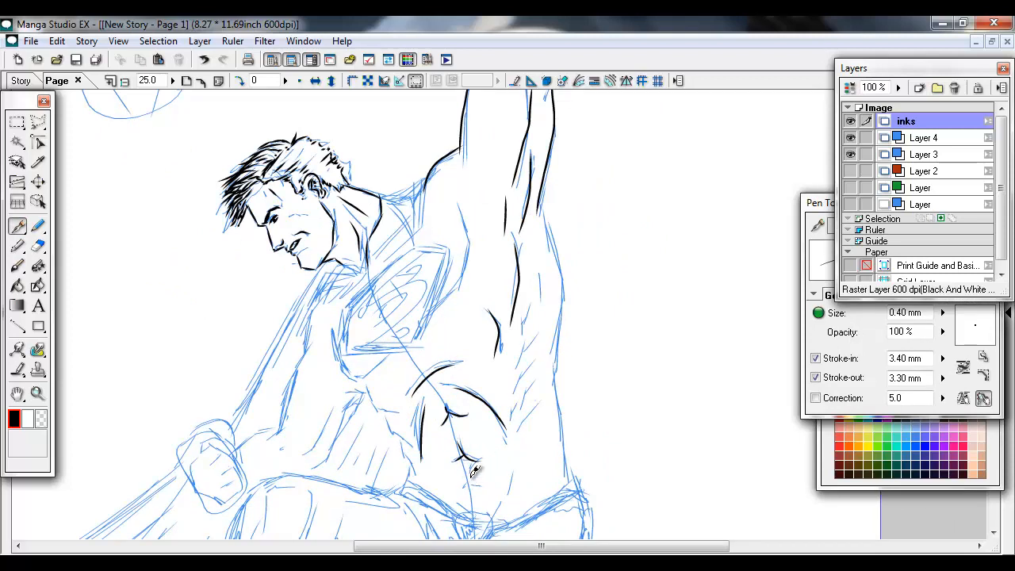
{"action": "left_click_drag", "start_coordinate": [476, 476], "coordinate": [547, 444]}
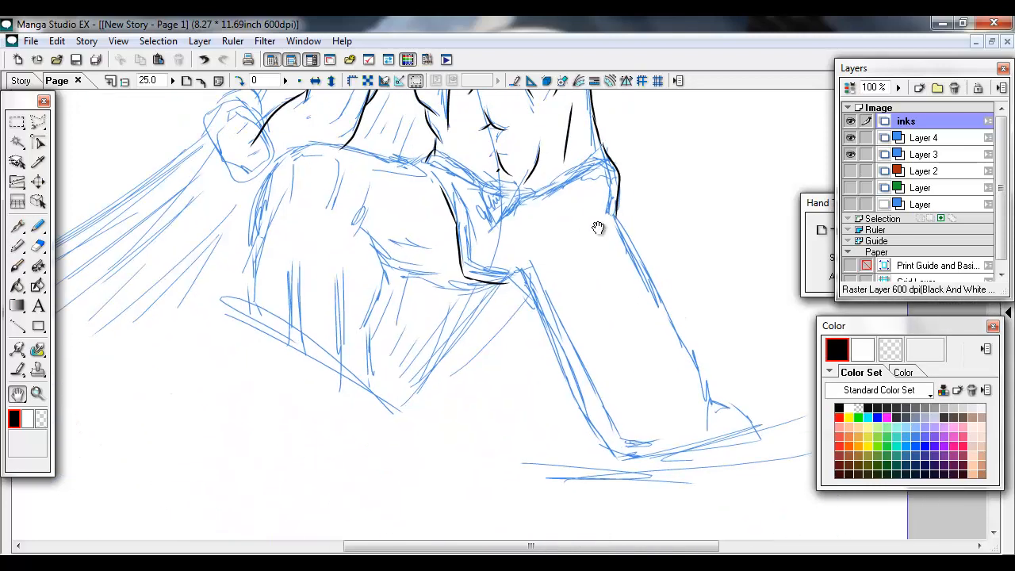
- Select the Pen tool to resume inking Superman's body lines
{"action": "left_click", "coordinate": [18, 226]}
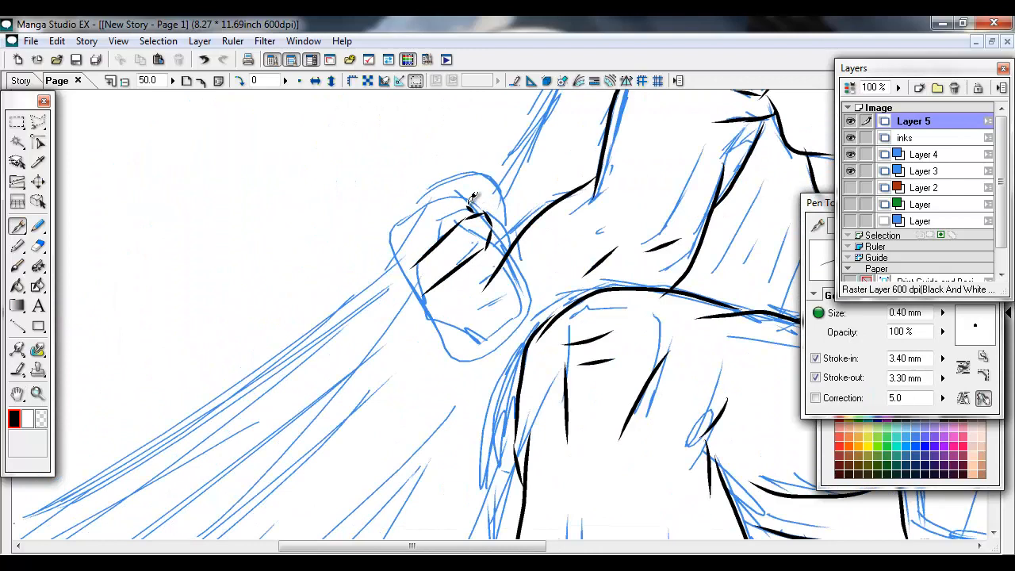
- Ink the fingers, outline, wrist and knuckles of the clenched fist
{"action": "left_click_drag", "start_coordinate": [475, 199], "coordinate": [429, 297]}
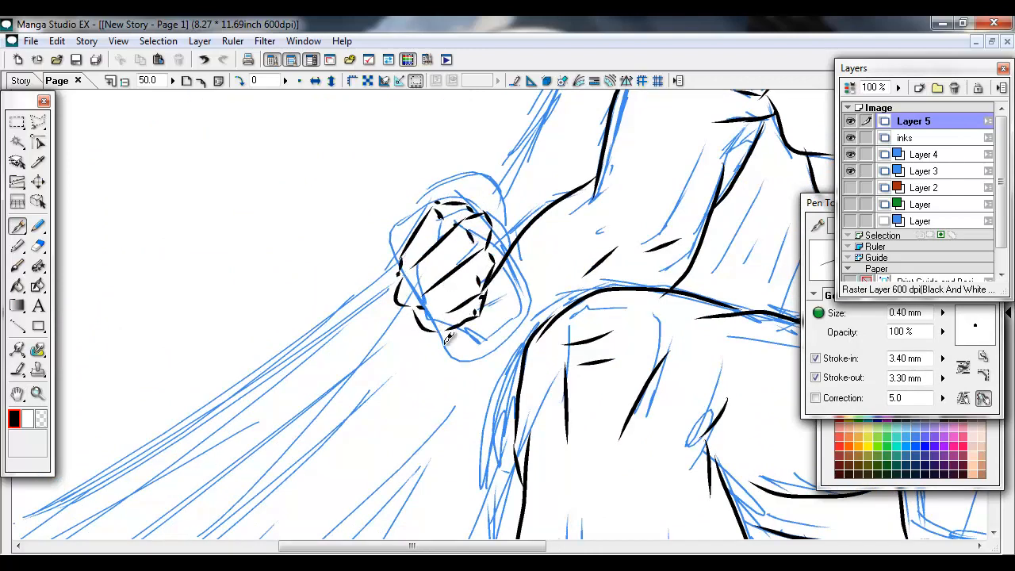
{"action": "left_click_drag", "start_coordinate": [452, 341], "coordinate": [488, 314]}
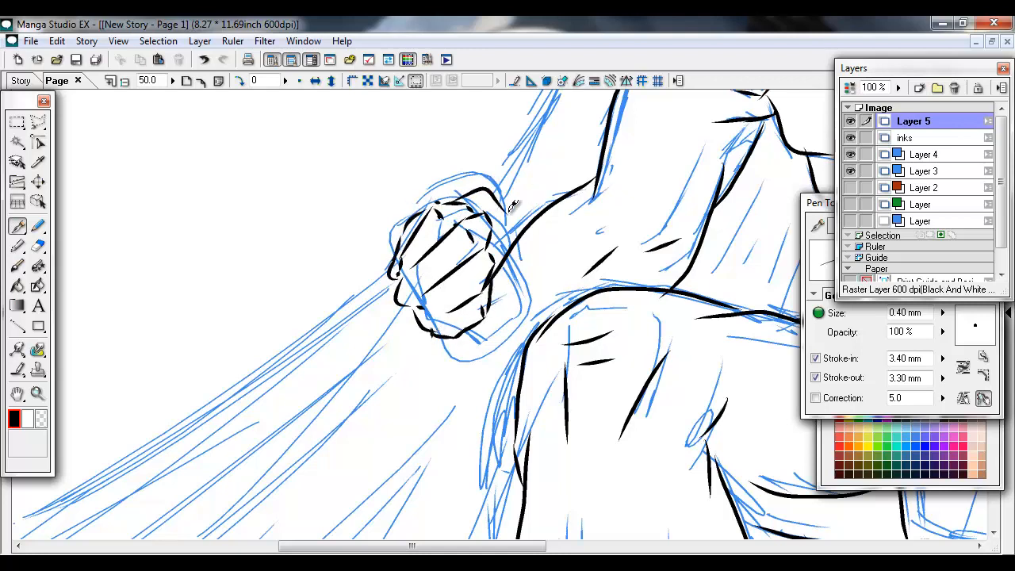
{"action": "left_click_drag", "start_coordinate": [492, 207], "coordinate": [512, 262]}
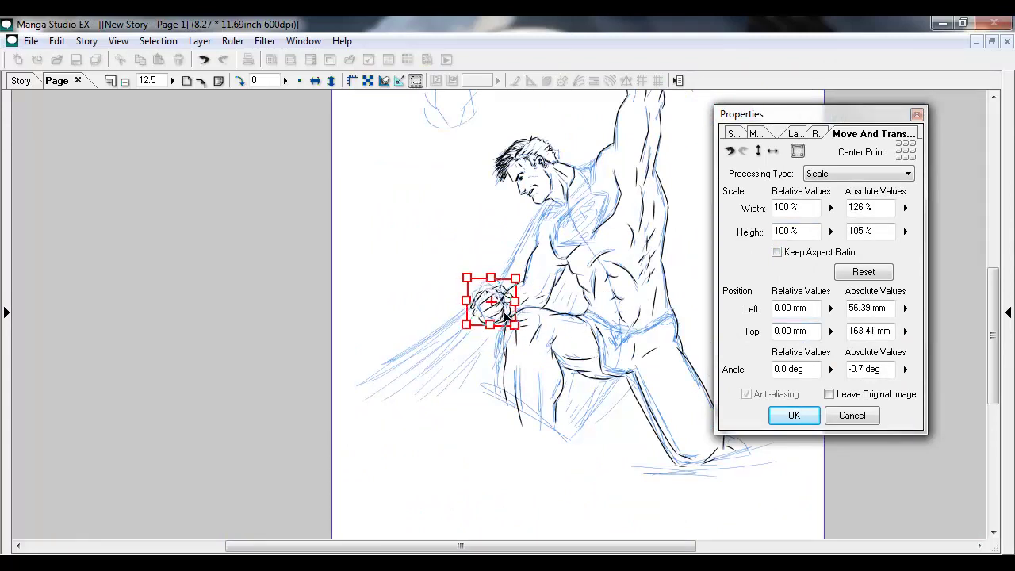
- Nudge the enlarged fist right, confirm the transform, and erase knuckle ink on Layer 5
{"action": "left_click_drag", "start_coordinate": [492, 317], "coordinate": [496, 299]}
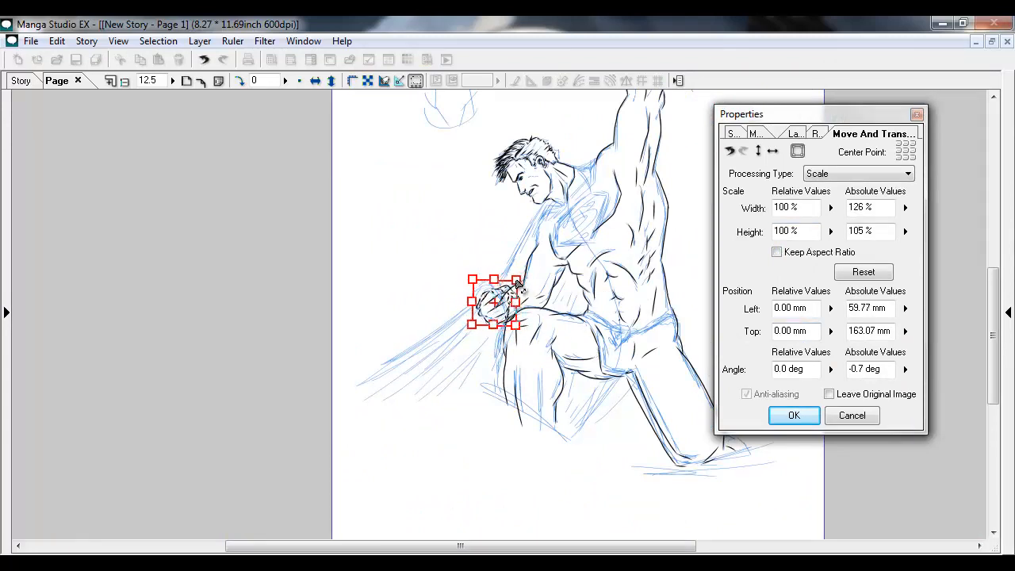
{"action": "left_click", "coordinate": [793, 415]}
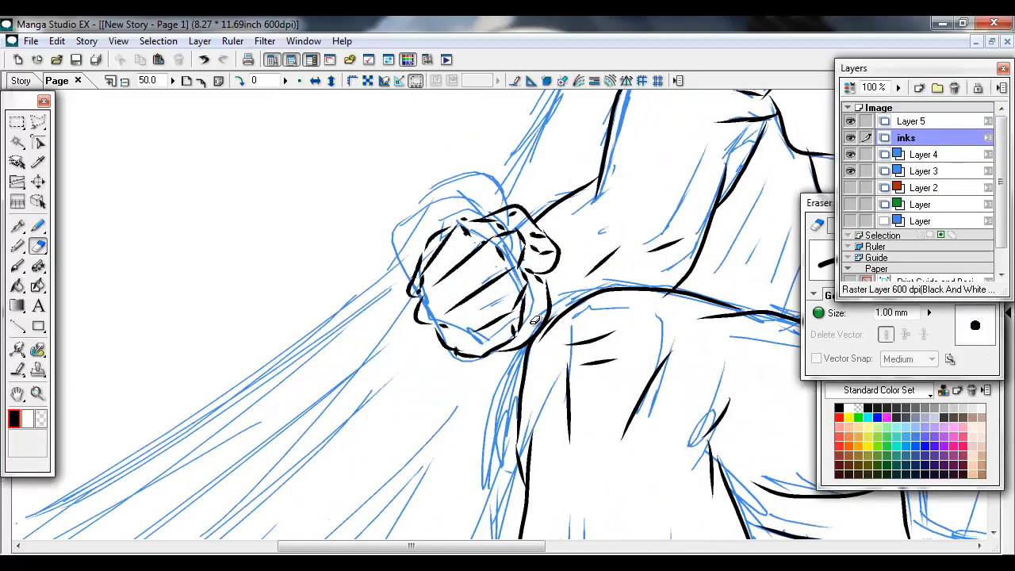
{"action": "left_click", "coordinate": [911, 120]}
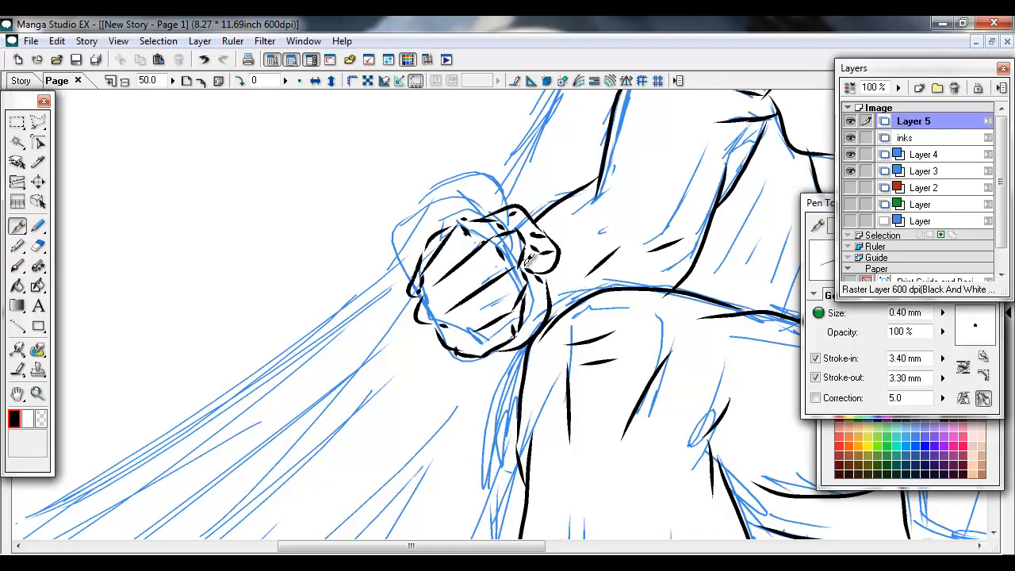
{"action": "left_click", "coordinate": [37, 246]}
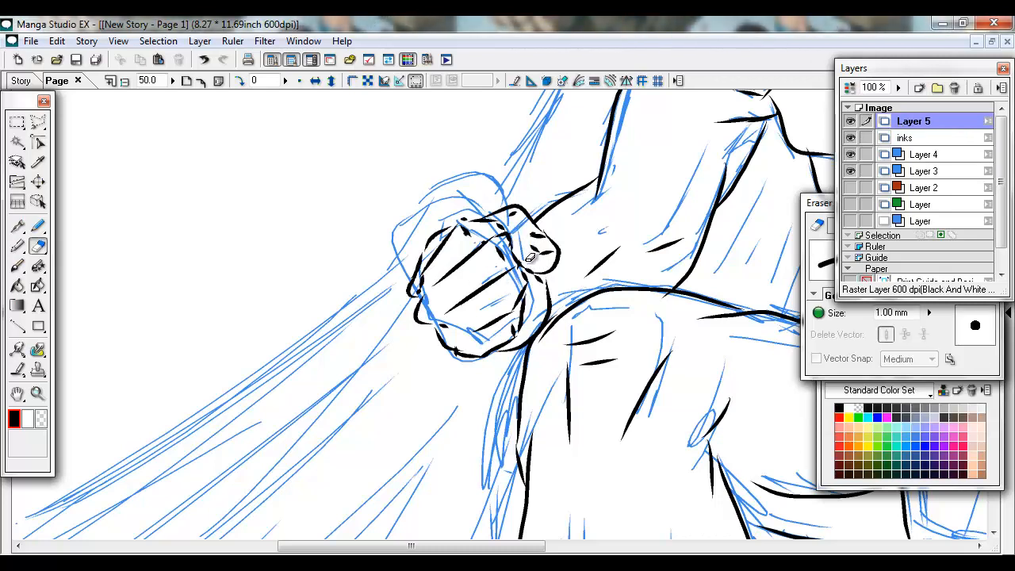
- Ink the inner curve of the raised thigh, then target the inks layer
{"action": "left_click", "coordinate": [18, 226]}
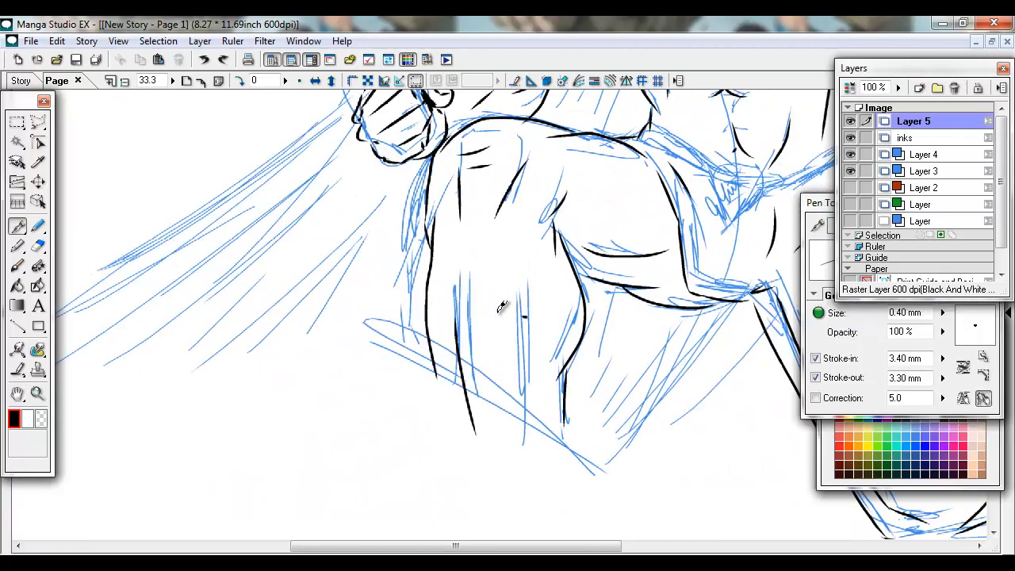
{"action": "left_click_drag", "start_coordinate": [484, 318], "coordinate": [591, 329]}
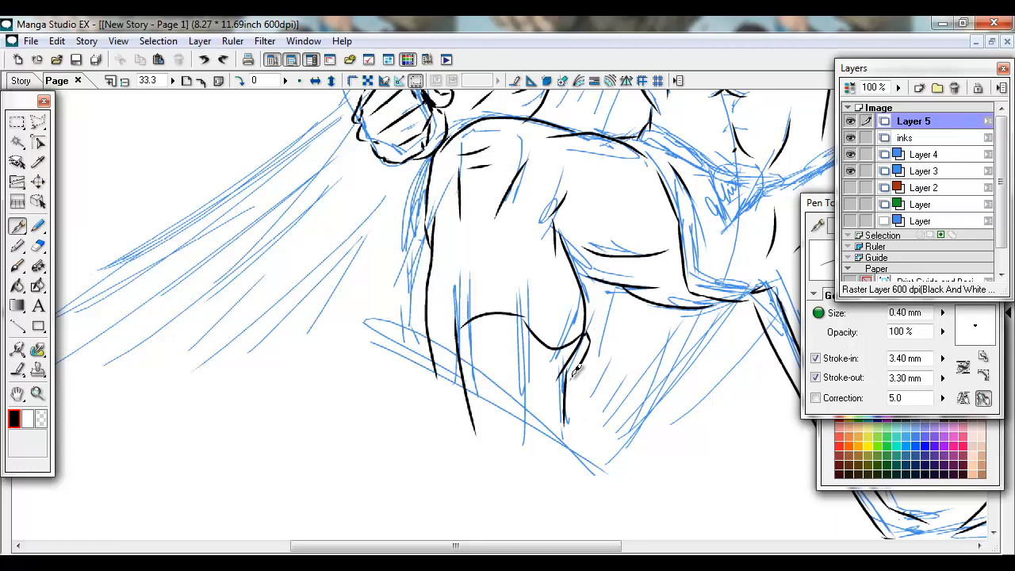
{"action": "left_click", "coordinate": [906, 138]}
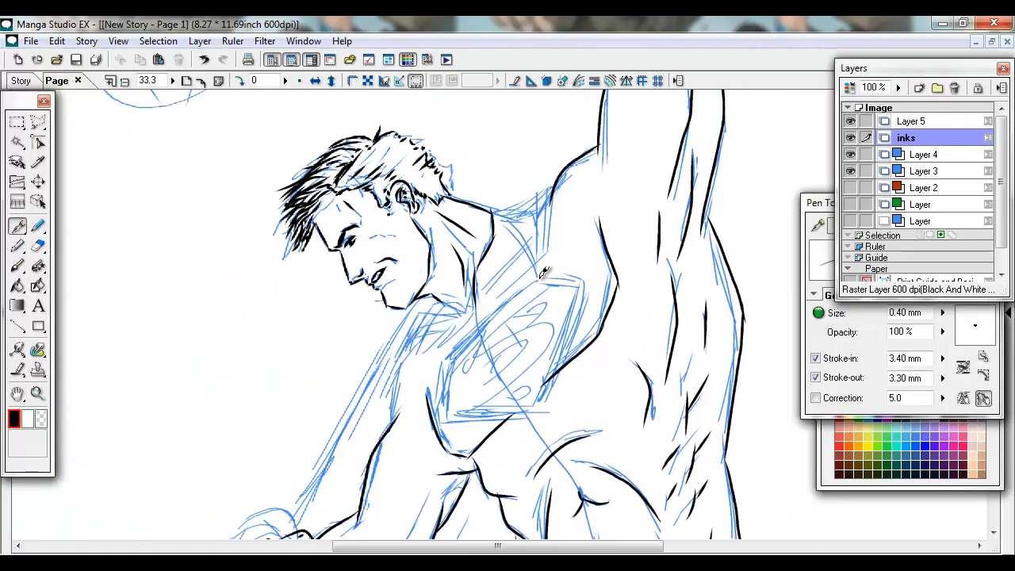
- Switch between Layer 5 and the inks layer while inking the belt, buckle, trunks and cape
{"action": "left_click", "coordinate": [912, 121]}
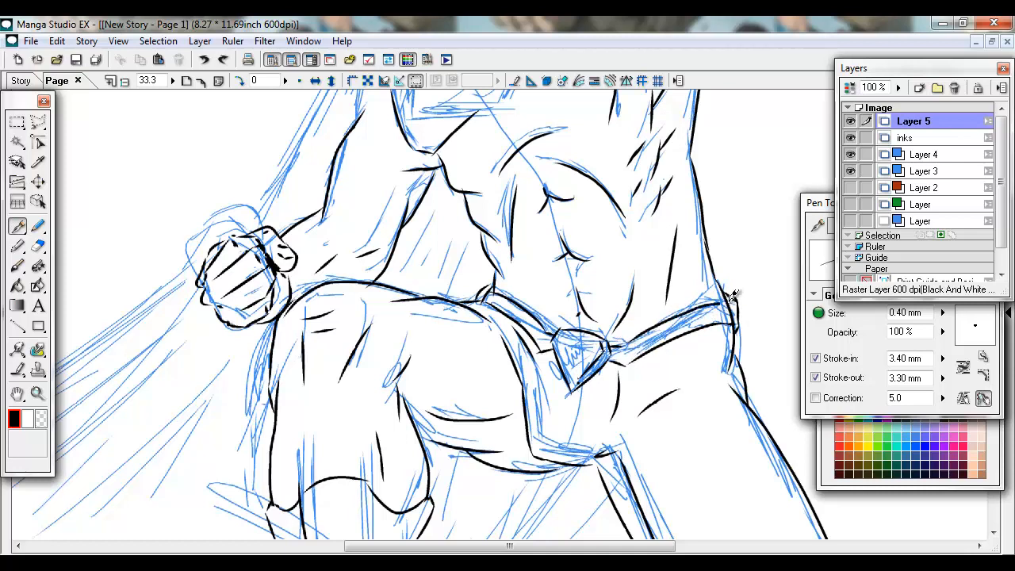
{"action": "left_click", "coordinate": [905, 137]}
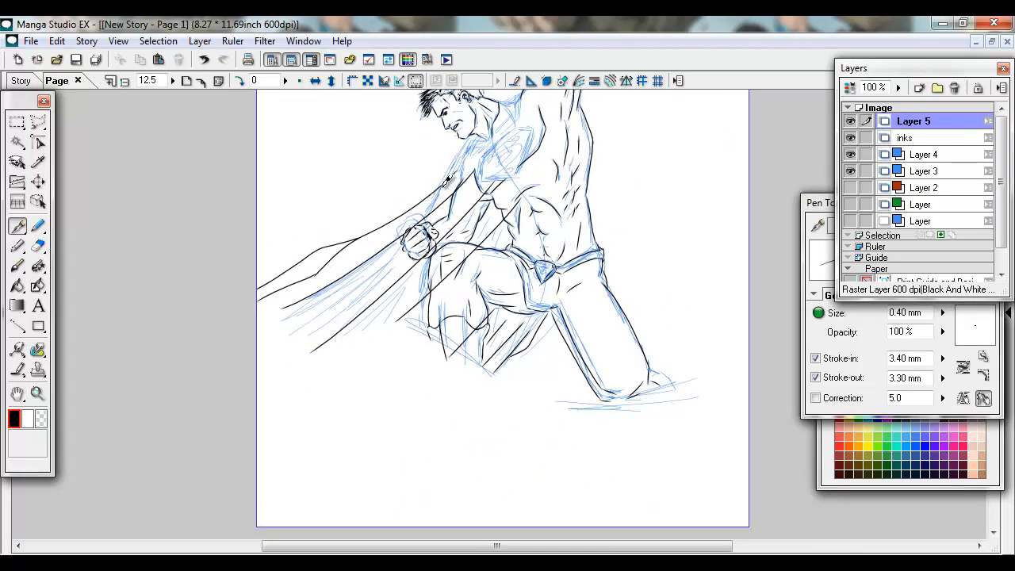
- Zoom in on the leg and erase the cape ink crossing the bent thigh
{"action": "left_click_drag", "start_coordinate": [448, 178], "coordinate": [361, 369]}
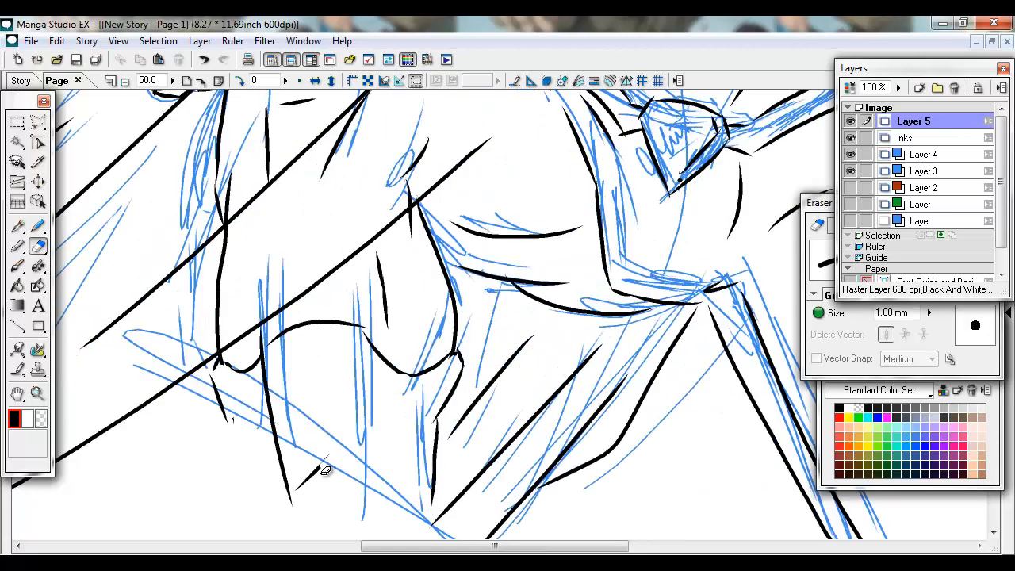
{"action": "left_click_drag", "start_coordinate": [325, 472], "coordinate": [256, 321]}
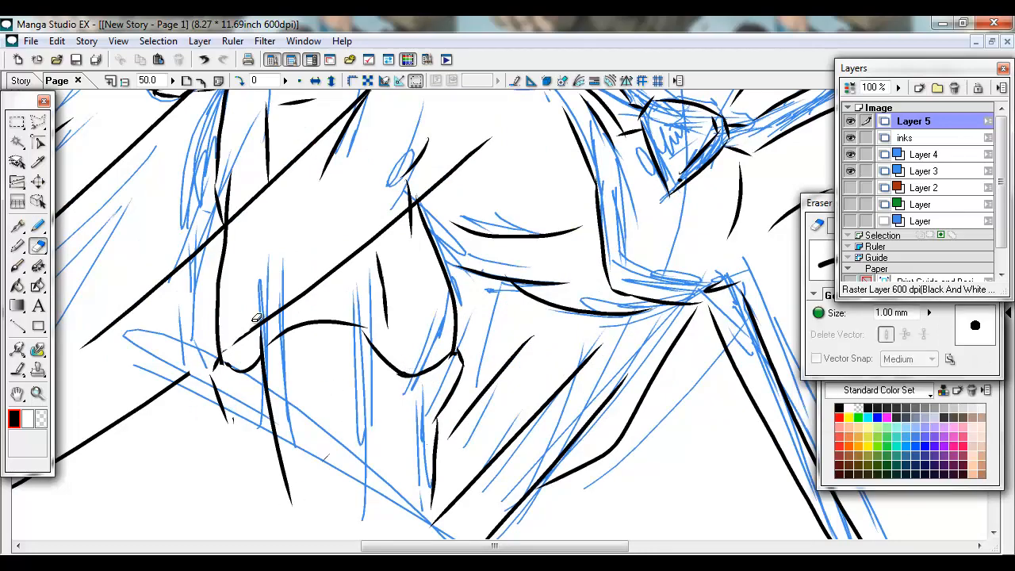
{"action": "left_click_drag", "start_coordinate": [257, 317], "coordinate": [643, 300]}
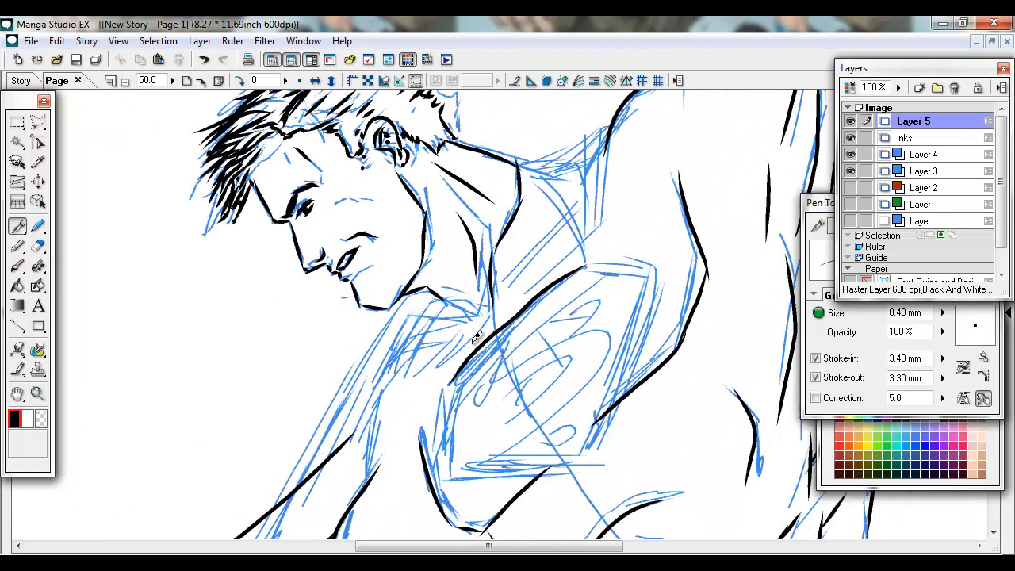
- Ink the chest emblem's top, side and bottom edges, then confirm the 's cape' layer
{"action": "left_click_drag", "start_coordinate": [484, 341], "coordinate": [655, 238]}
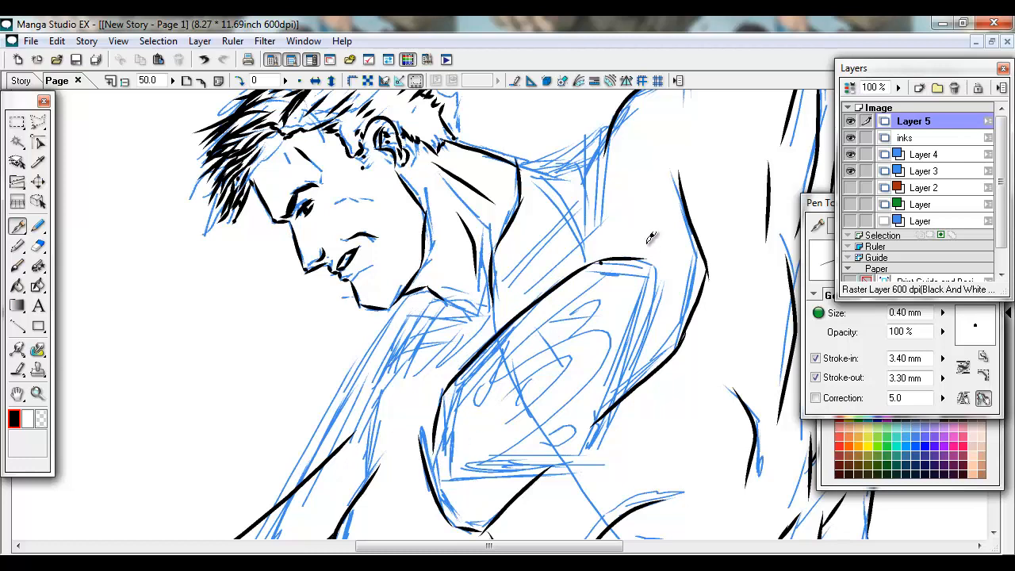
{"action": "left_click_drag", "start_coordinate": [646, 234], "coordinate": [468, 466]}
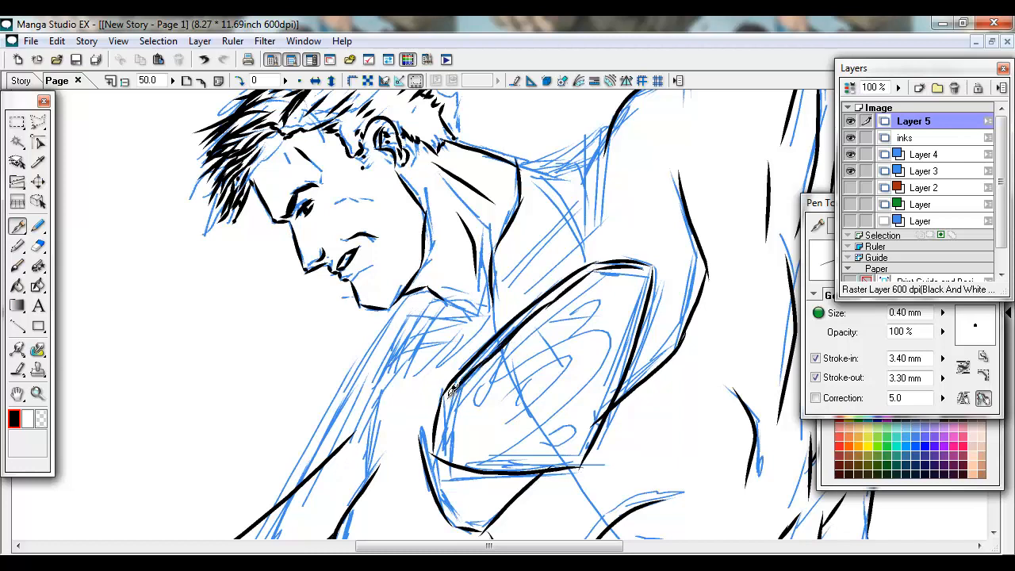
{"action": "left_click_drag", "start_coordinate": [452, 389], "coordinate": [539, 464]}
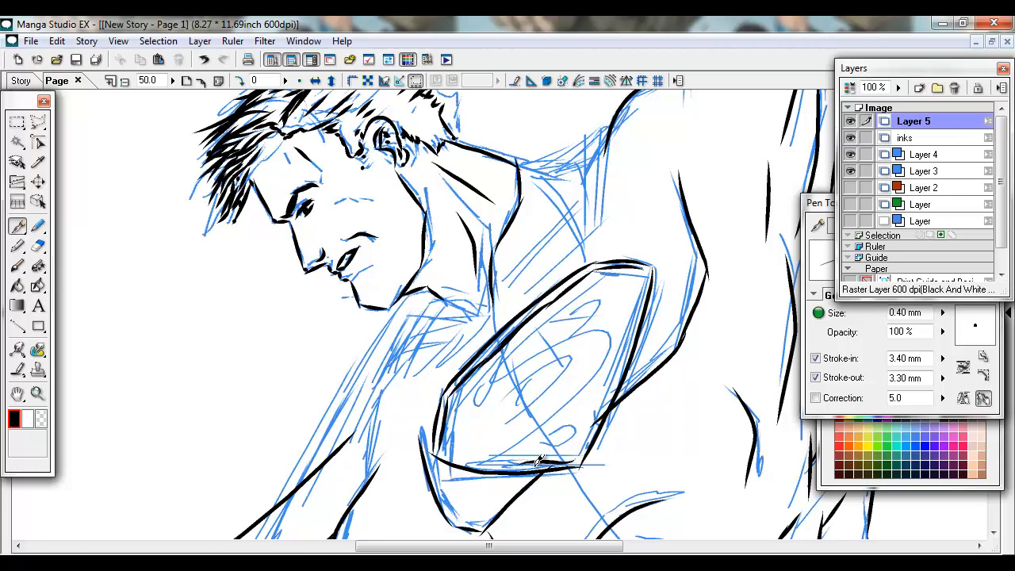
{"action": "left_click_drag", "start_coordinate": [539, 460], "coordinate": [642, 266]}
{"action": "type", "text": "s cape"}
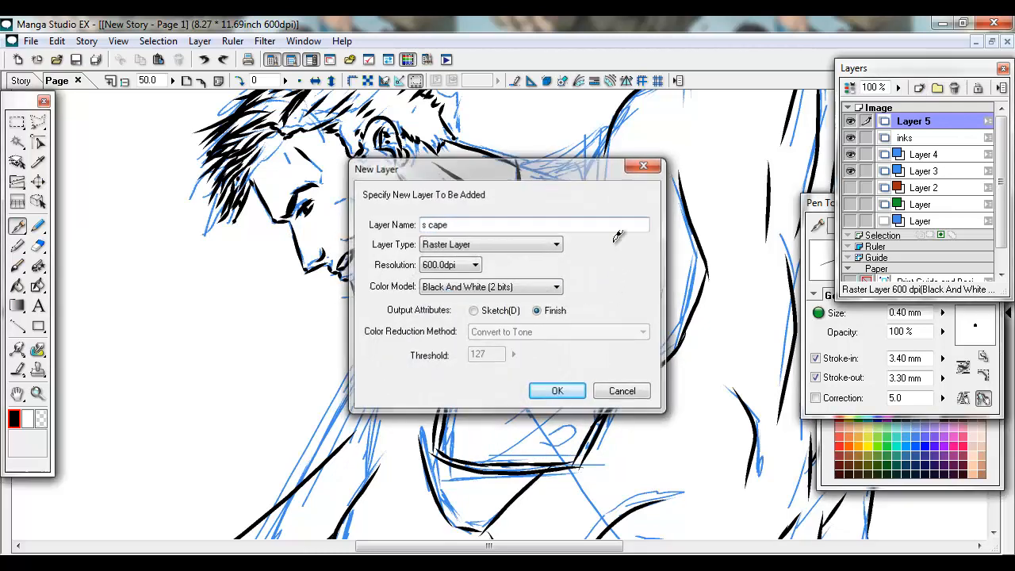
{"action": "left_click", "coordinate": [557, 390]}
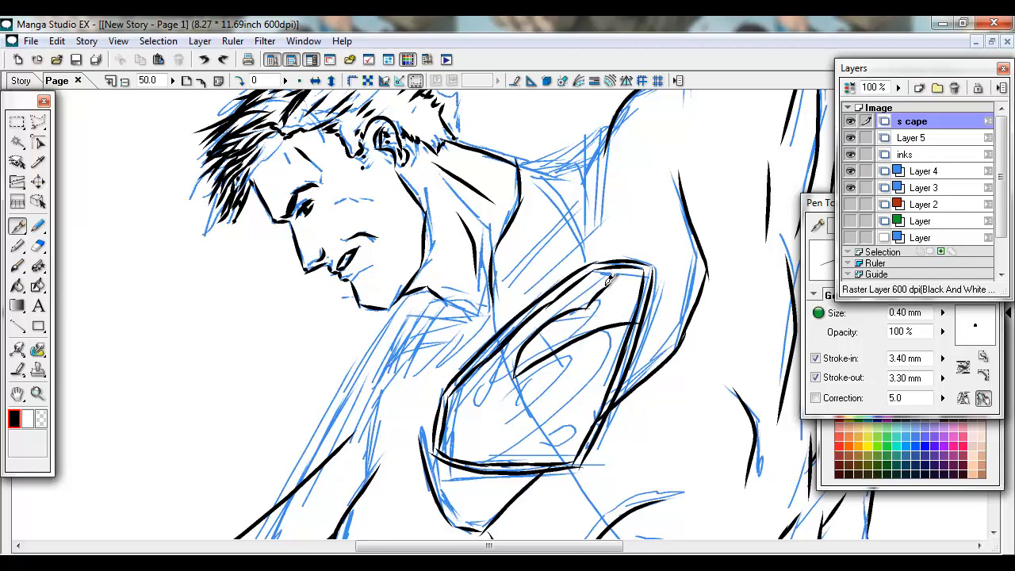
- Ink the upper and lower S curves inside the chest emblem on 's cape'
{"action": "left_click_drag", "start_coordinate": [627, 274], "coordinate": [475, 401]}
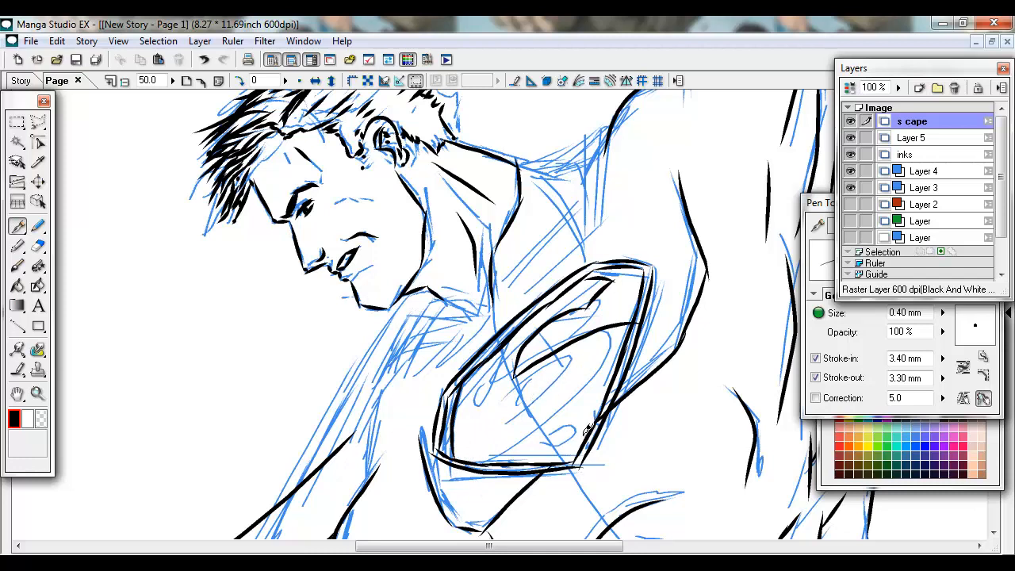
{"action": "mouse_move", "coordinate": [578, 422]}
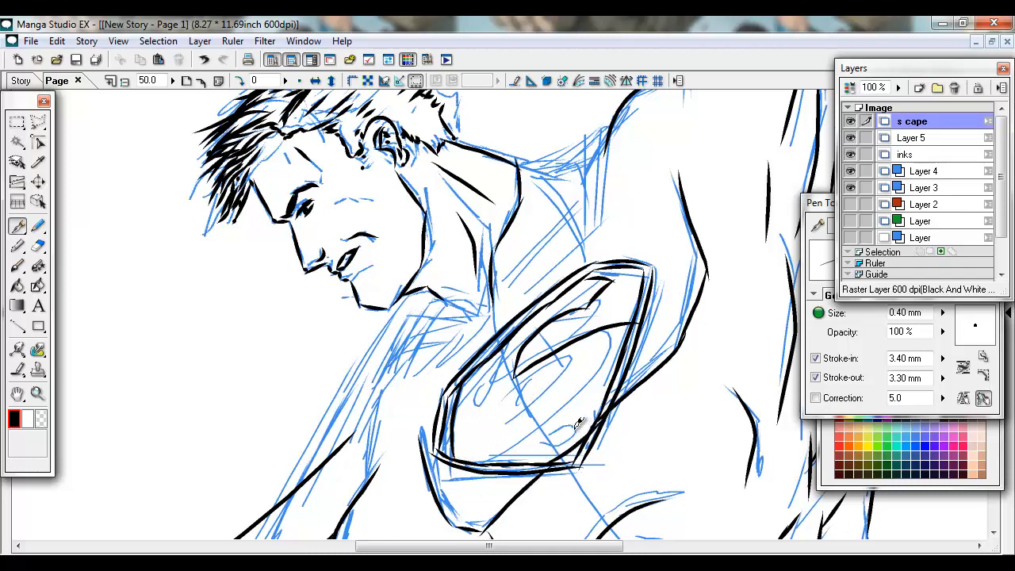
{"action": "left_click_drag", "start_coordinate": [578, 420], "coordinate": [516, 459]}
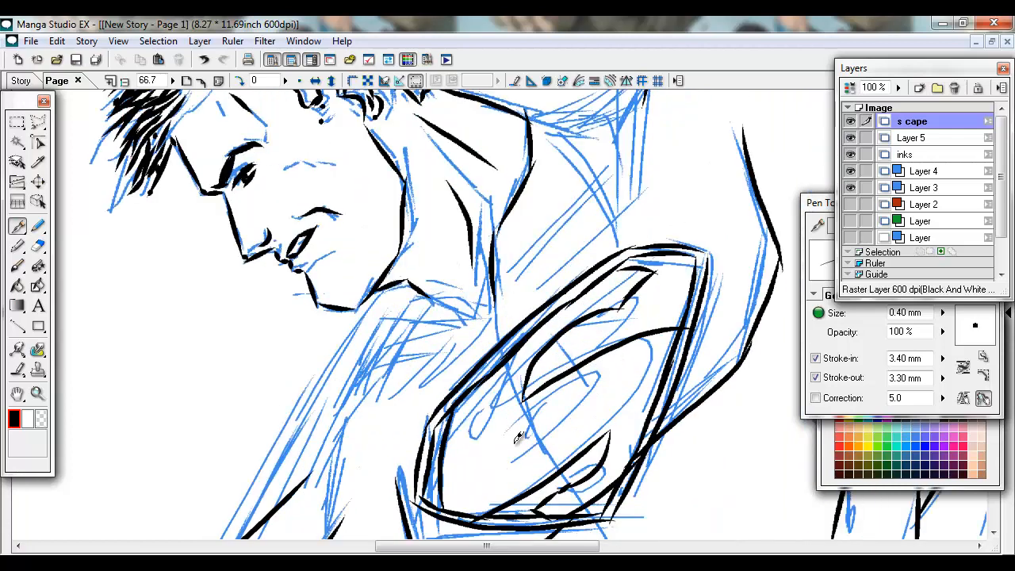
{"action": "left_click", "coordinate": [38, 246]}
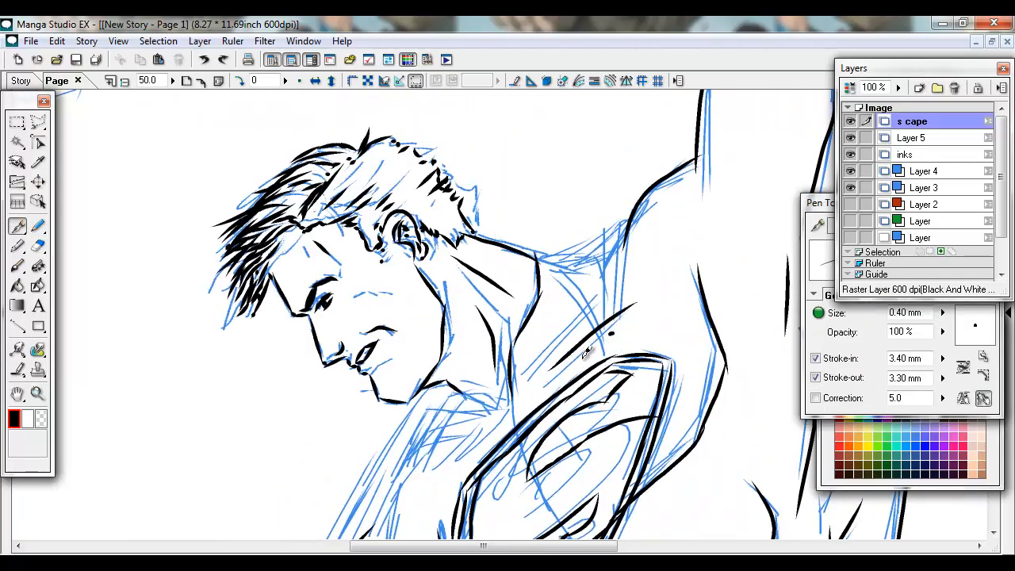
{"action": "scroll", "scroll_direction": "down", "scroll_amount": 3}
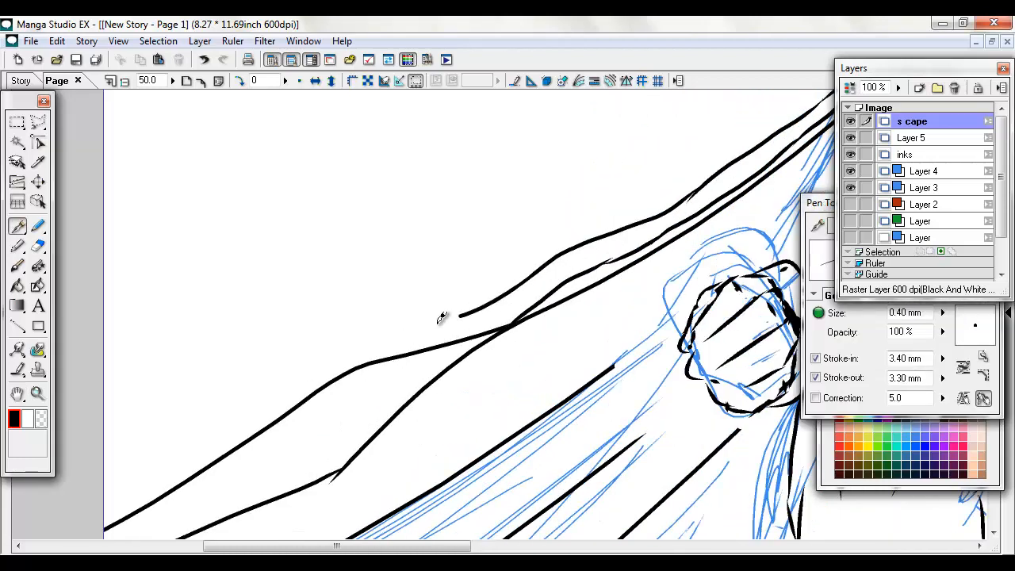
- Erase the stray line along the cape on Layer 5, then return to 's cape'
{"action": "left_click", "coordinate": [910, 137]}
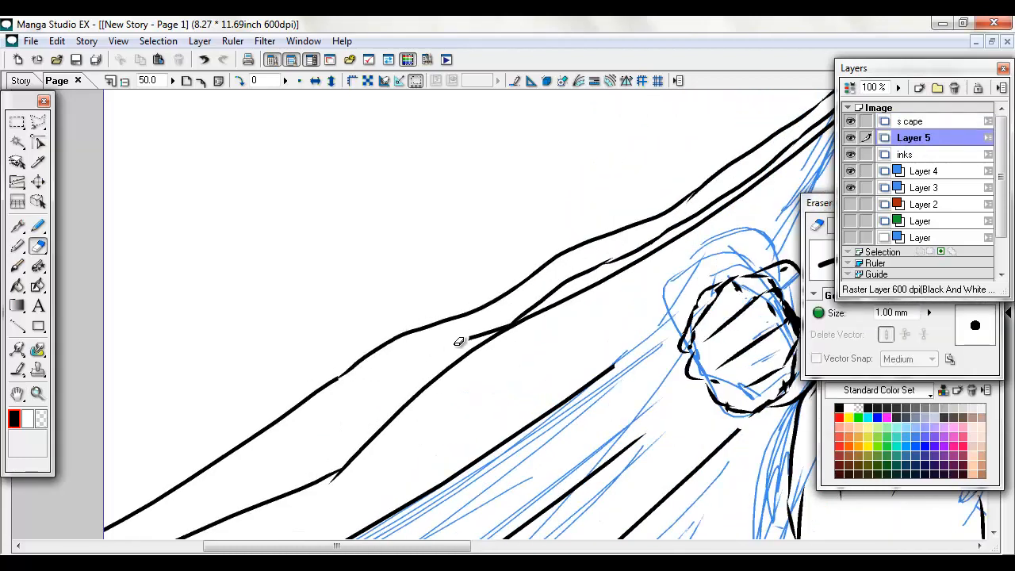
{"action": "left_click_drag", "start_coordinate": [458, 341], "coordinate": [600, 295]}
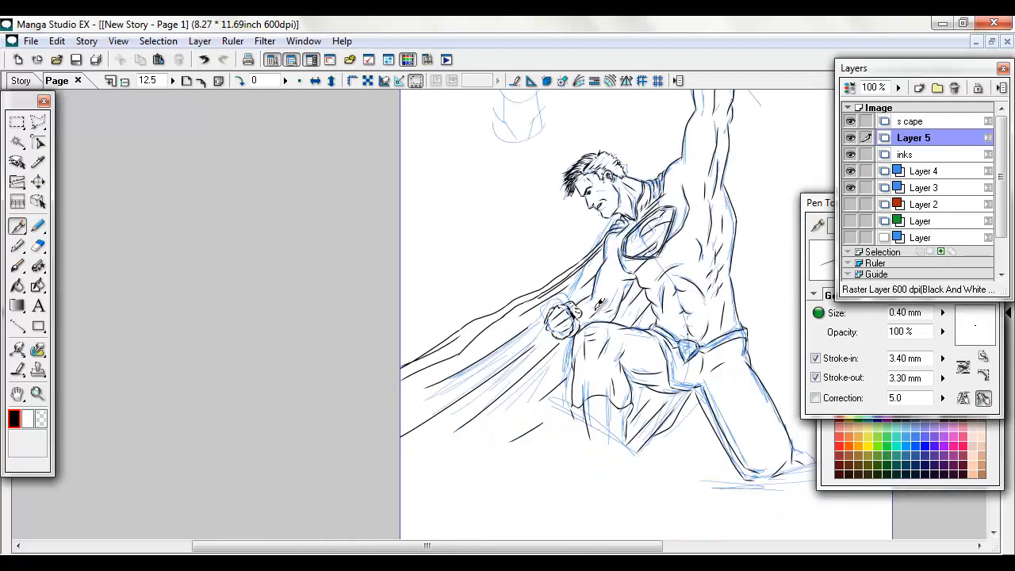
{"action": "left_click", "coordinate": [912, 121]}
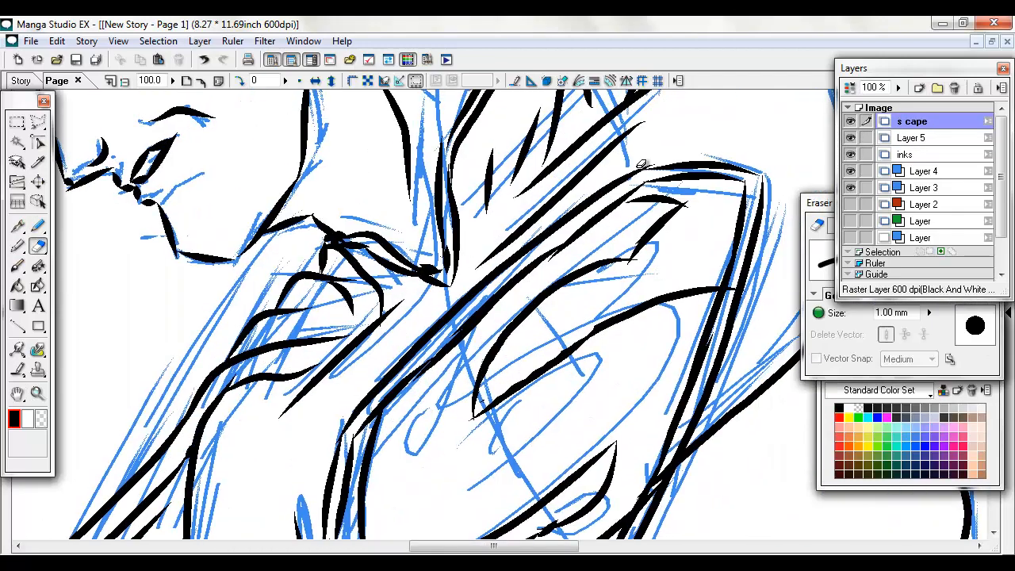
- Switch to a smaller eraser and trim overlapping ink on the emblem edge and S curve
{"action": "left_click", "coordinate": [904, 225]}
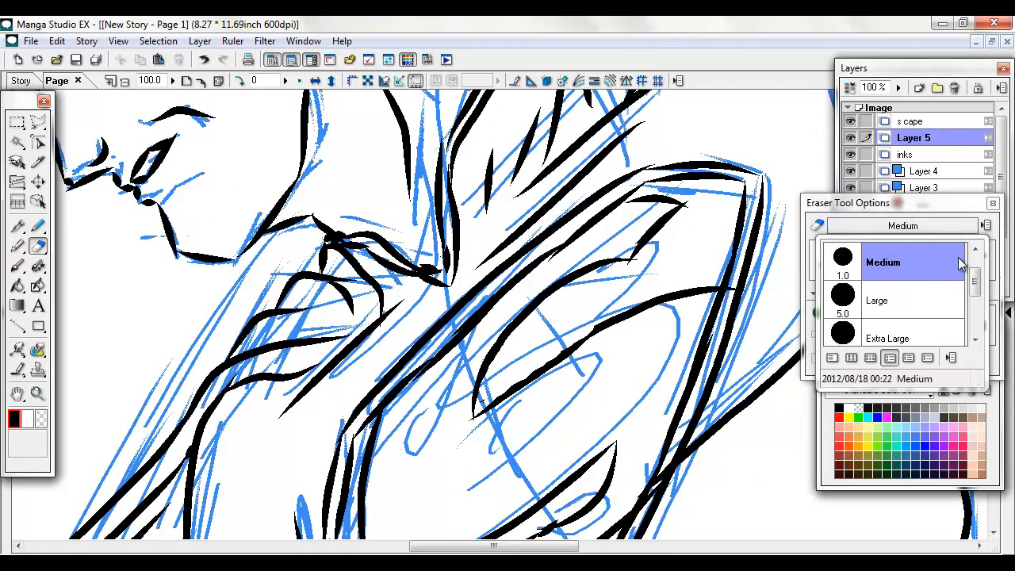
{"action": "left_click", "coordinate": [903, 225]}
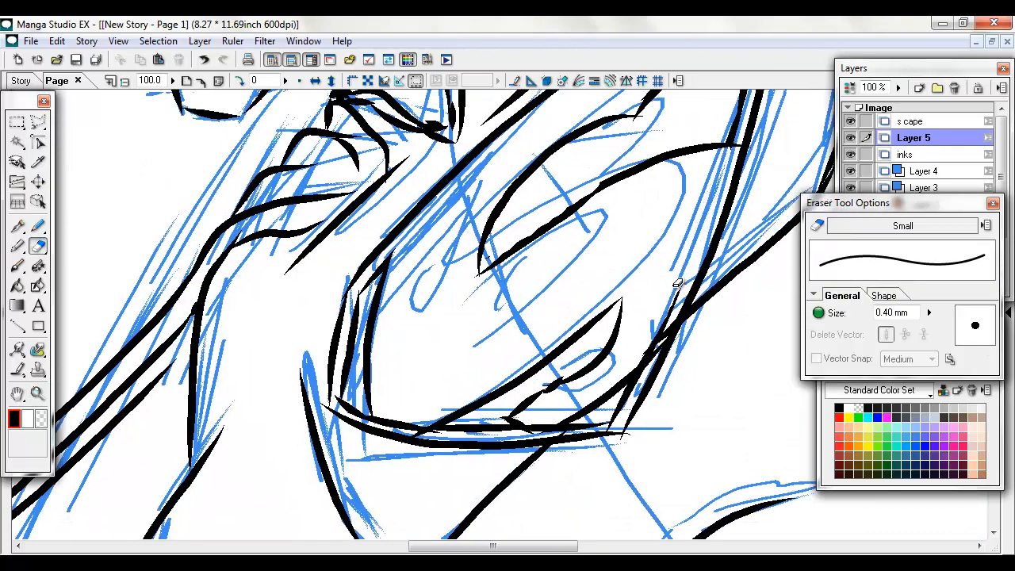
{"action": "left_click_drag", "start_coordinate": [678, 283], "coordinate": [646, 348]}
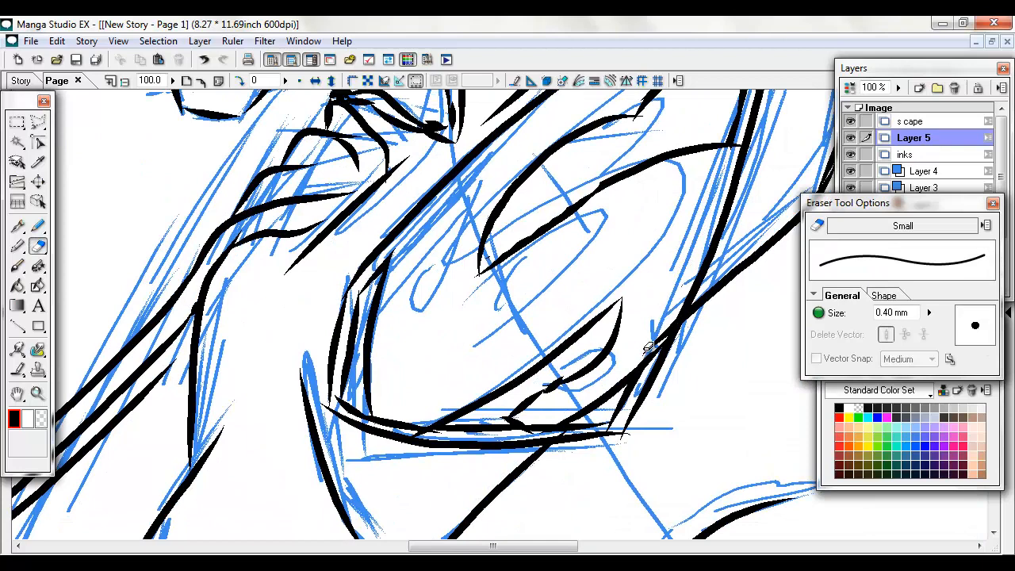
{"action": "left_click_drag", "start_coordinate": [650, 349], "coordinate": [396, 421]}
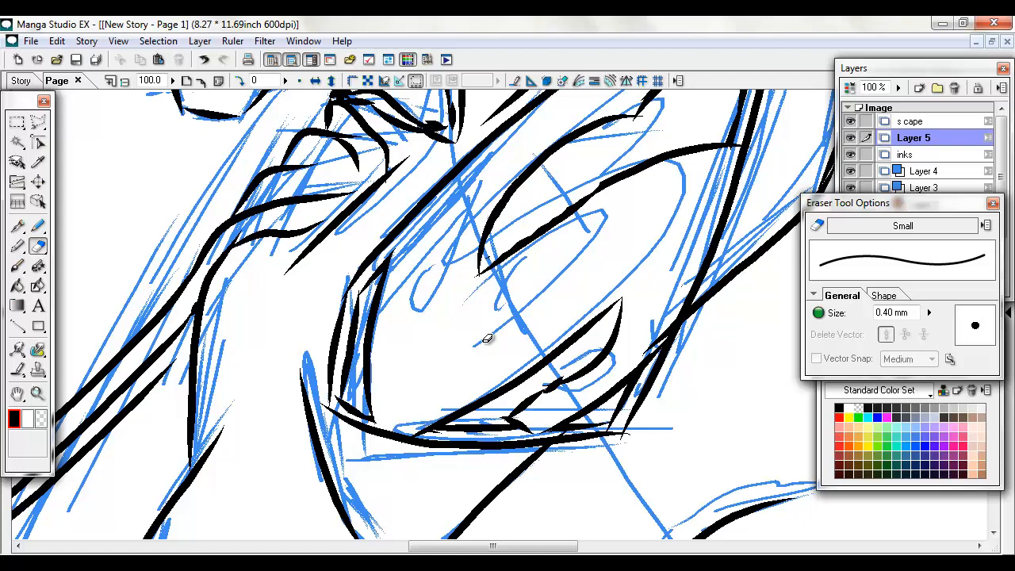
{"action": "left_click", "coordinate": [912, 120]}
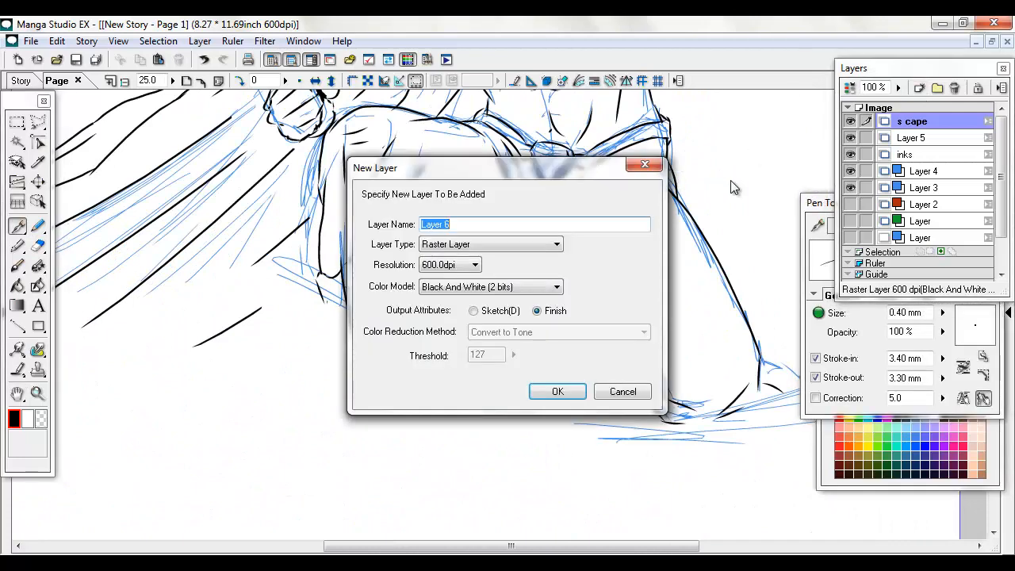
- Add the foreground layer, ink the mountain outline and erase stray rock marks
{"action": "left_click", "coordinate": [557, 391]}
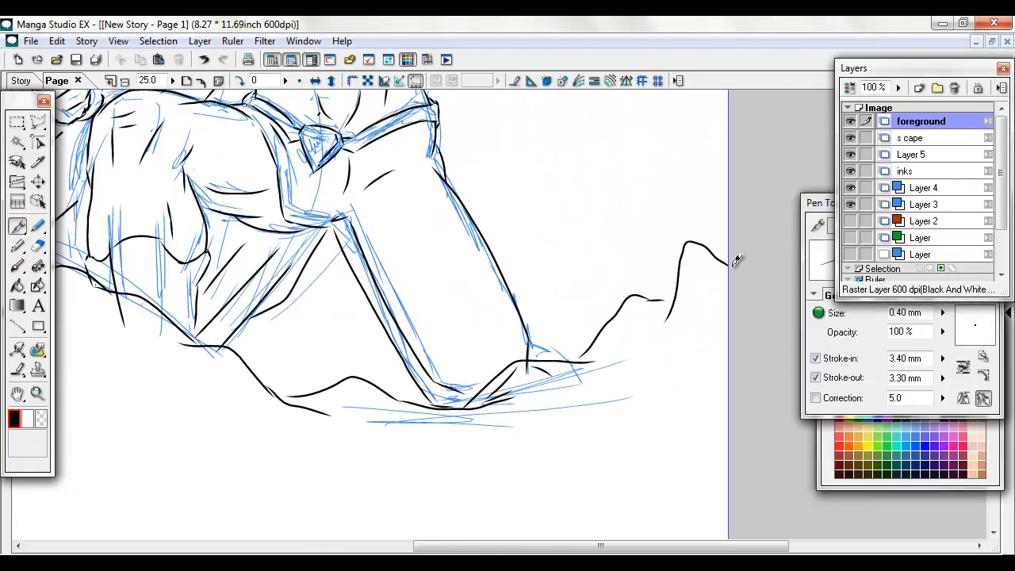
{"action": "left_click", "coordinate": [38, 245]}
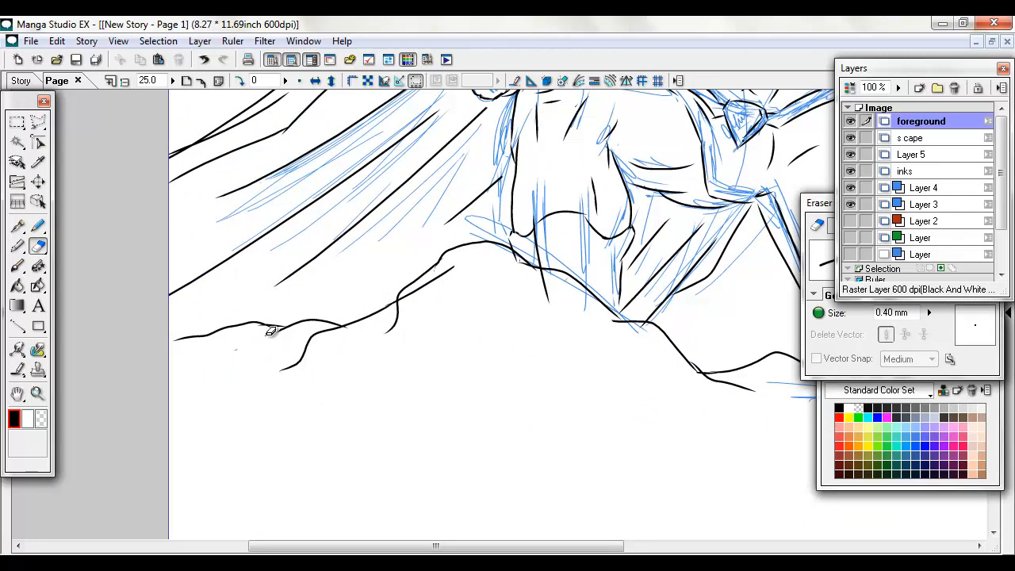
{"action": "left_click", "coordinate": [911, 154]}
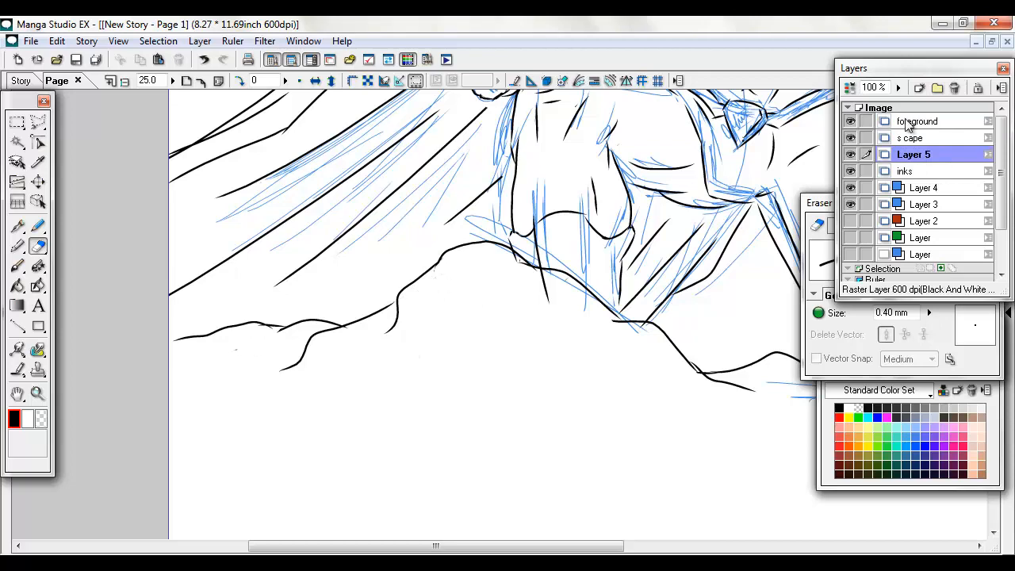
{"action": "left_click", "coordinate": [918, 121]}
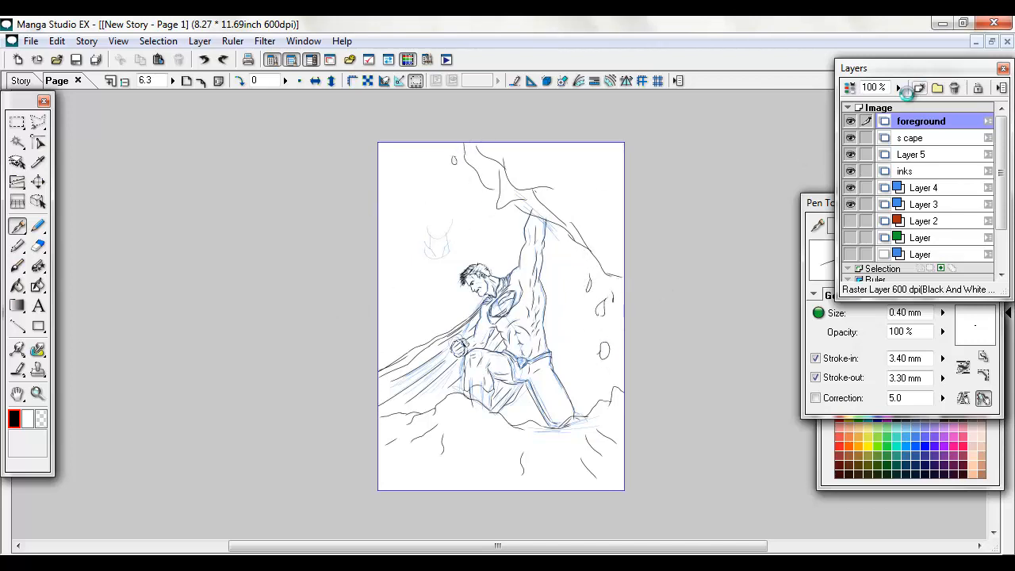
- Add the bg layer and erase ridge lines crossing Superman's raised arm
{"action": "left_click", "coordinate": [919, 88]}
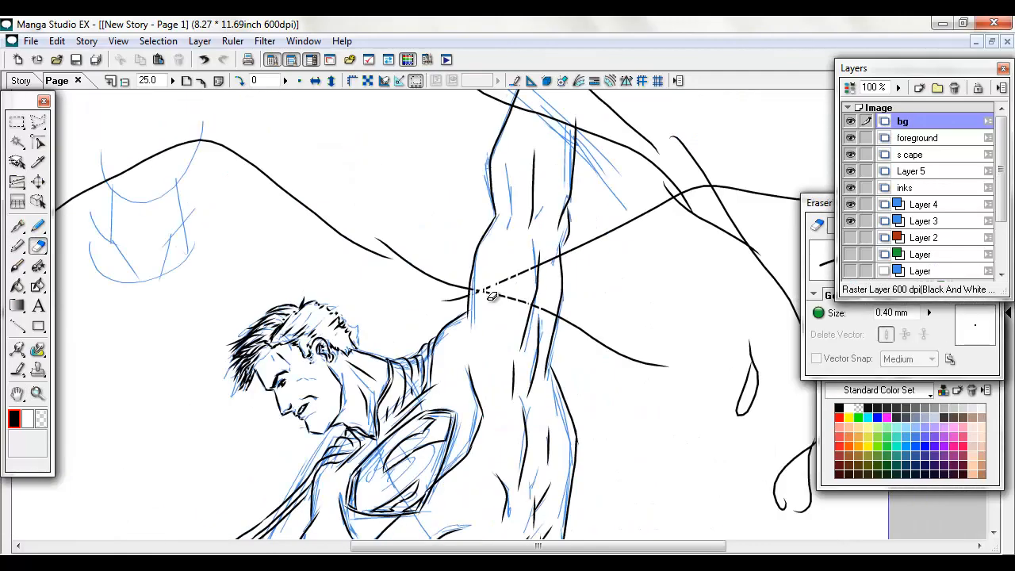
{"action": "left_click_drag", "start_coordinate": [492, 296], "coordinate": [547, 310]}
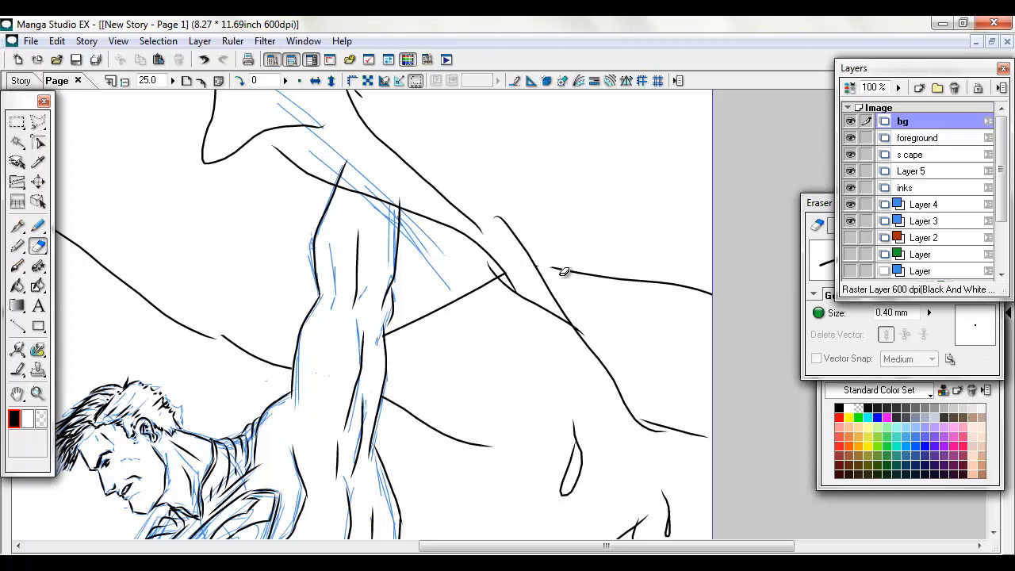
{"action": "left_click_drag", "start_coordinate": [563, 272], "coordinate": [643, 277]}
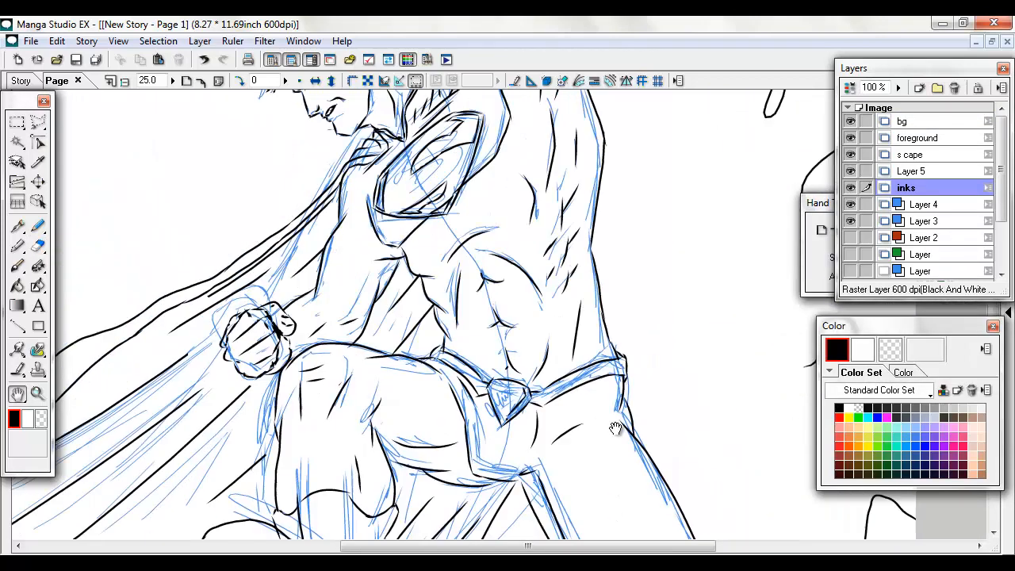
- Alternate bg and foreground layers, erasing stray marks and inking joins where ridges meet rocks
{"action": "left_click", "coordinate": [913, 170]}
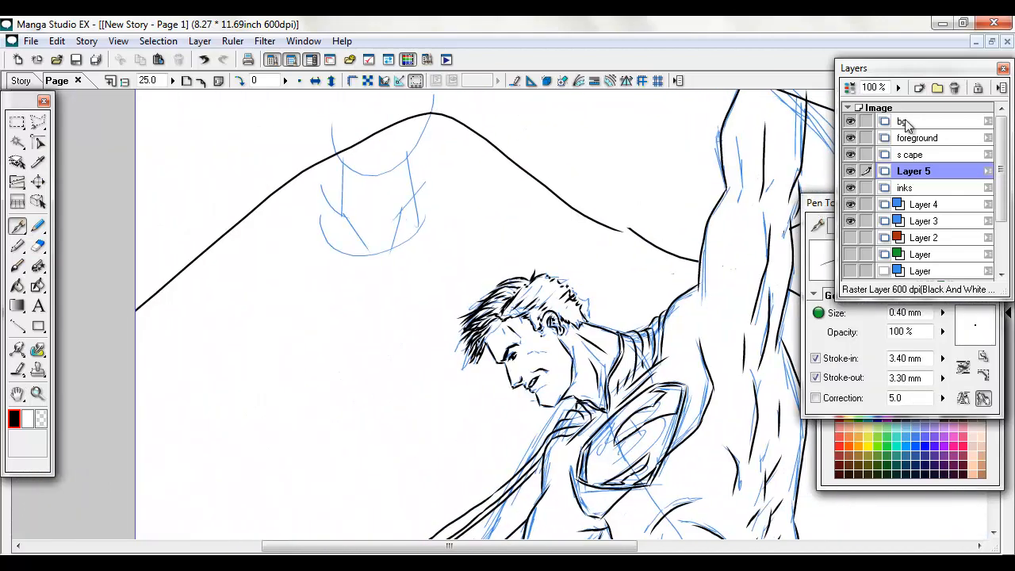
{"action": "left_click", "coordinate": [903, 121]}
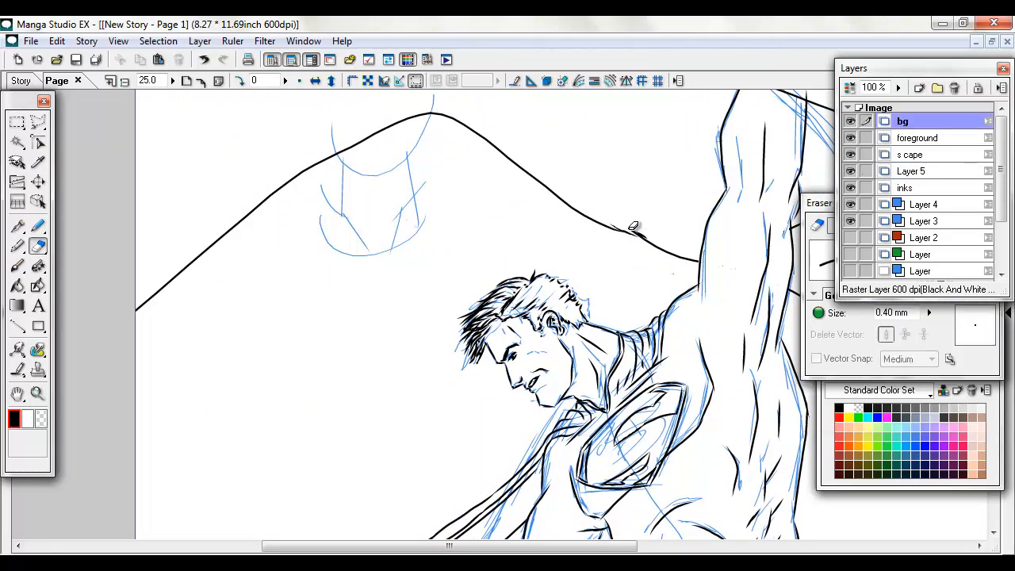
{"action": "left_click", "coordinate": [906, 188]}
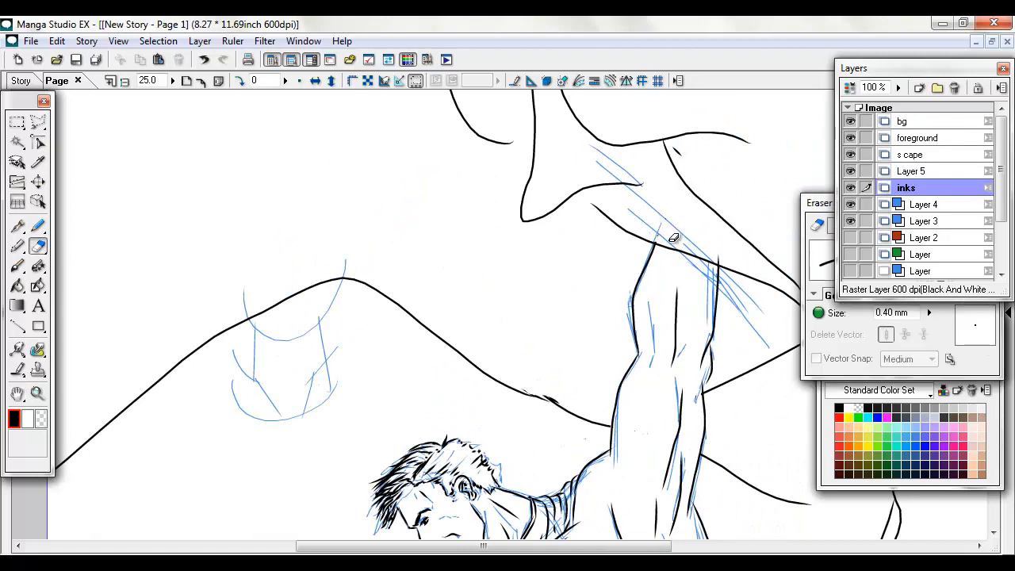
{"action": "left_click", "coordinate": [921, 137]}
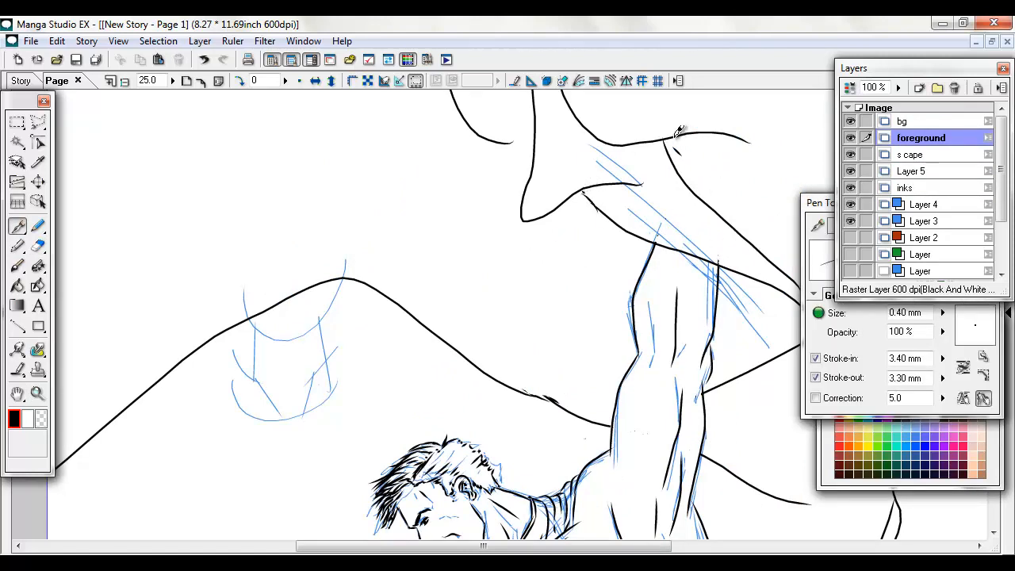
{"action": "left_click", "coordinate": [38, 245]}
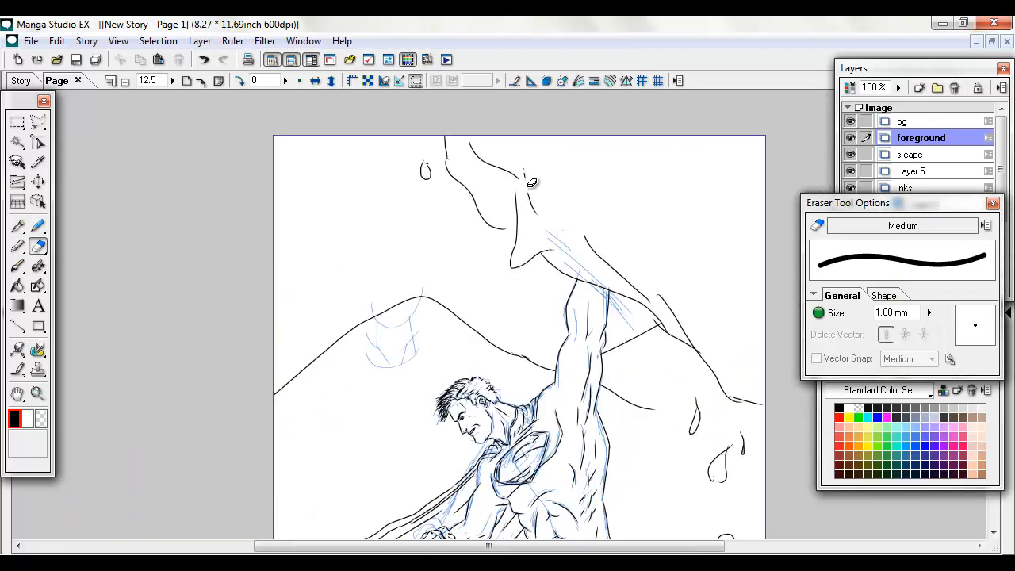
{"action": "left_click_drag", "start_coordinate": [532, 182], "coordinate": [673, 323]}
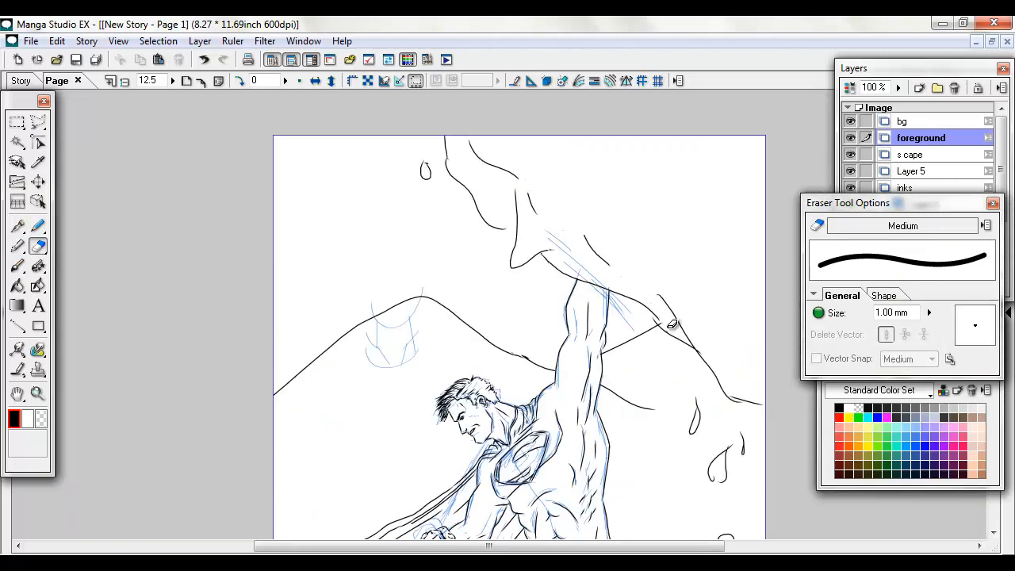
{"action": "left_click", "coordinate": [903, 120]}
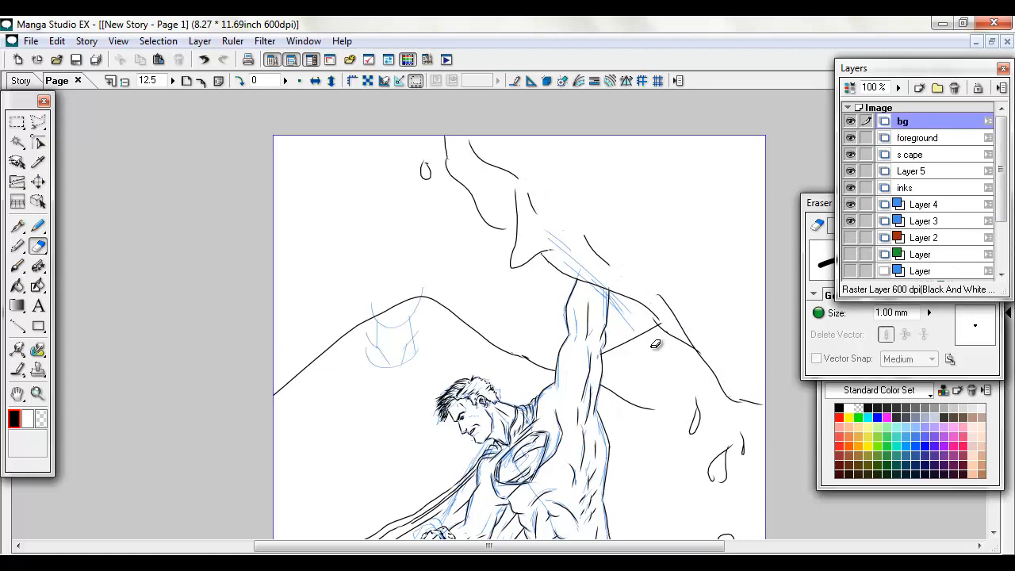
{"action": "left_click", "coordinate": [921, 138]}
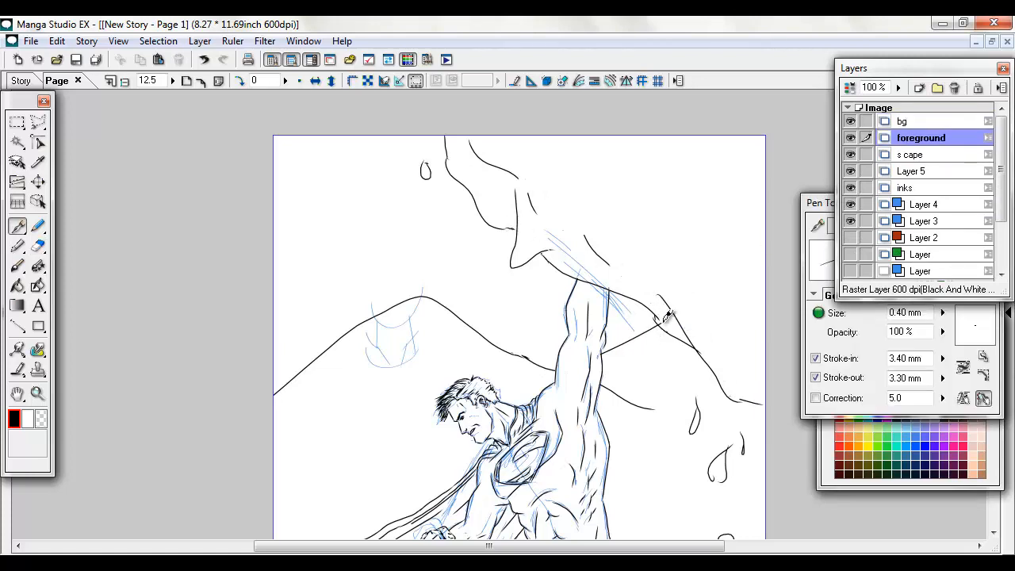
{"action": "left_click", "coordinate": [902, 120]}
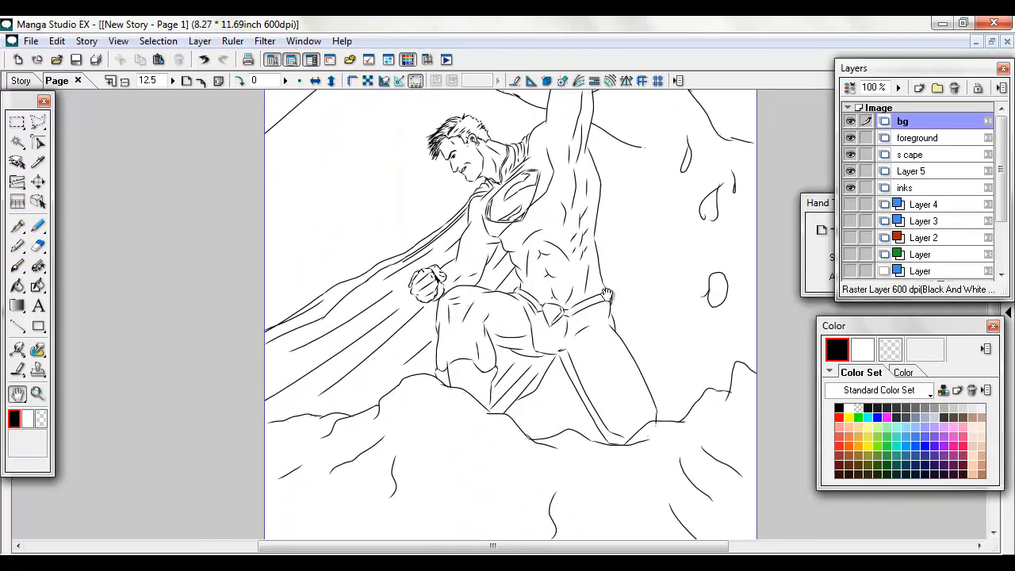
{"action": "mouse_move", "coordinate": [629, 370]}
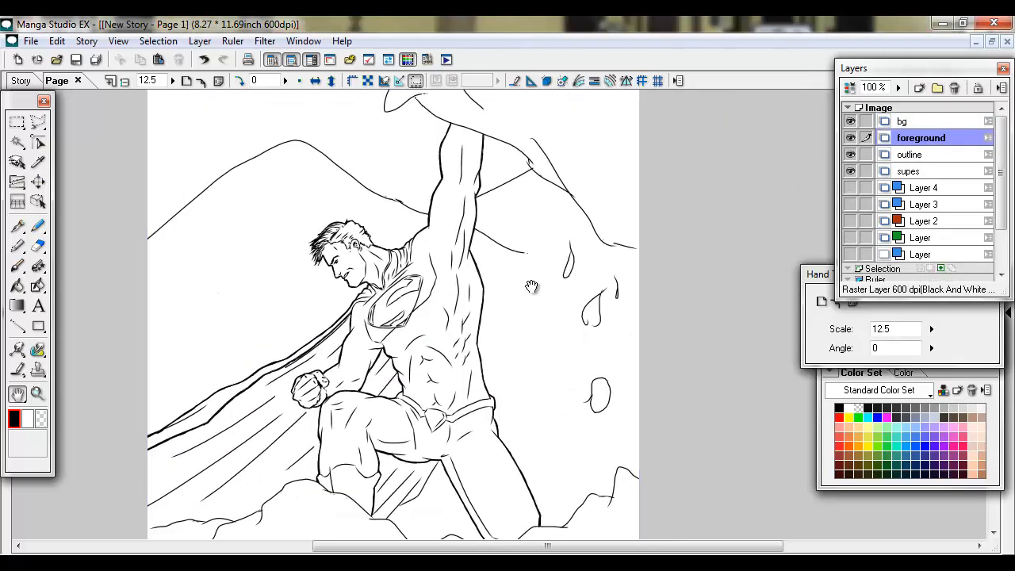
- Pan to the clean inked figure and start a new 600 dpi raster layer
{"action": "left_click_drag", "start_coordinate": [531, 286], "coordinate": [670, 210]}
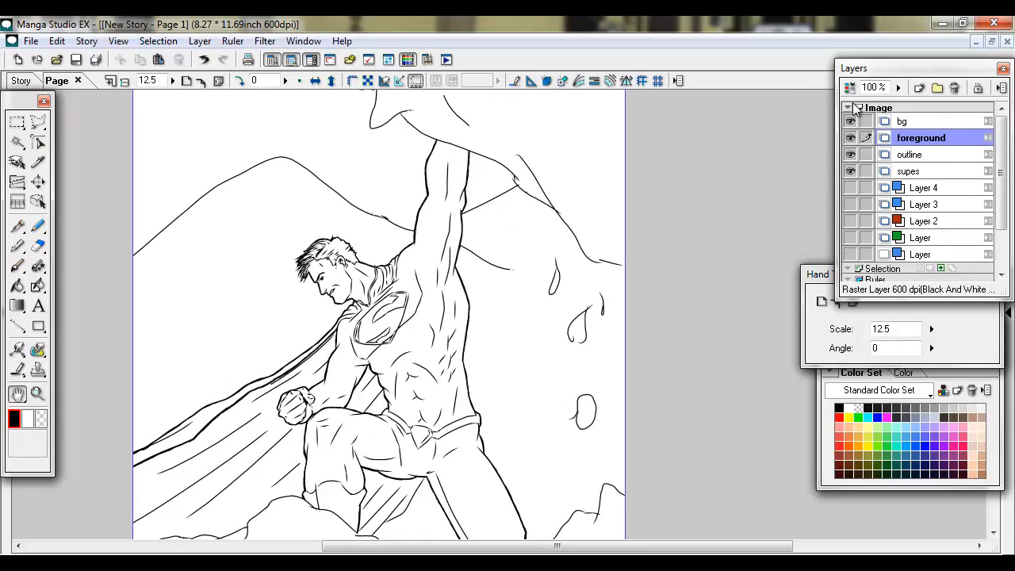
{"action": "left_click", "coordinate": [919, 88]}
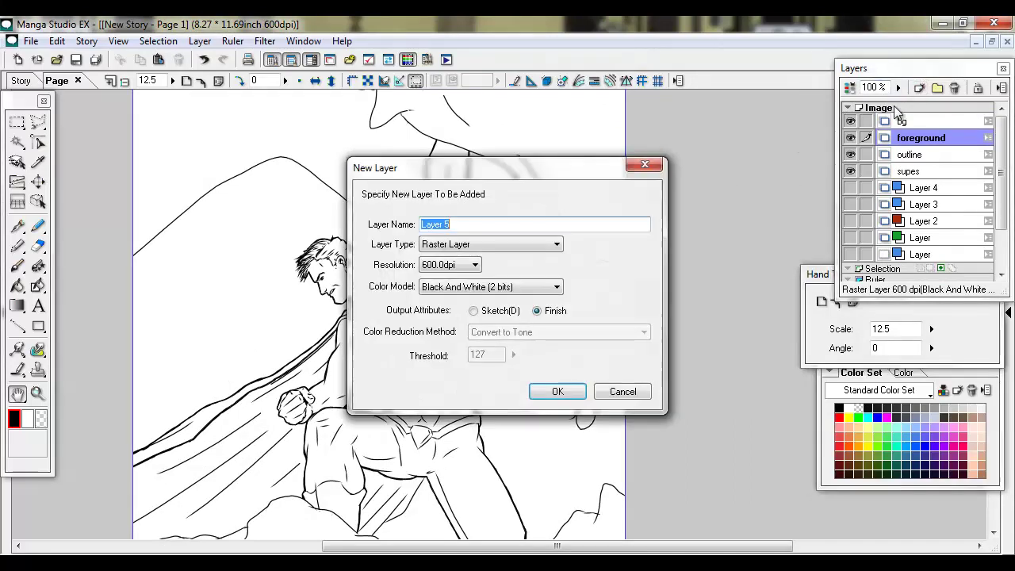
- Create the 'fg shadow' layer, outline the rock shadows and fill them solid black
{"action": "type", "text": "shad"}
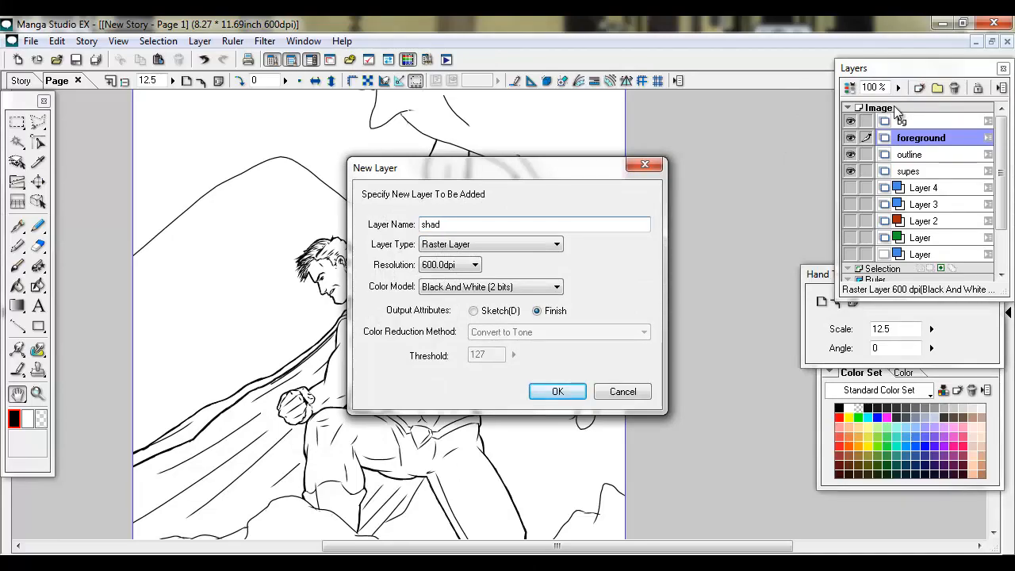
{"action": "left_click", "coordinate": [557, 391]}
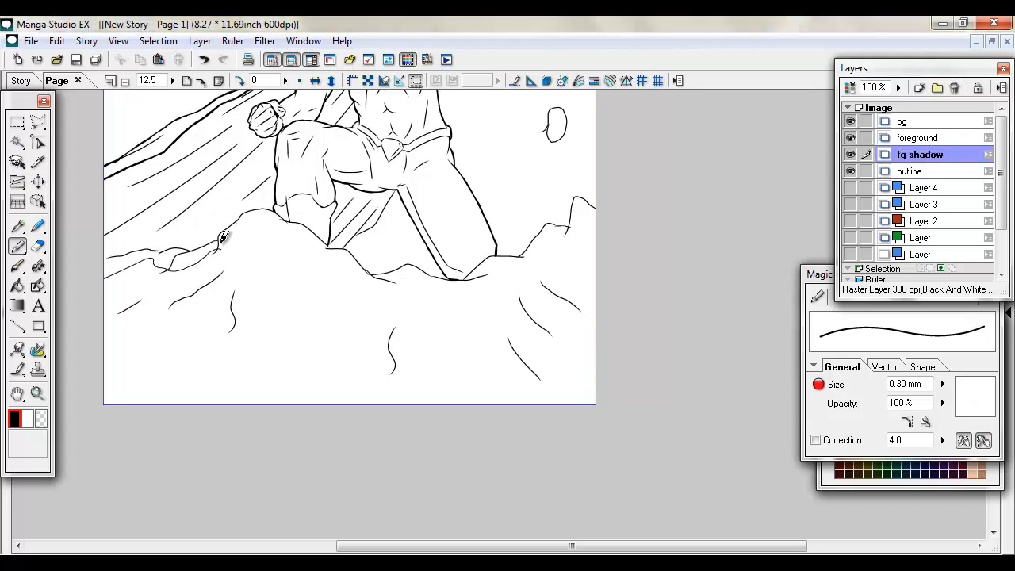
{"action": "left_click_drag", "start_coordinate": [222, 238], "coordinate": [380, 277]}
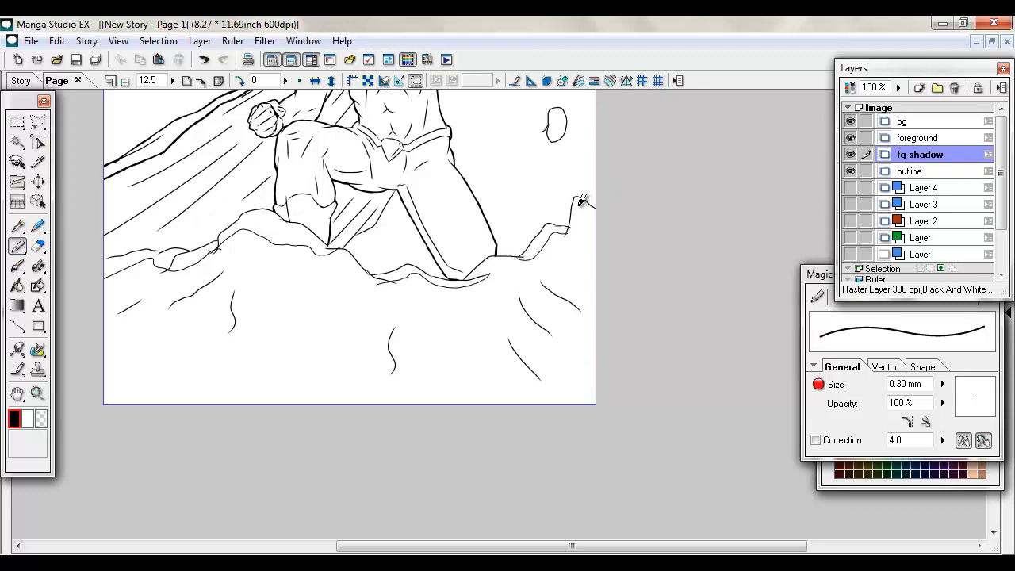
{"action": "left_click_drag", "start_coordinate": [579, 203], "coordinate": [174, 298]}
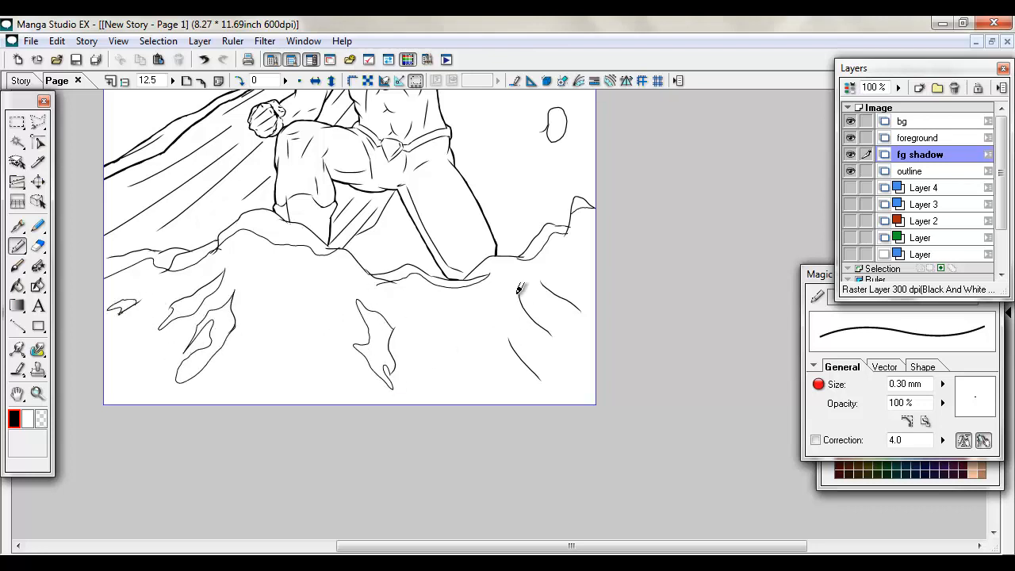
{"action": "left_click", "coordinate": [17, 286]}
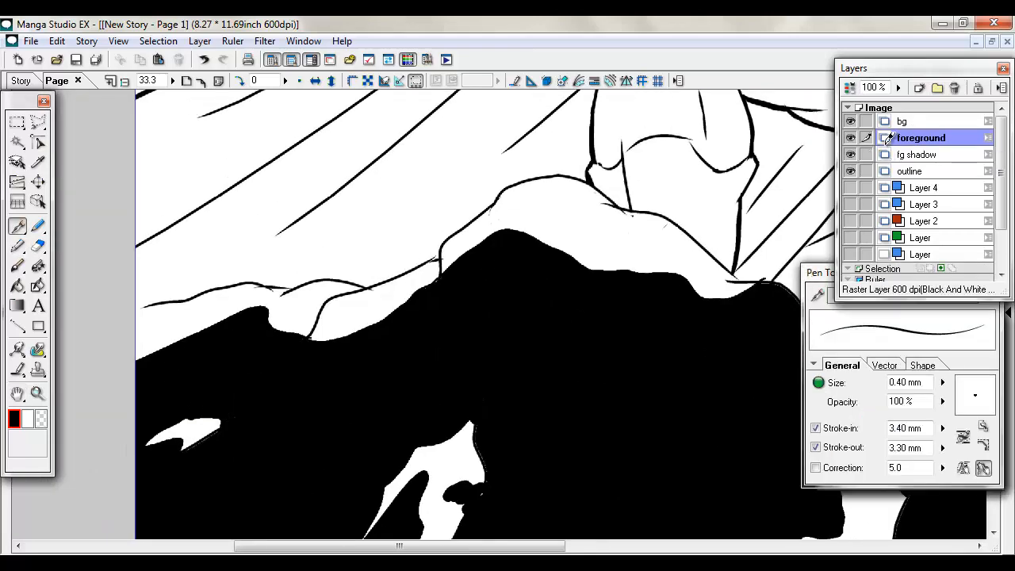
- On the foreground layer, erase and re-ink rock outlines bordering the black shadows
{"action": "left_click", "coordinate": [38, 246]}
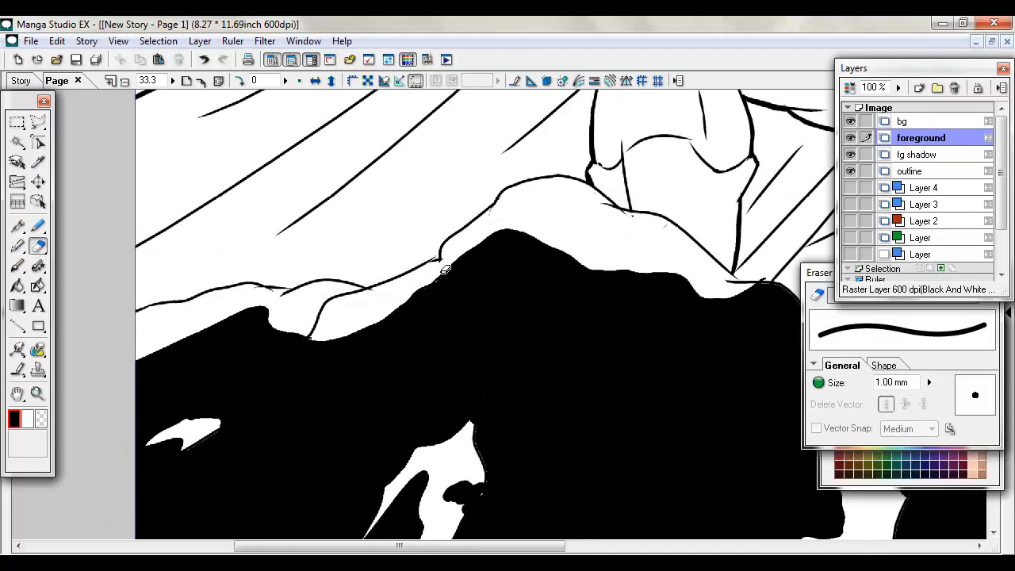
{"action": "left_click_drag", "start_coordinate": [444, 270], "coordinate": [278, 307]}
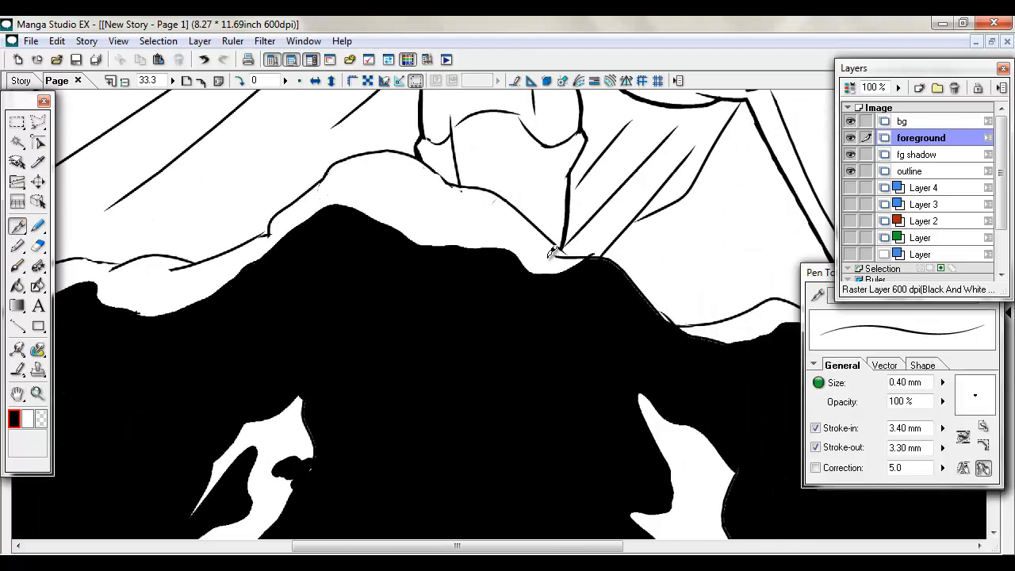
{"action": "left_click", "coordinate": [17, 246]}
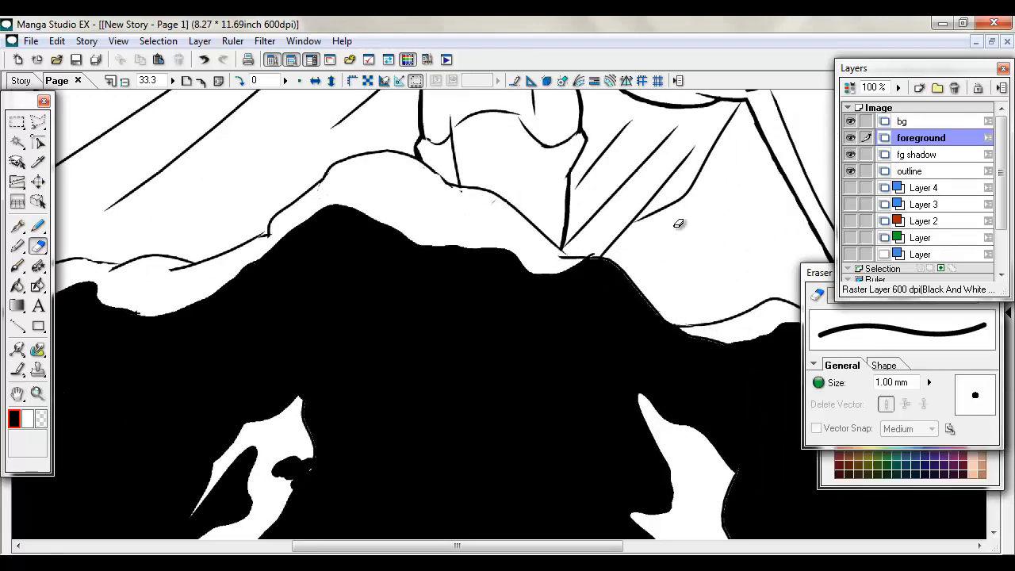
{"action": "left_click", "coordinate": [920, 154]}
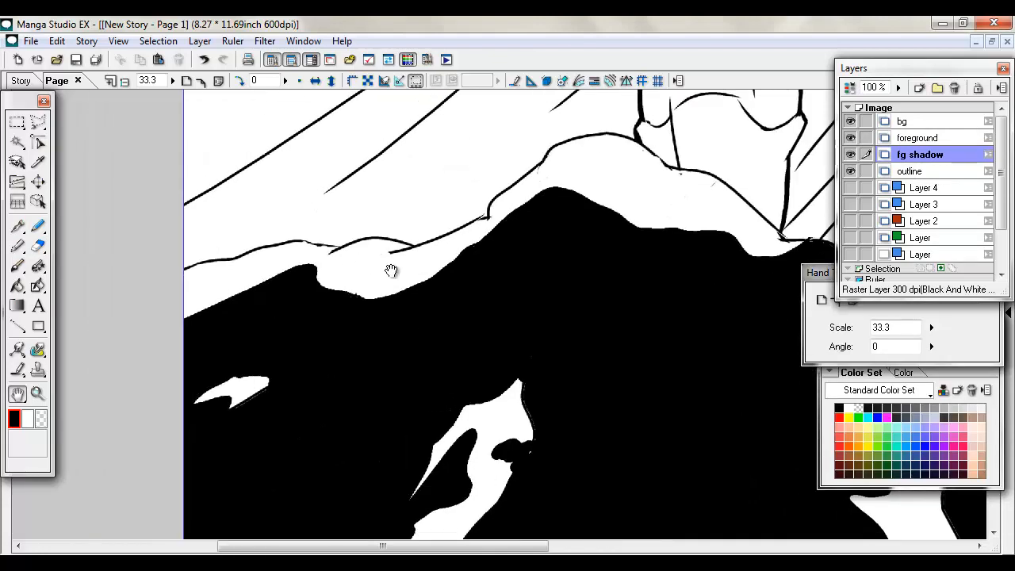
{"action": "left_click", "coordinate": [921, 138]}
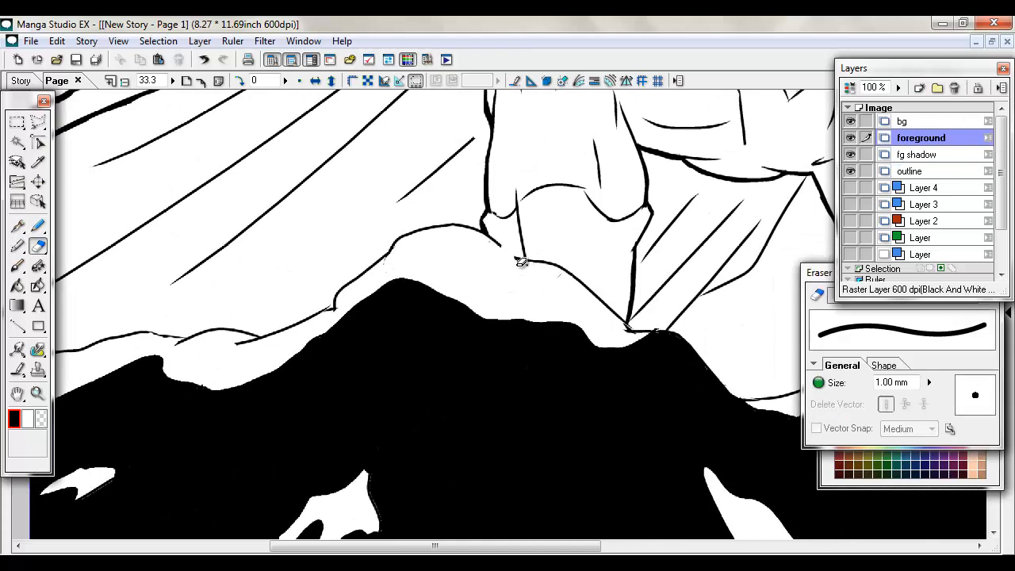
{"action": "left_click", "coordinate": [912, 171]}
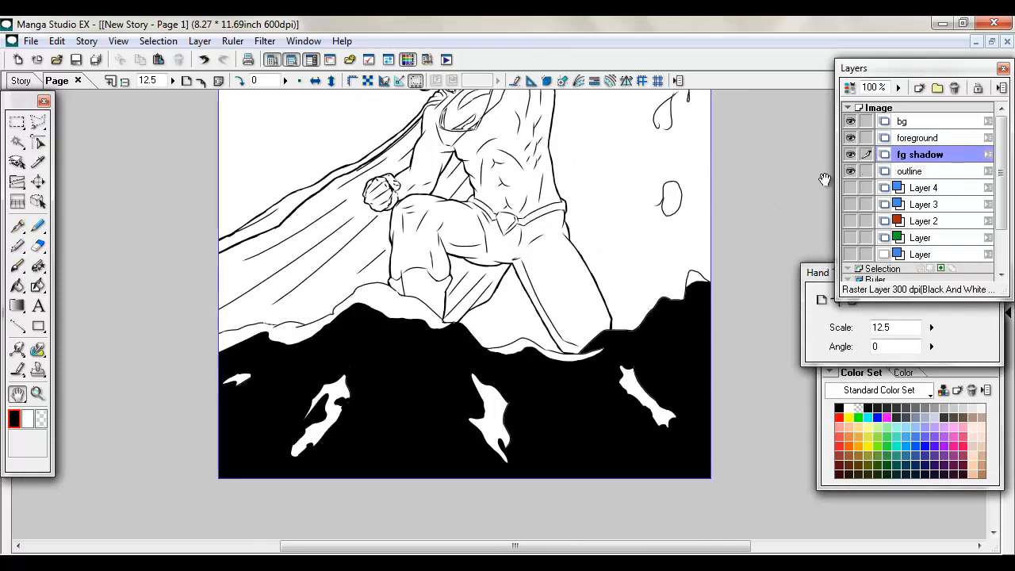
- Ink craggy black edges along the top of the foreground rocks on fg shadow
{"action": "left_click", "coordinate": [37, 245]}
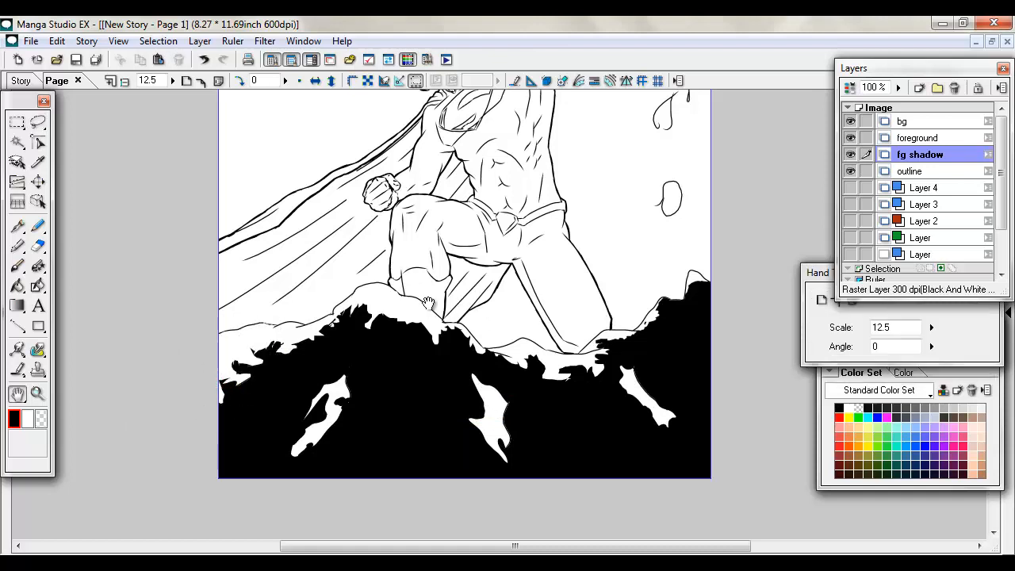
{"action": "left_click_drag", "start_coordinate": [429, 304], "coordinate": [394, 339]}
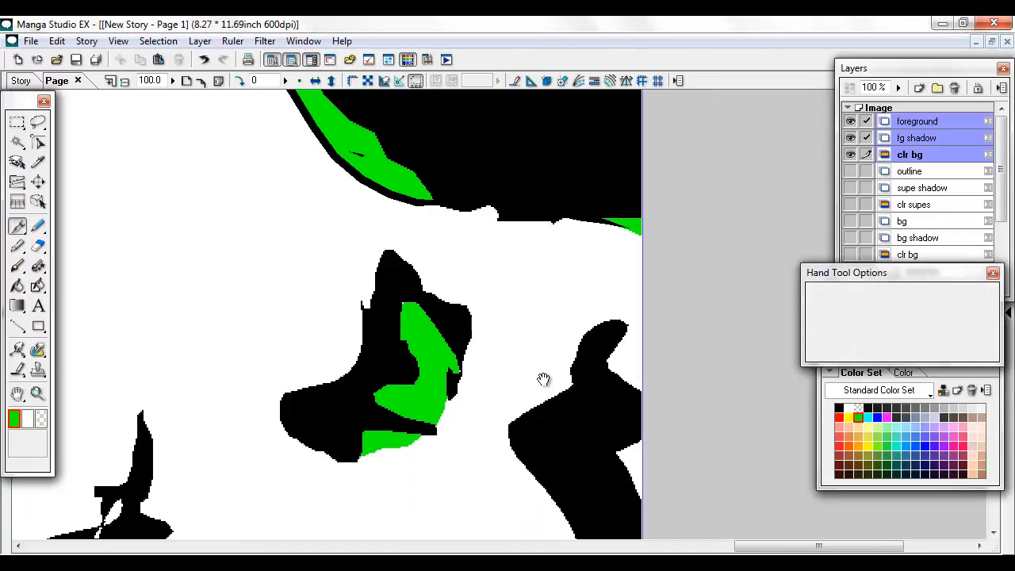
- Paint green flat colour into the rock area and along the rock ridge
{"action": "left_click_drag", "start_coordinate": [543, 379], "coordinate": [631, 208]}
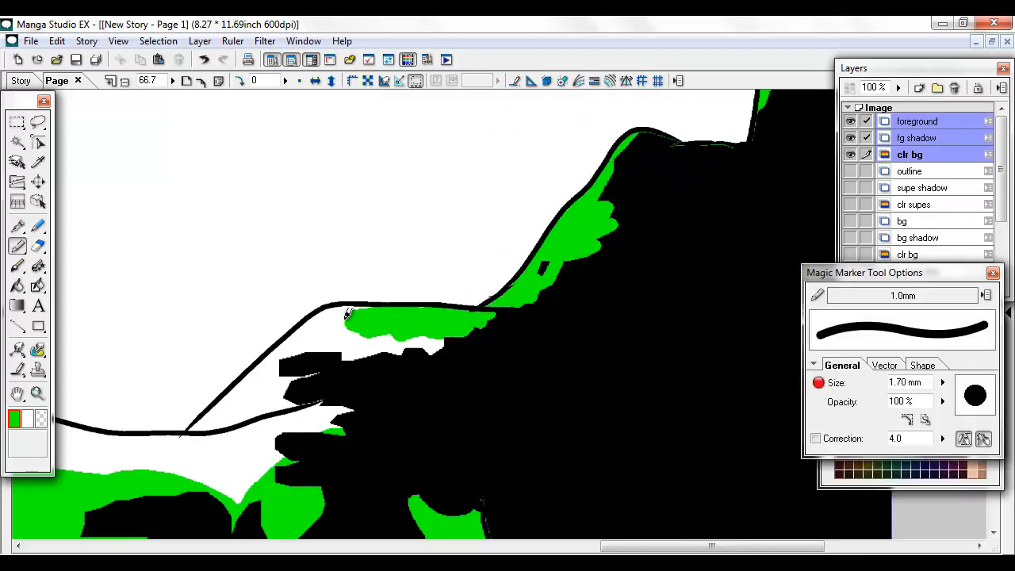
{"action": "left_click_drag", "start_coordinate": [341, 313], "coordinate": [333, 416]}
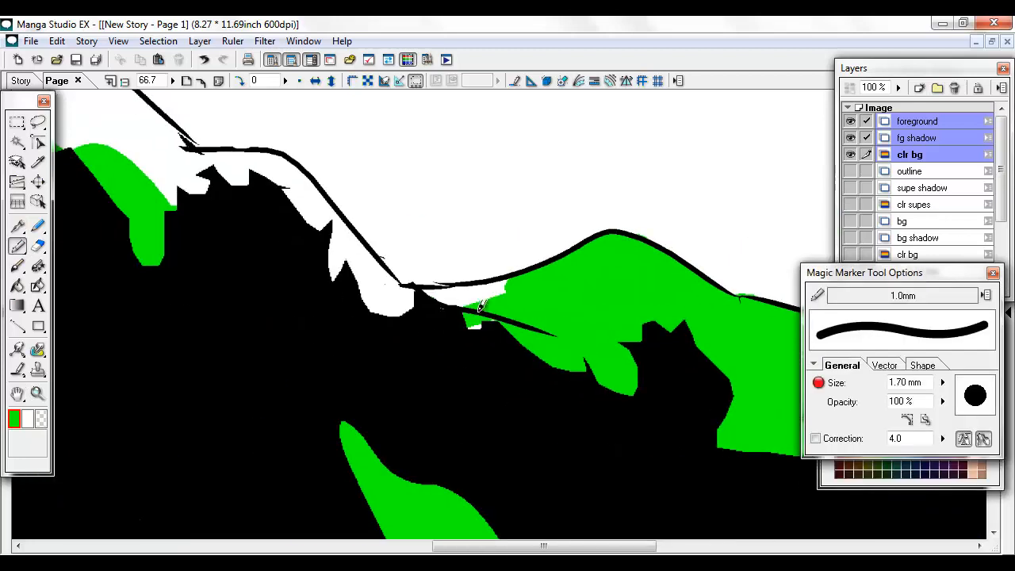
{"action": "left_click_drag", "start_coordinate": [475, 309], "coordinate": [397, 293]}
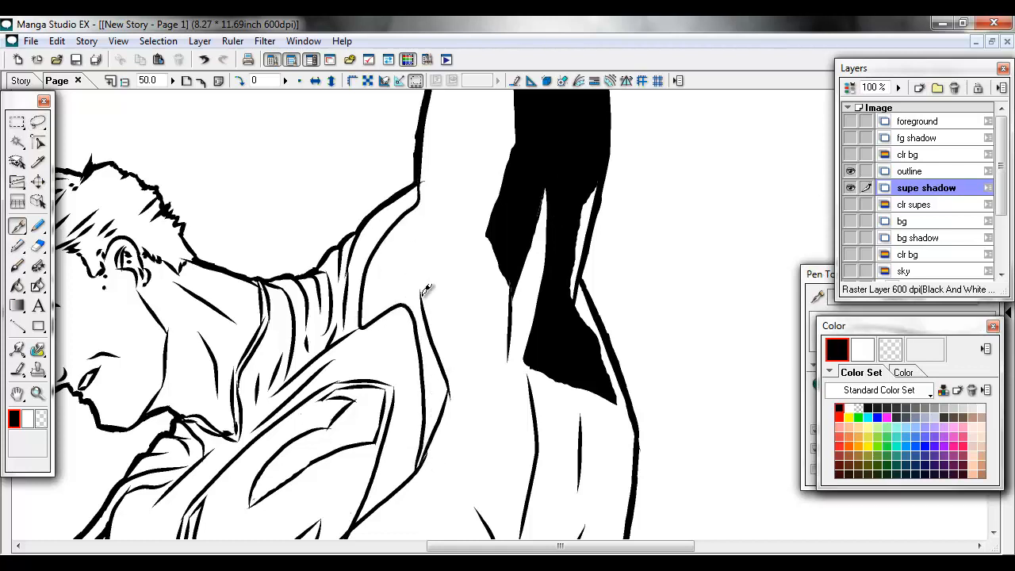
- Fill an enclosed shadow area on Superman's arm black and show the colour layers again
{"action": "left_click", "coordinate": [909, 170]}
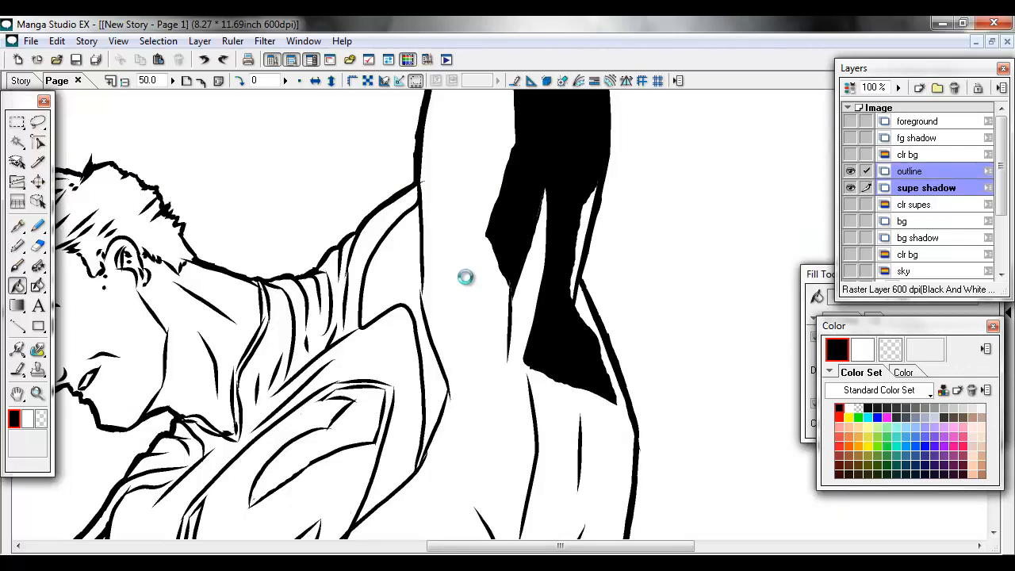
{"action": "left_click_drag", "start_coordinate": [464, 277], "coordinate": [439, 377]}
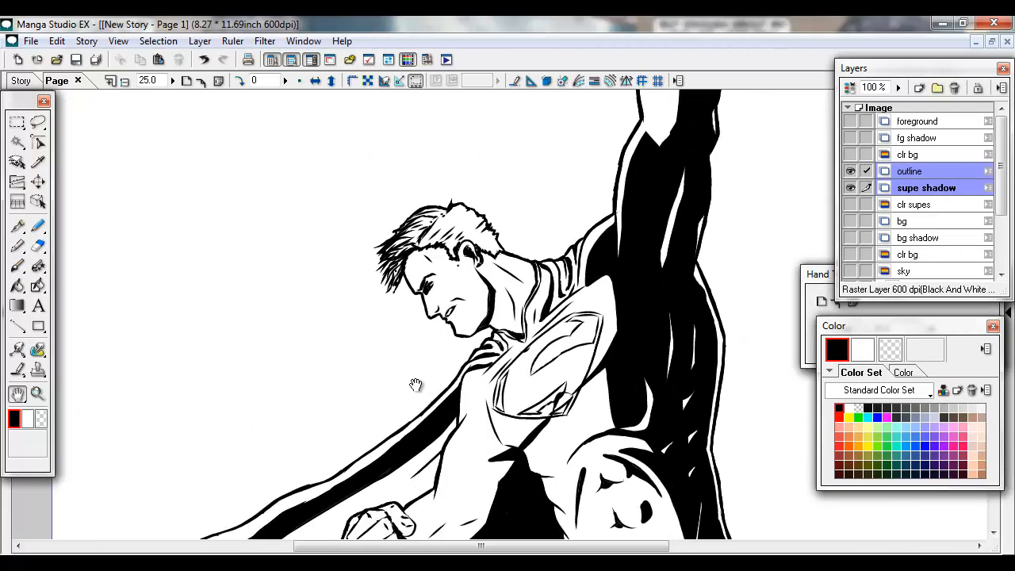
{"action": "left_click", "coordinate": [851, 154]}
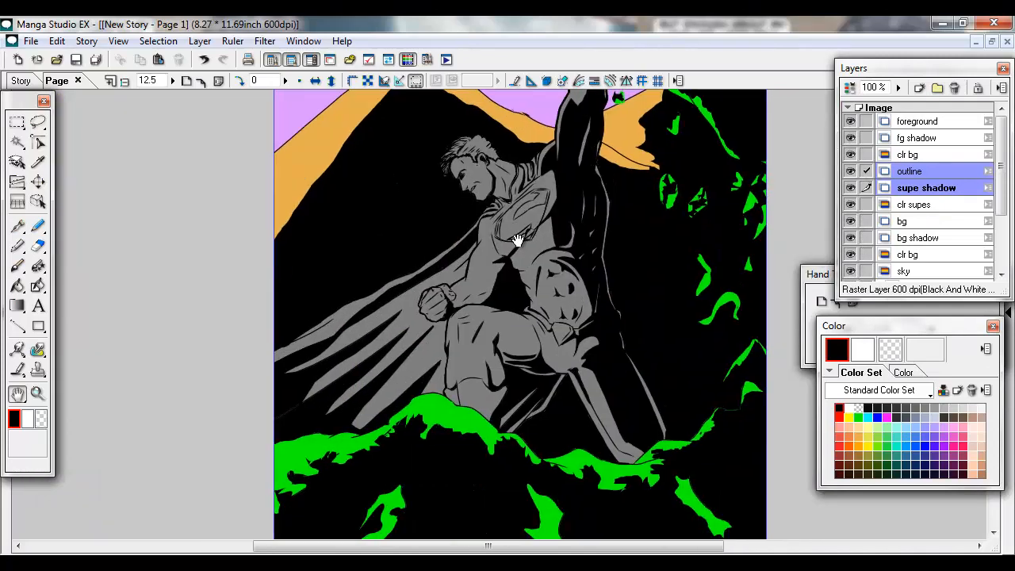
- Select the clr supes layer to paint the suit and cape
{"action": "left_click", "coordinate": [914, 204]}
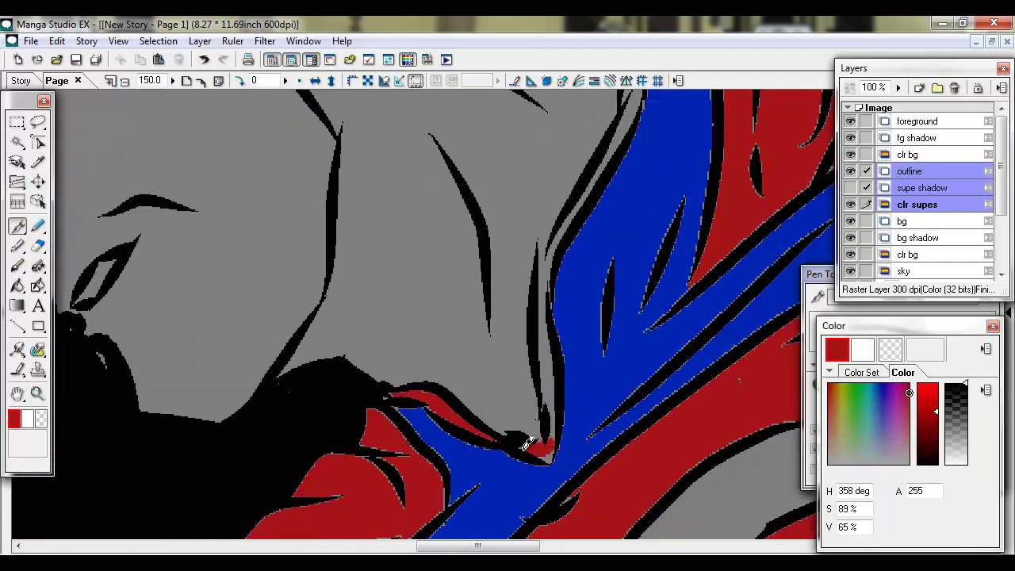
- Paint red on the cape near the chin, hair dark grey, and erase stray colour
{"action": "left_click_drag", "start_coordinate": [535, 444], "coordinate": [551, 285]}
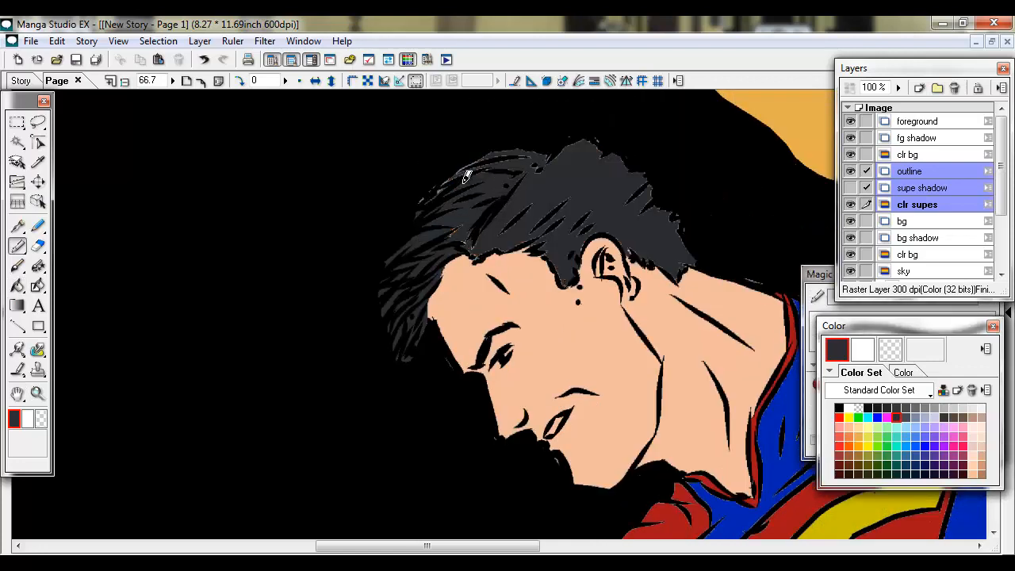
{"action": "left_click_drag", "start_coordinate": [468, 175], "coordinate": [555, 229]}
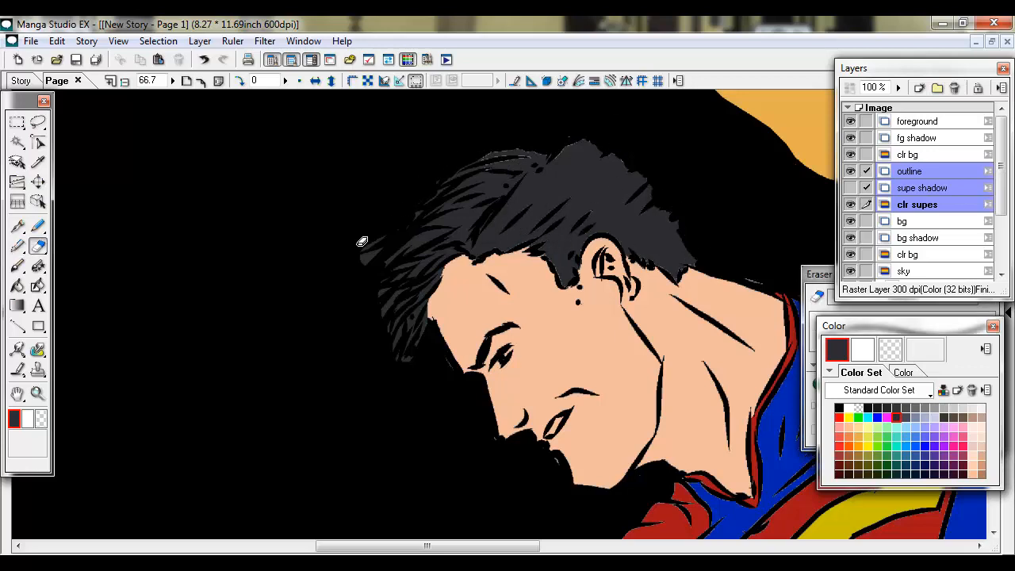
{"action": "left_click", "coordinate": [904, 372]}
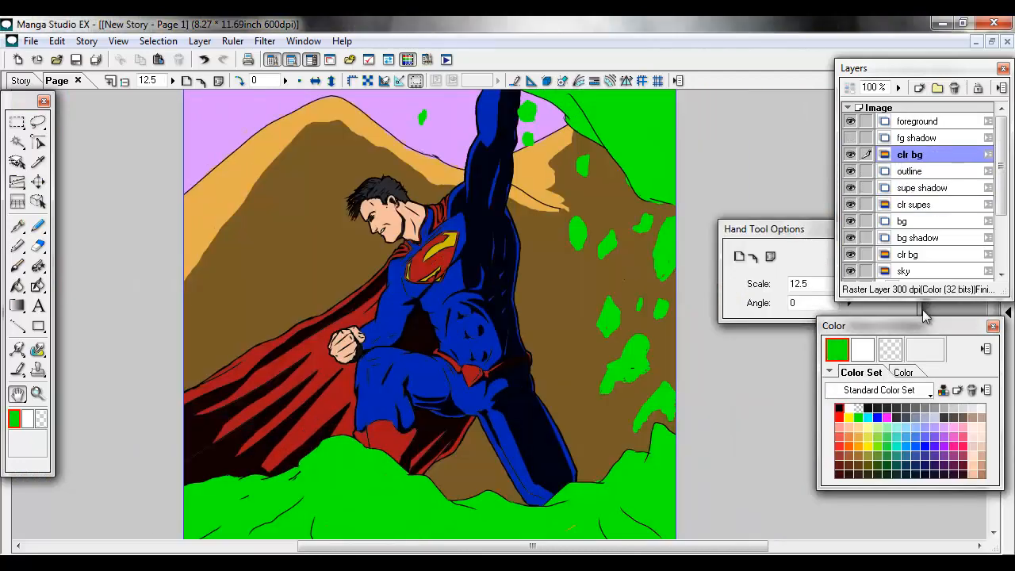
- Pick brown for the rocks and erase the orange strip along the top edge
{"action": "left_click", "coordinate": [17, 183]}
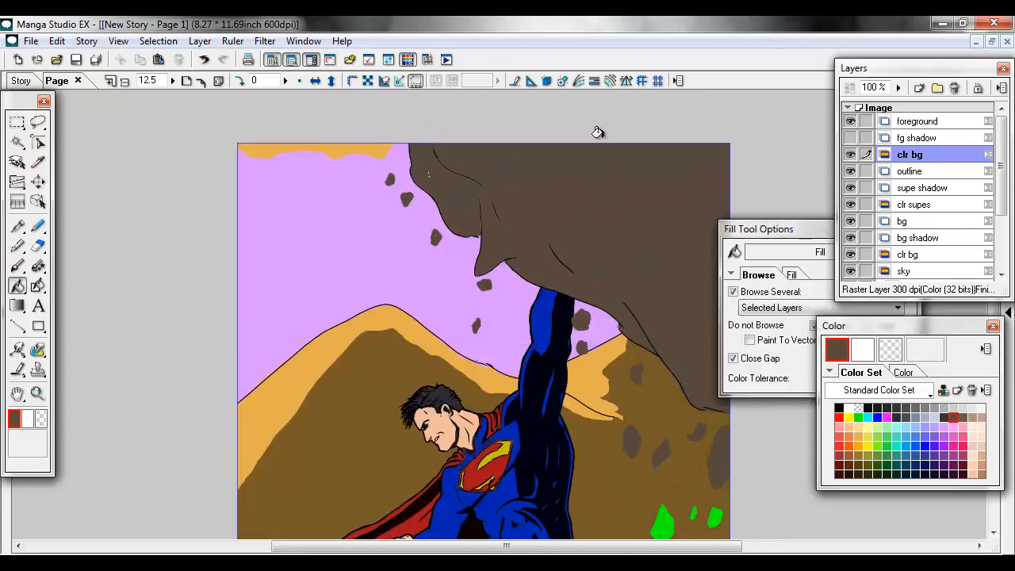
{"action": "left_click", "coordinate": [37, 246]}
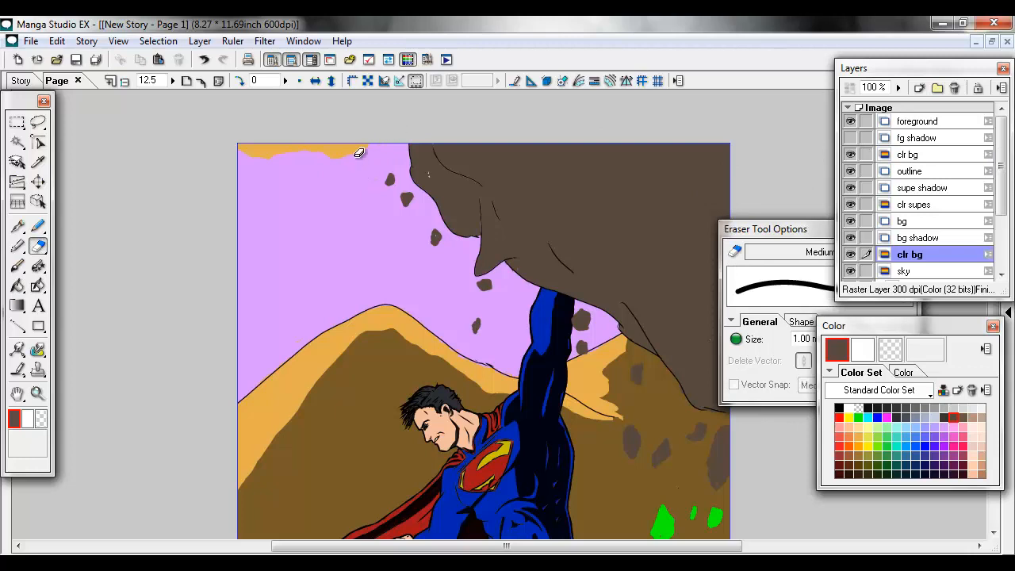
{"action": "left_click_drag", "start_coordinate": [360, 152], "coordinate": [228, 152]}
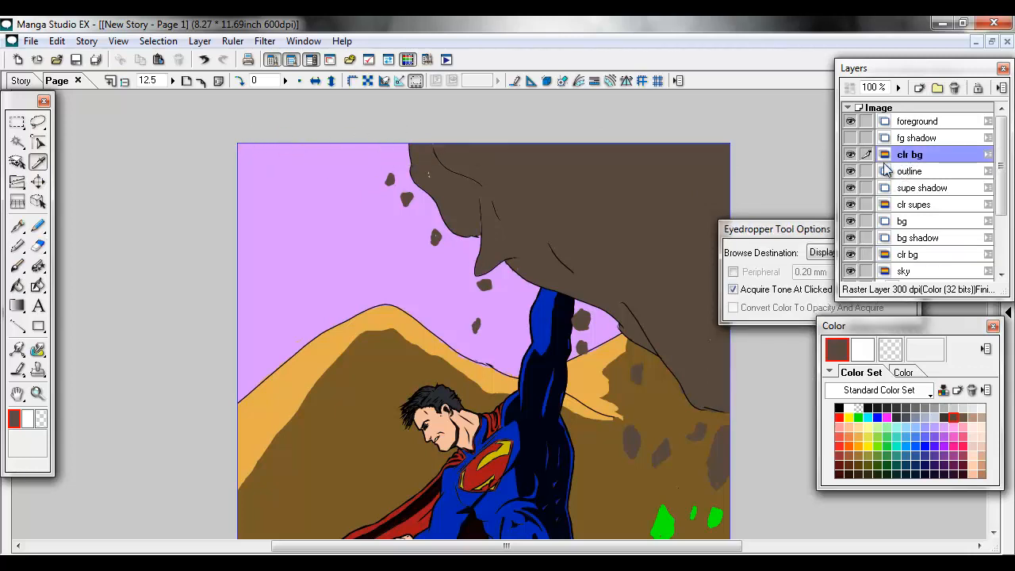
- Adjust the brown rock colour's brightness and pick a blue-purple cloud colour
{"action": "left_click", "coordinate": [17, 226]}
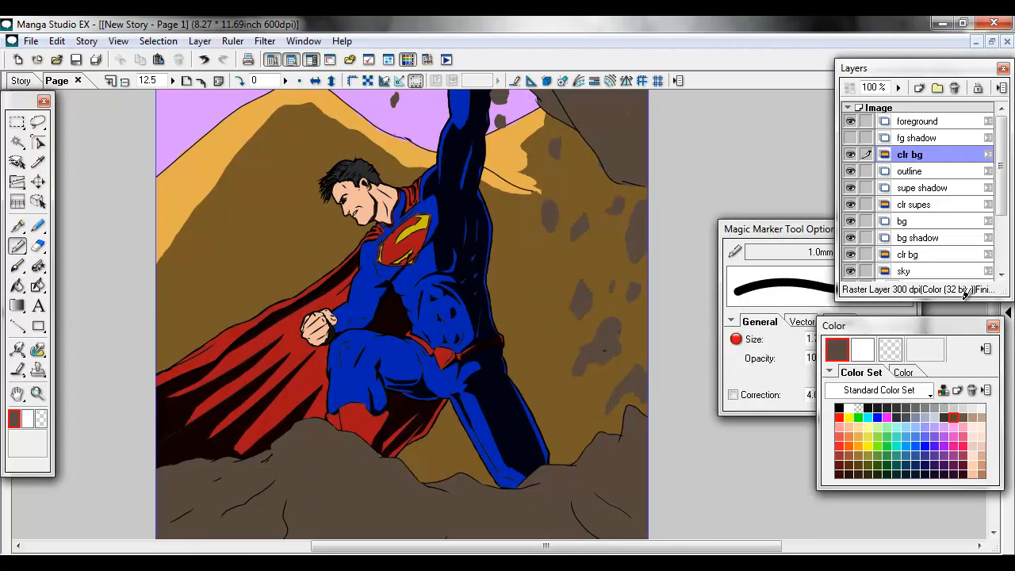
{"action": "left_click", "coordinate": [904, 372]}
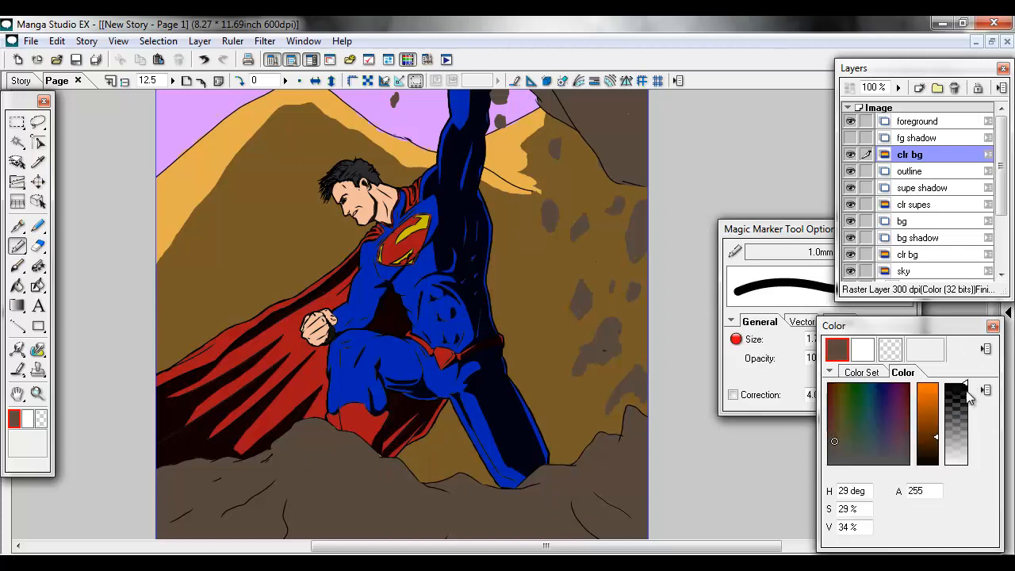
{"action": "left_click", "coordinate": [38, 180]}
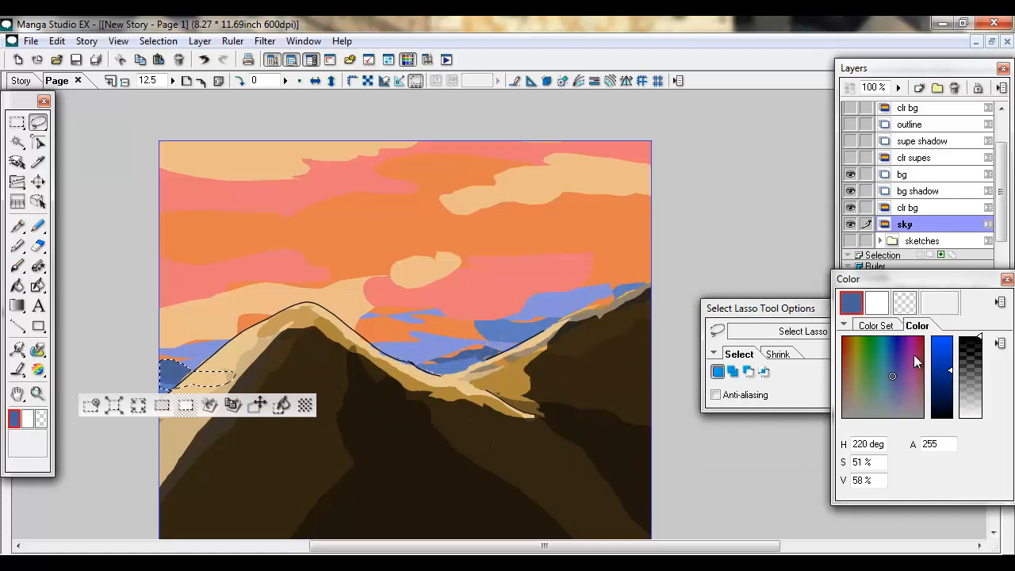
{"action": "left_click", "coordinate": [890, 400]}
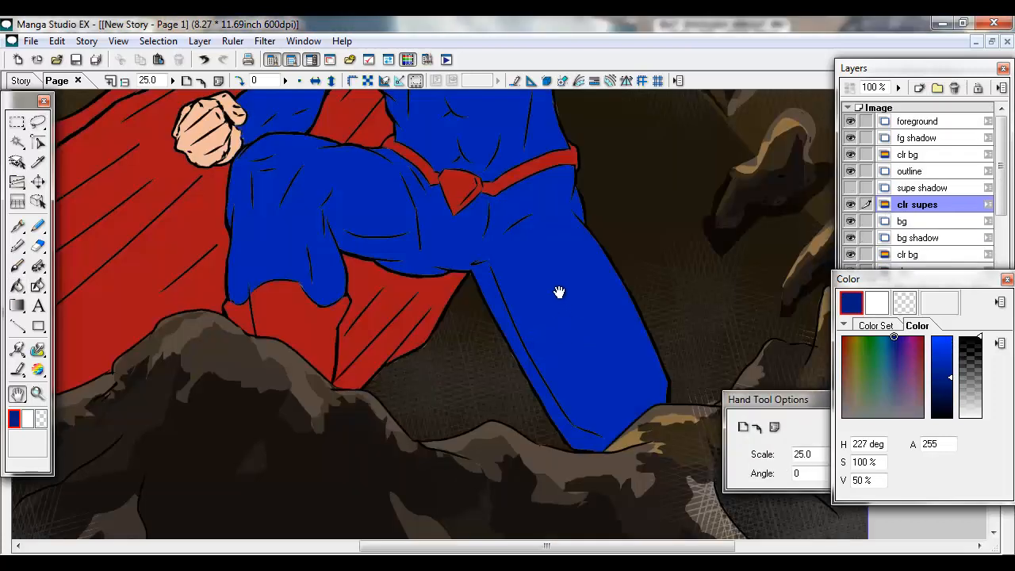
- Fill a gap in Superman's chest emblem and touch up its red
{"action": "left_click", "coordinate": [17, 226]}
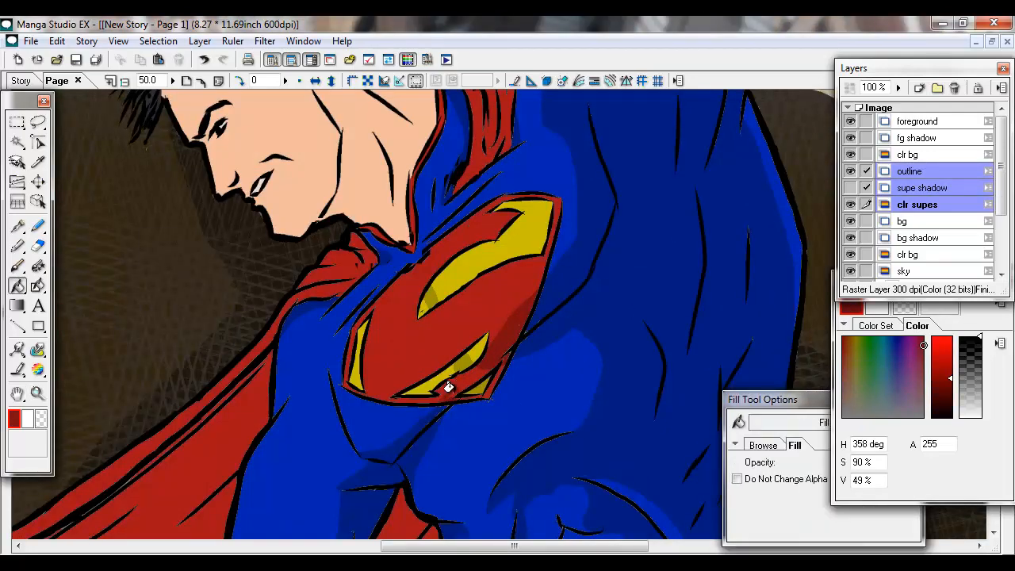
{"action": "left_click", "coordinate": [436, 341]}
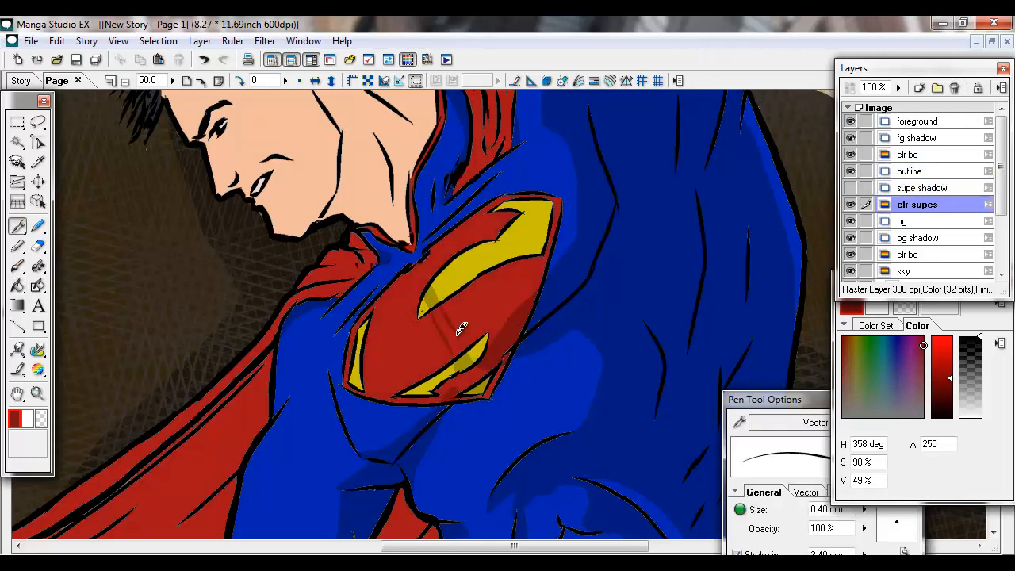
{"action": "left_click", "coordinate": [909, 170]}
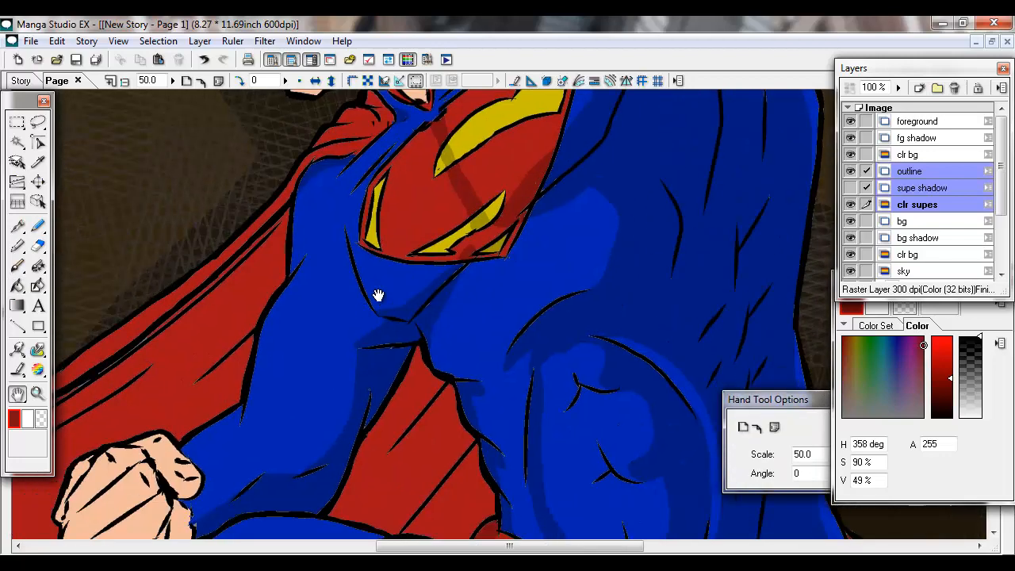
{"action": "left_click", "coordinate": [37, 246]}
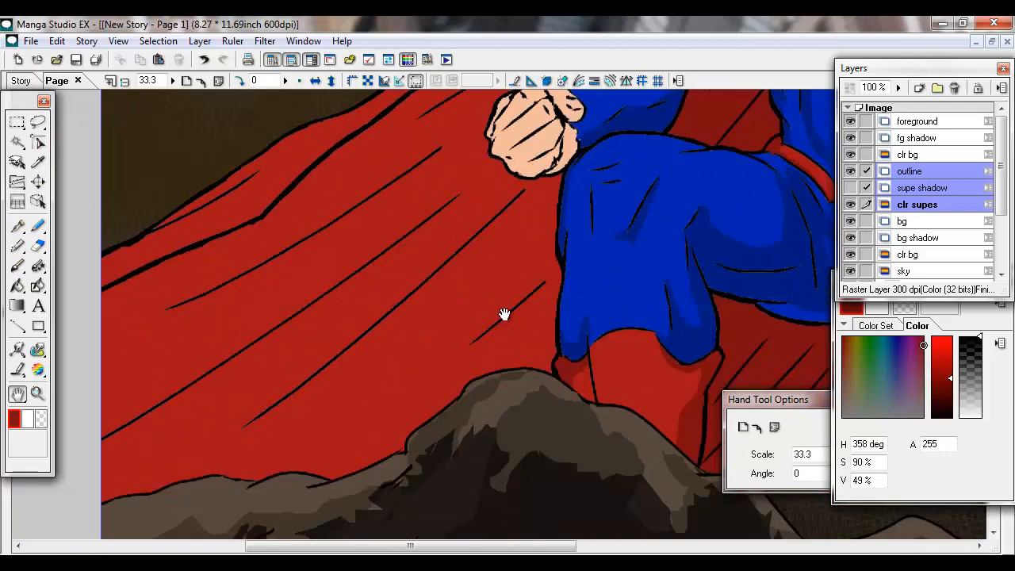
{"action": "left_click", "coordinate": [18, 245]}
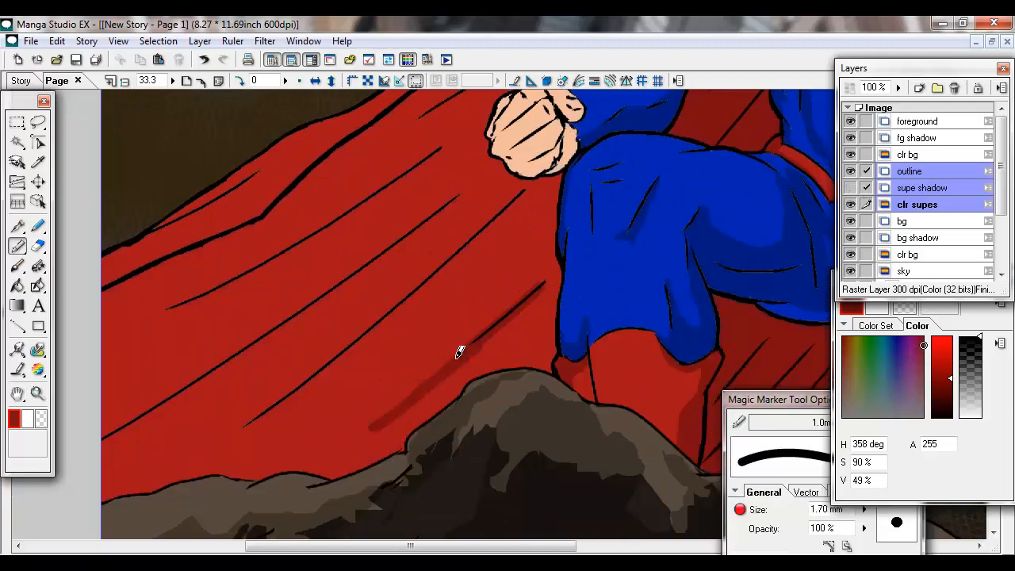